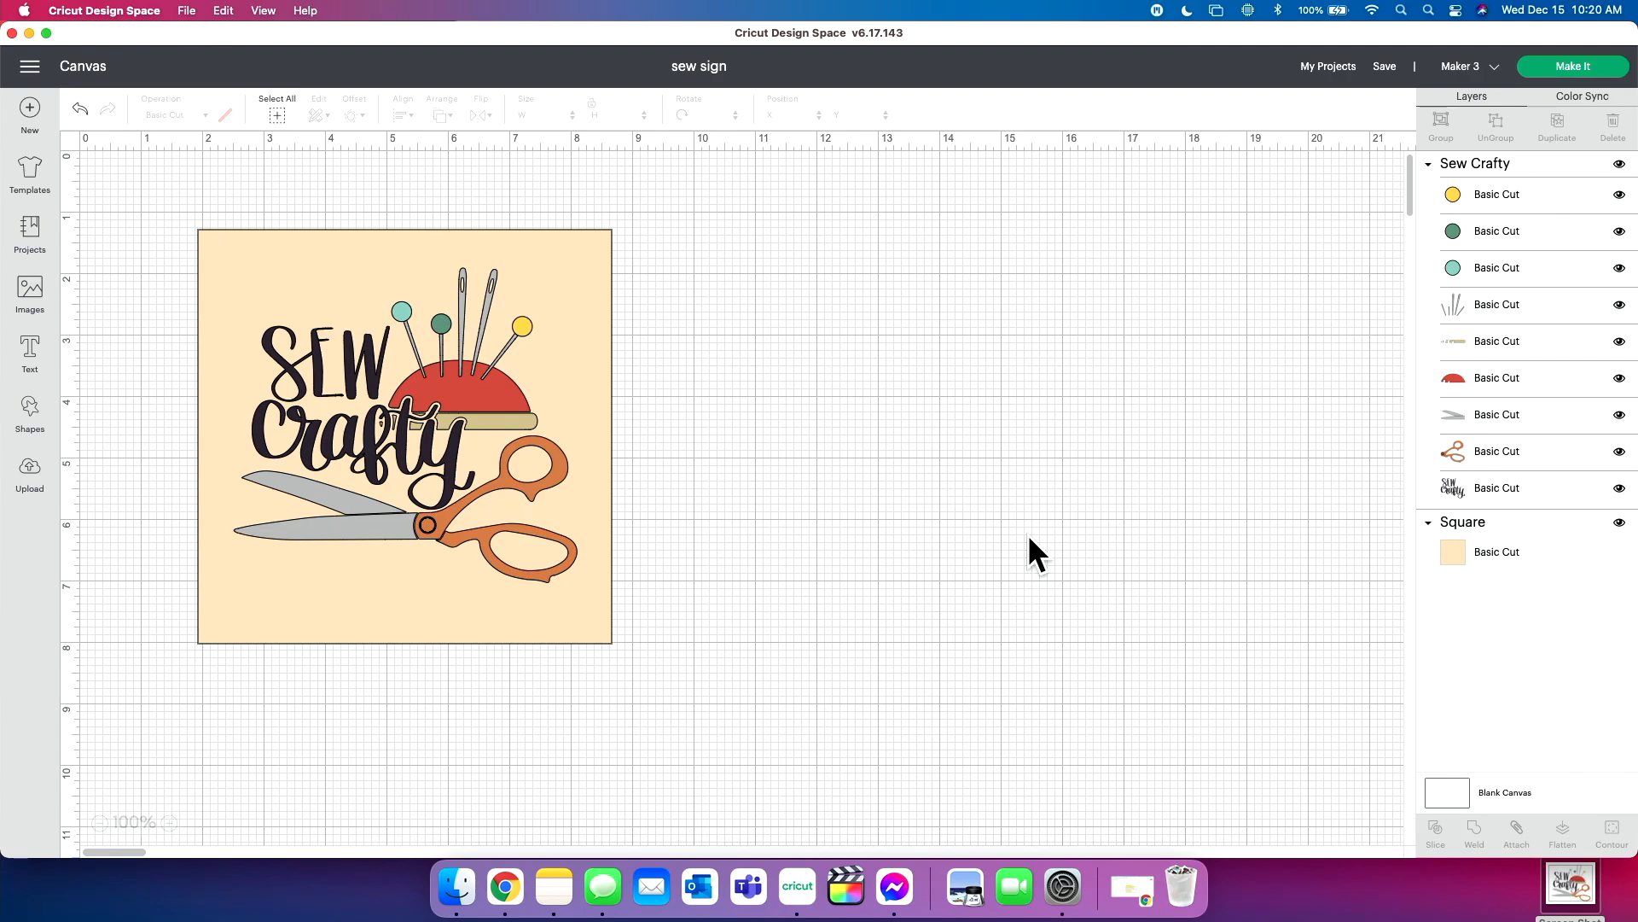
{"action": "mouse_move", "coordinate": [42, 116]}
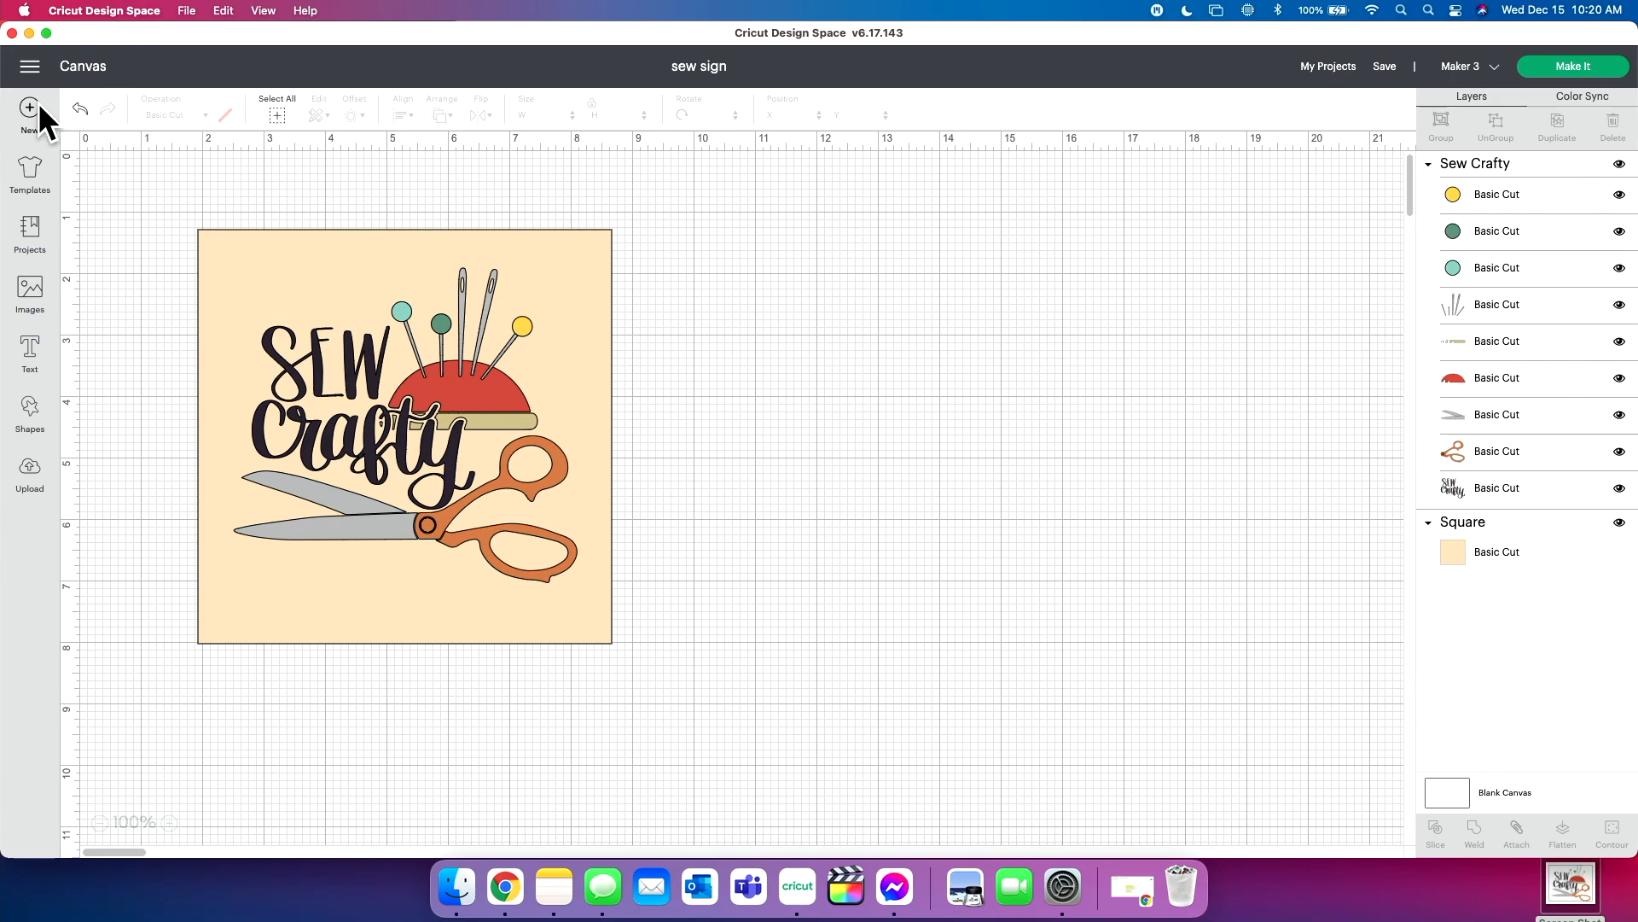
Step: Start a blank canvas, upload the Sew Crafty image, and enlarge it to about 6.3 inches
{"action": "left_click", "coordinate": [29, 110]}
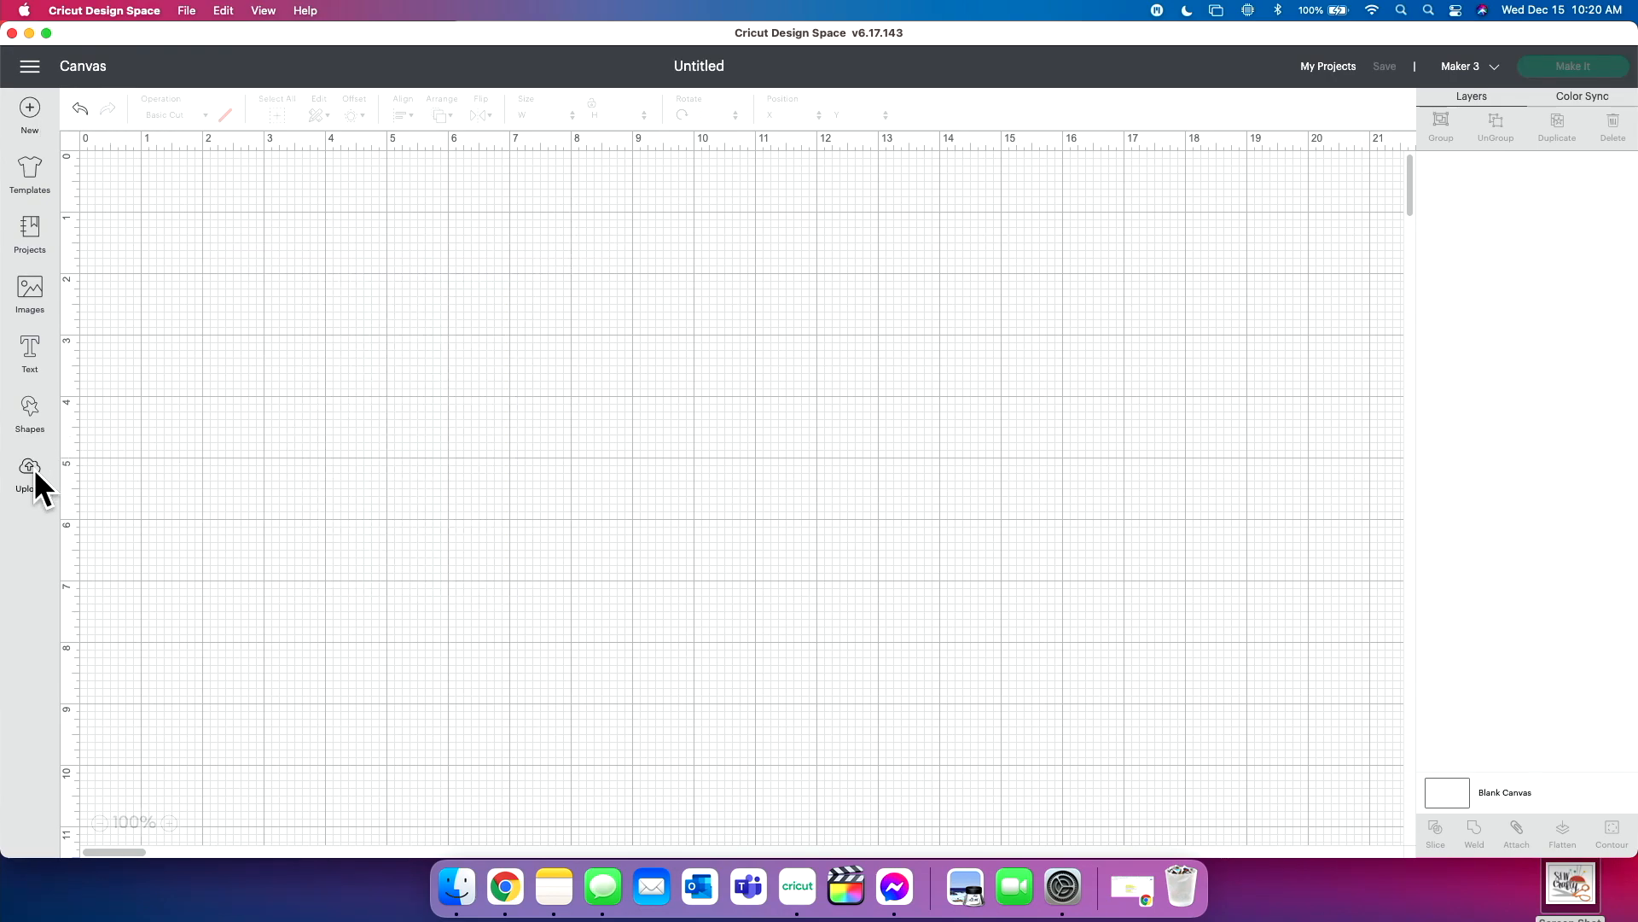
{"action": "left_click", "coordinate": [30, 472]}
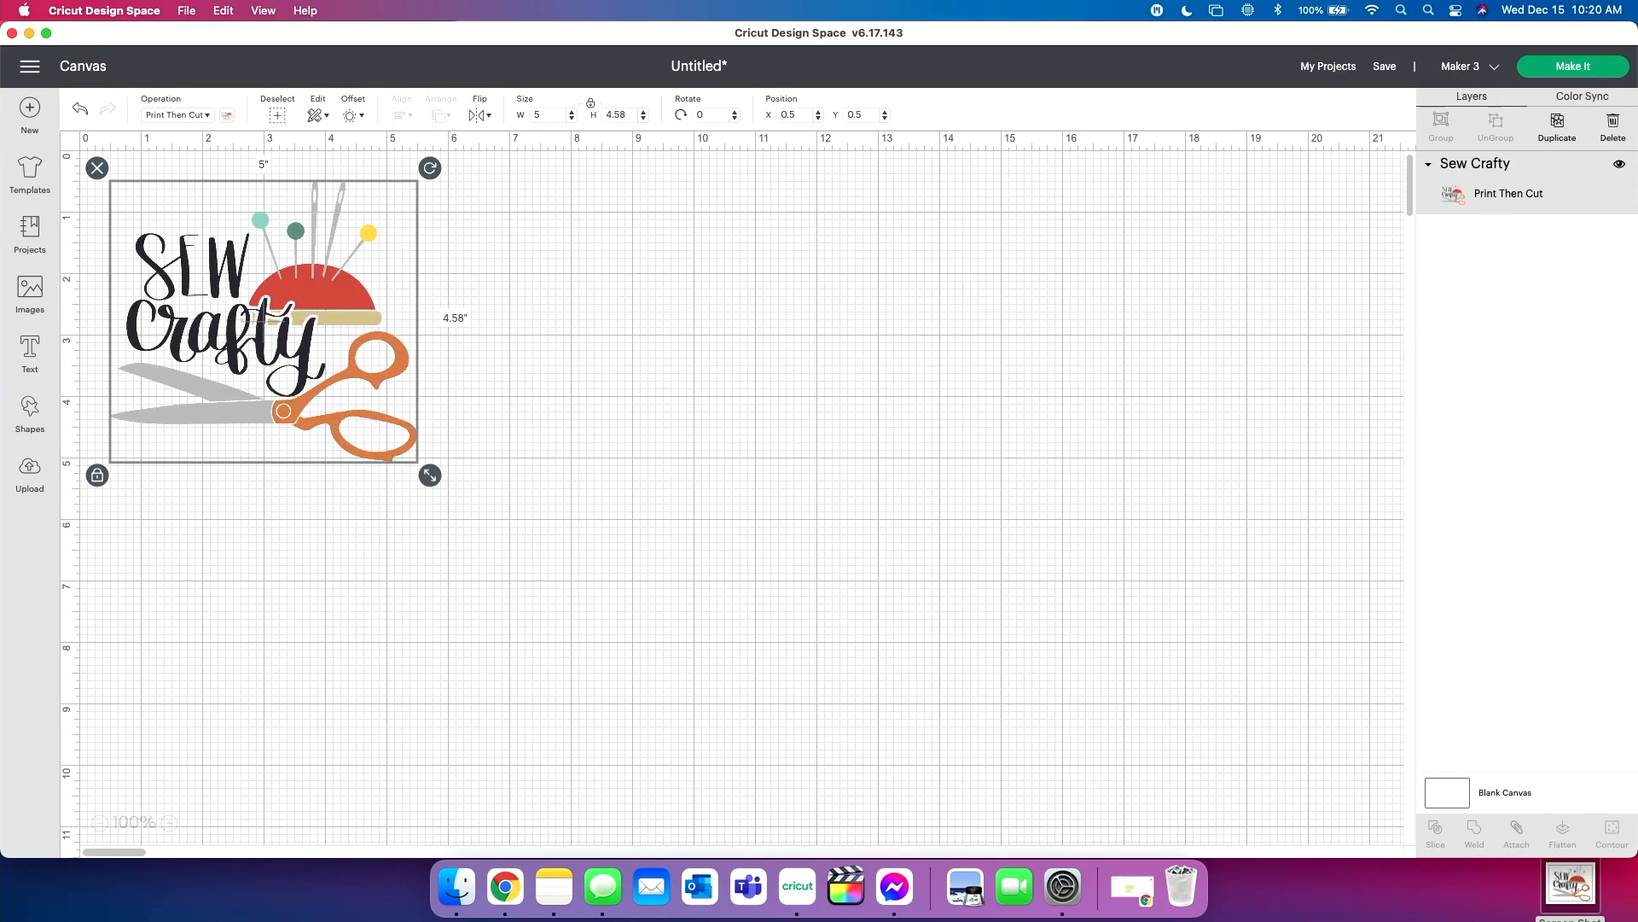
{"action": "left_click_drag", "start_coordinate": [429, 474], "coordinate": [532, 554]}
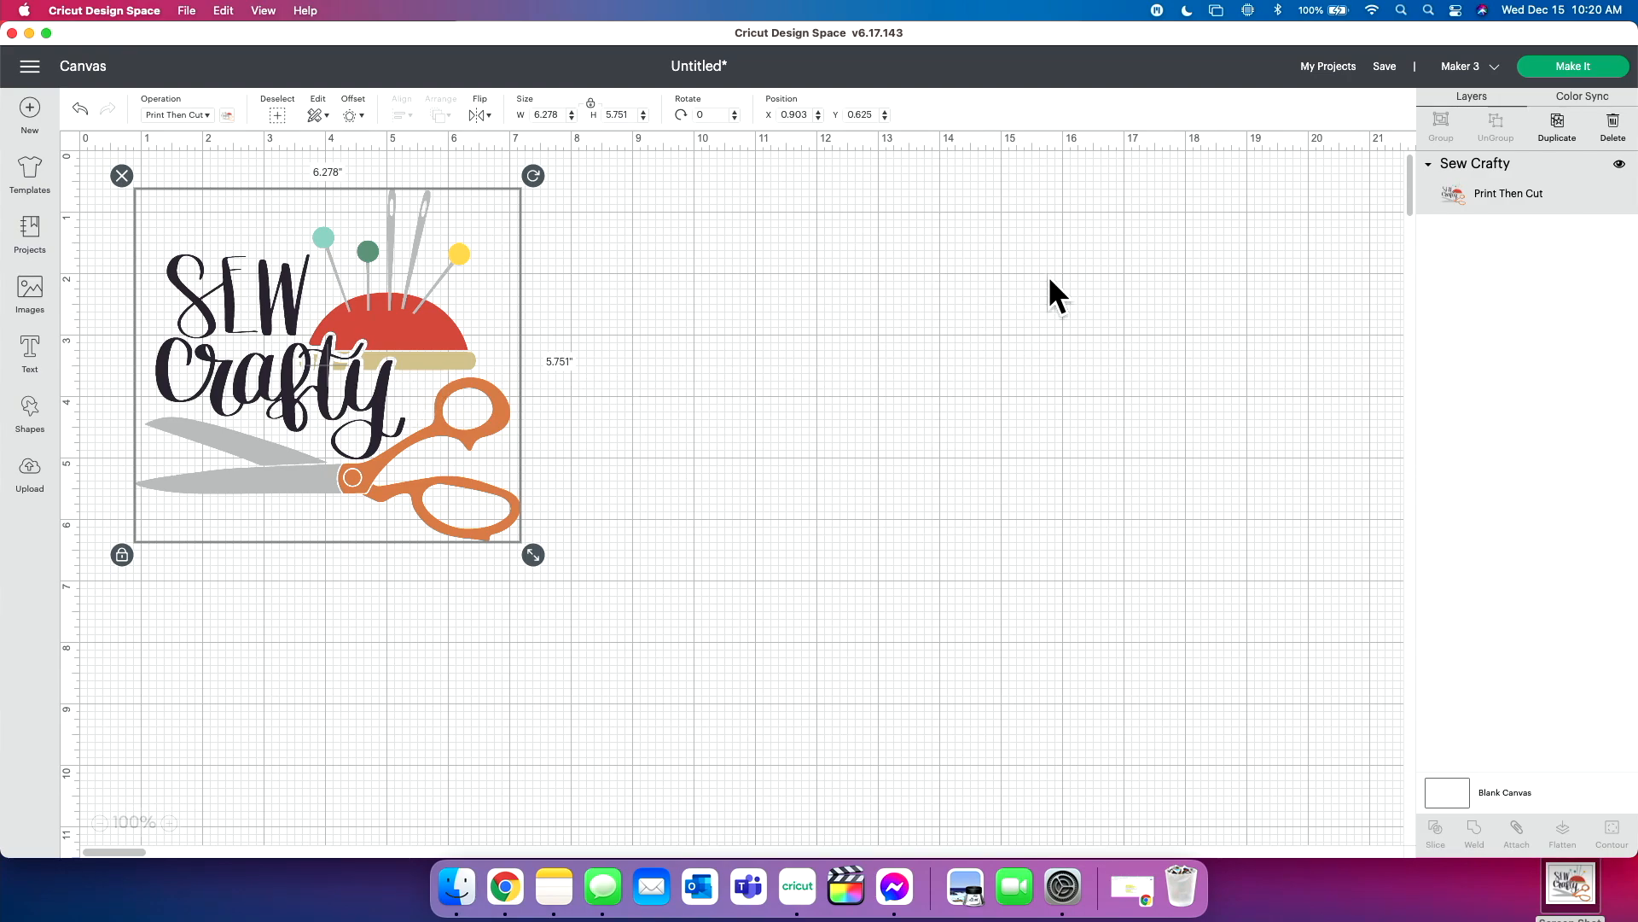
{"action": "mouse_move", "coordinate": [1387, 84]}
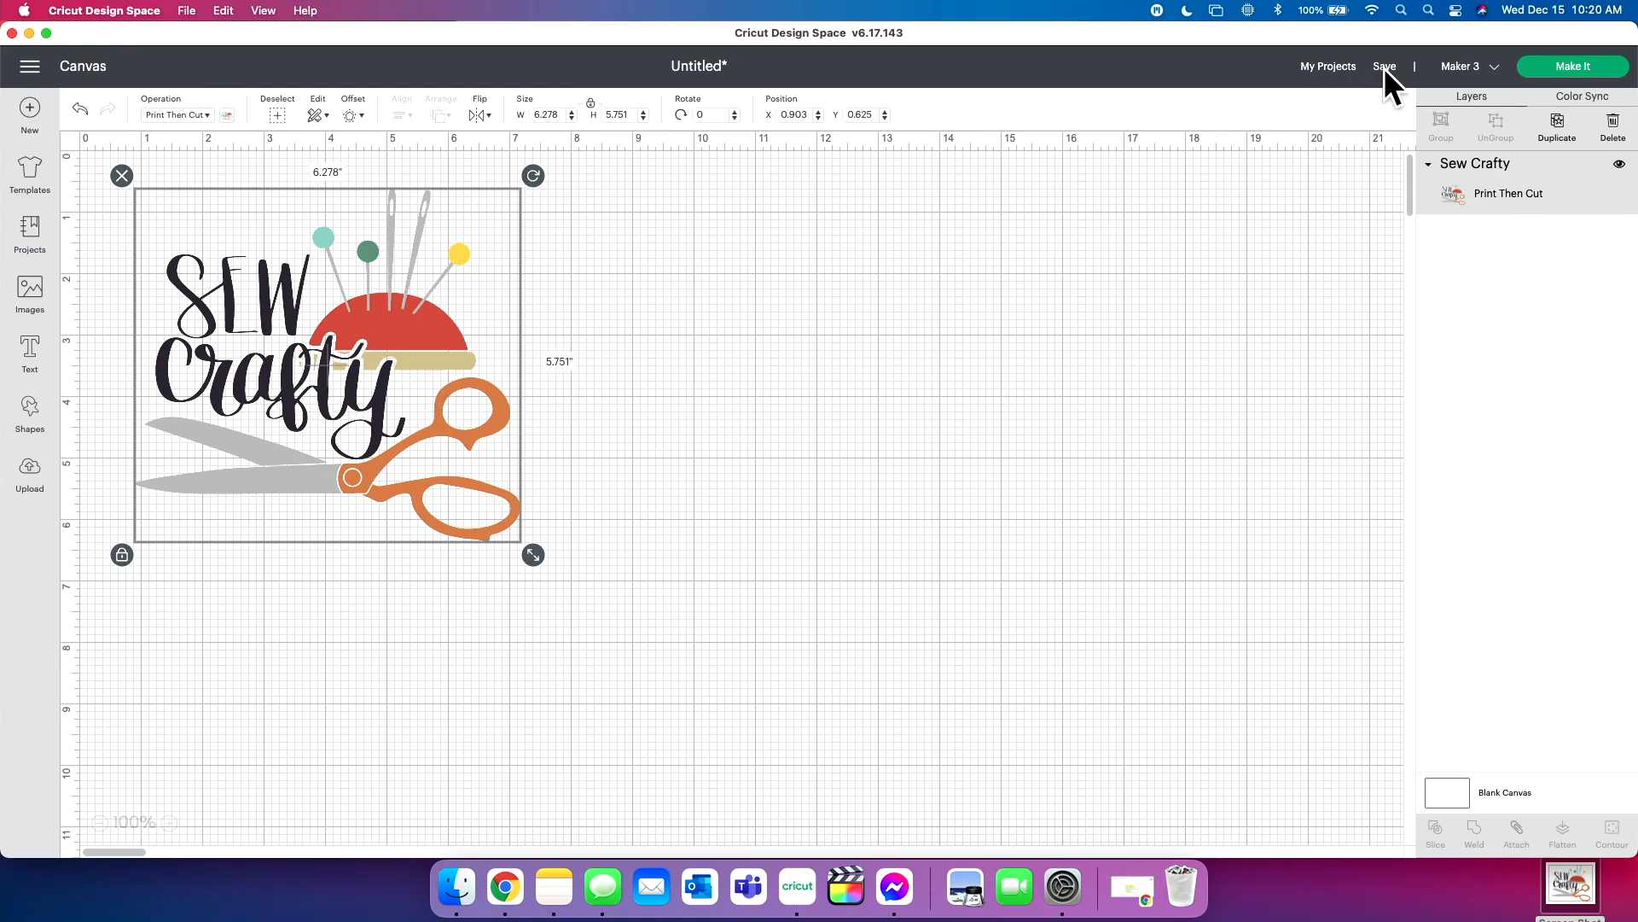
Step: Save the design as a project titled 'sew file' with no collections selected
{"action": "left_click", "coordinate": [1383, 65]}
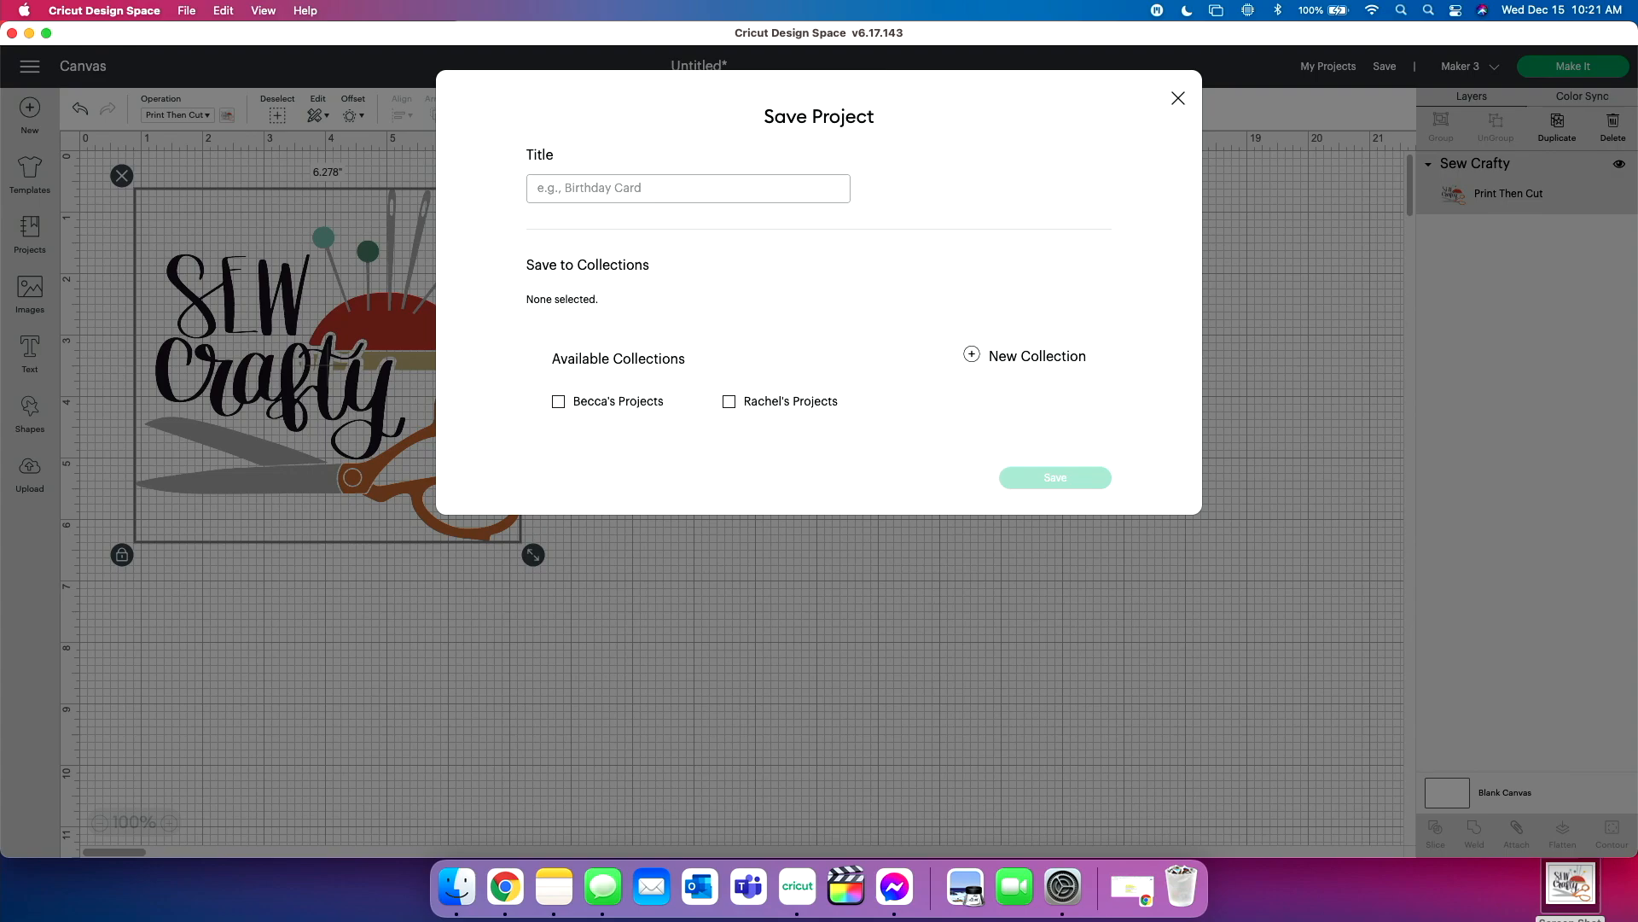
{"action": "type", "text": "sew"}
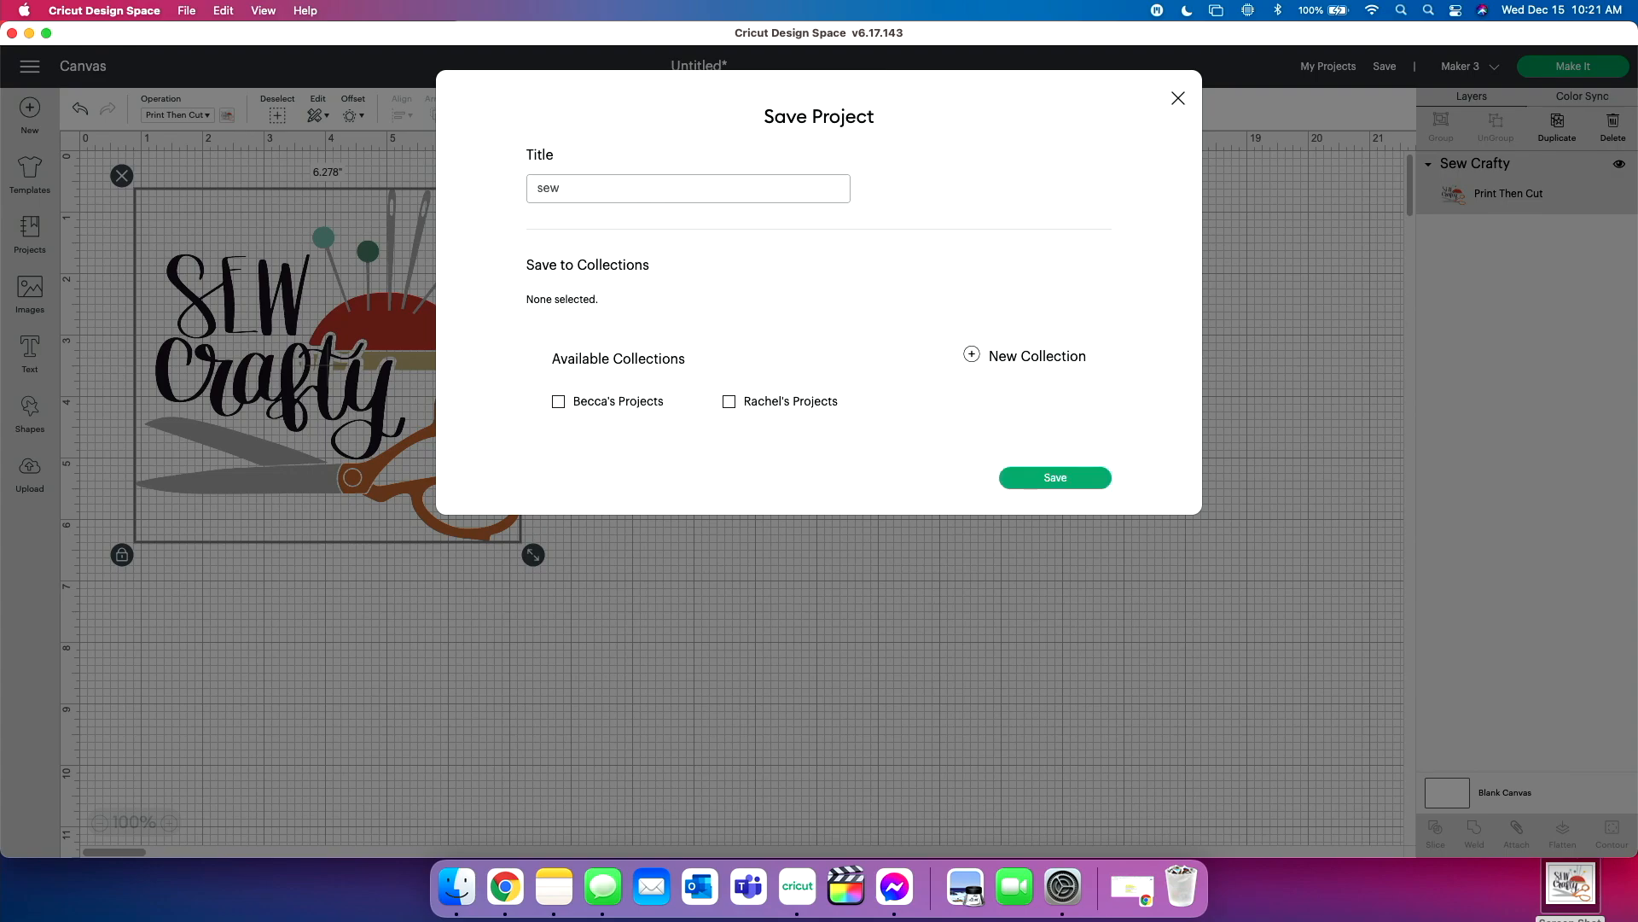
{"action": "type", "text": "file"}
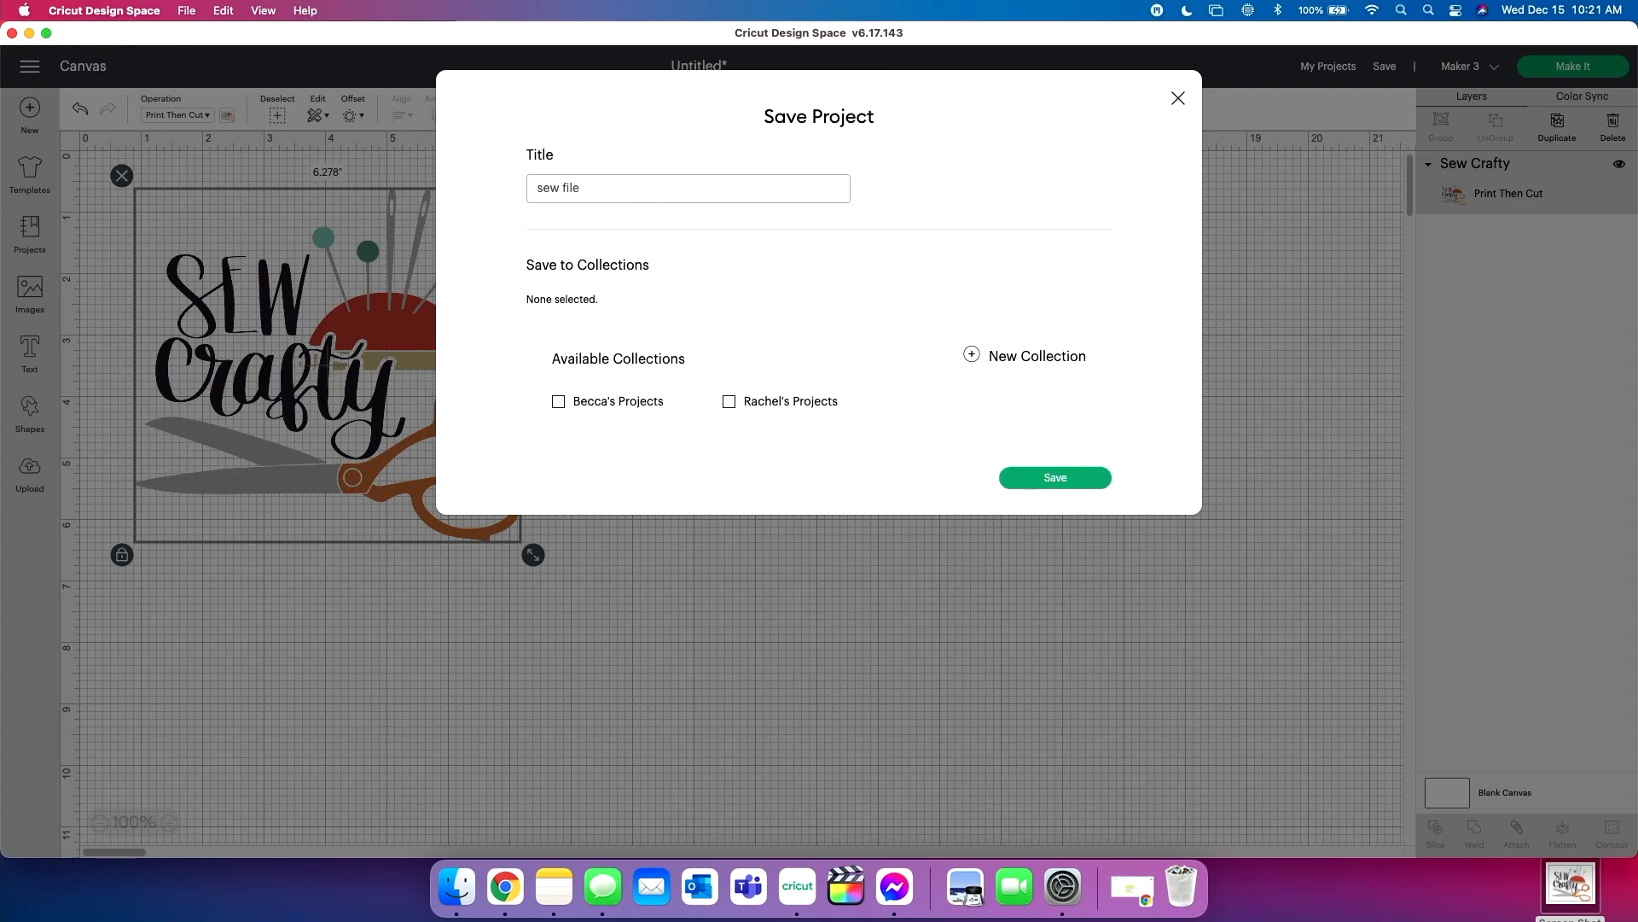
{"action": "mouse_move", "coordinate": [594, 472]}
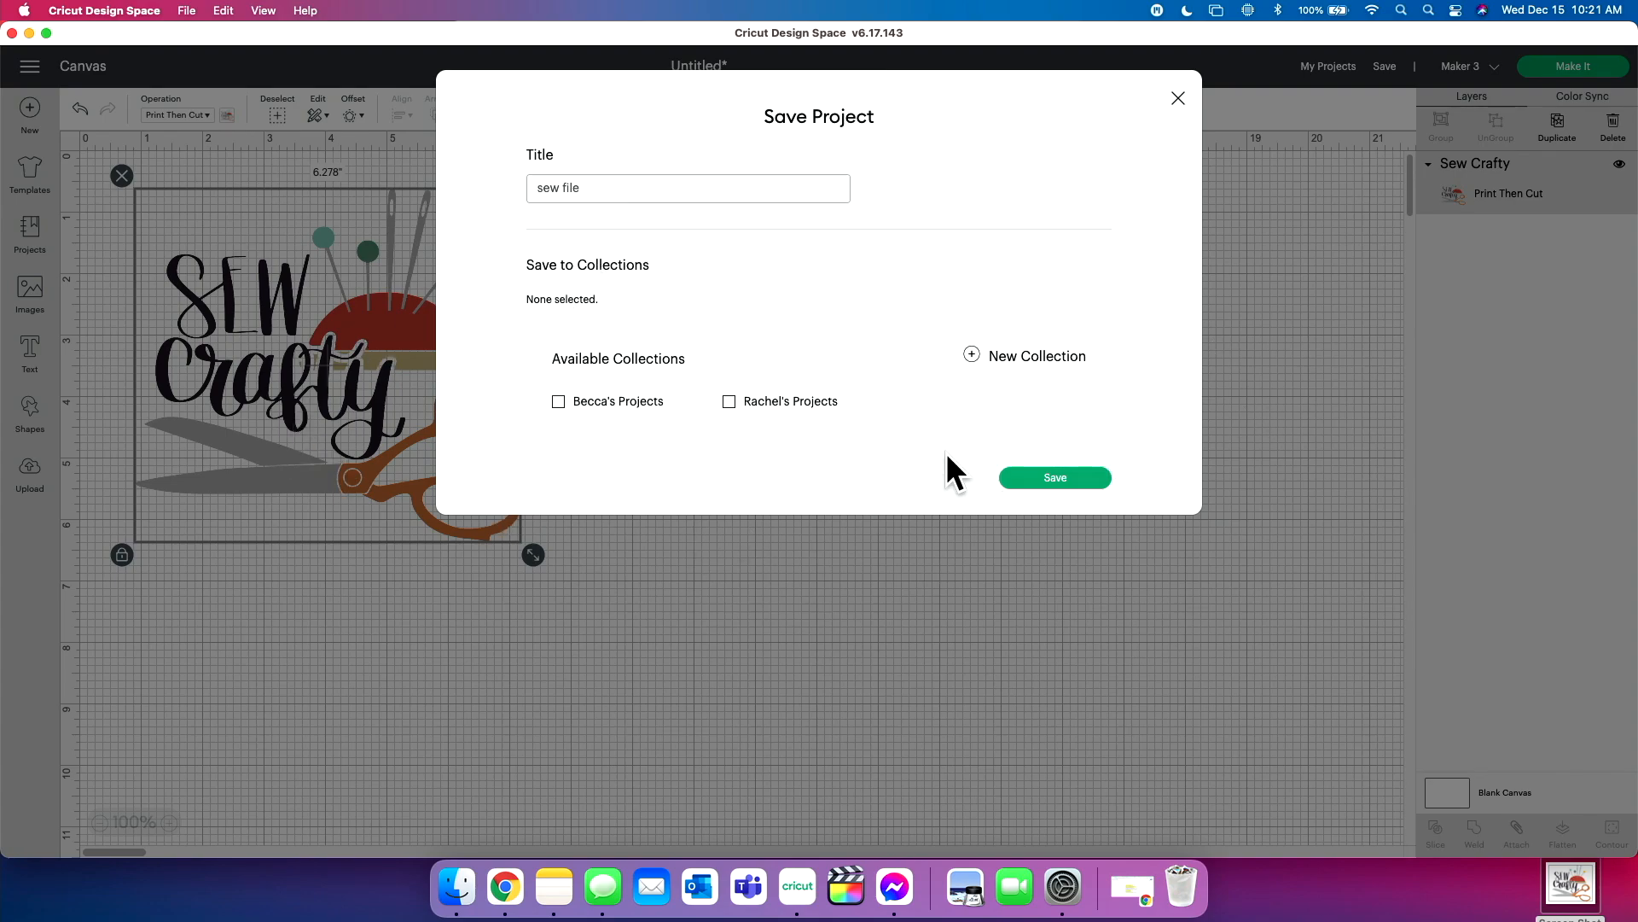
{"action": "mouse_move", "coordinate": [463, 371]}
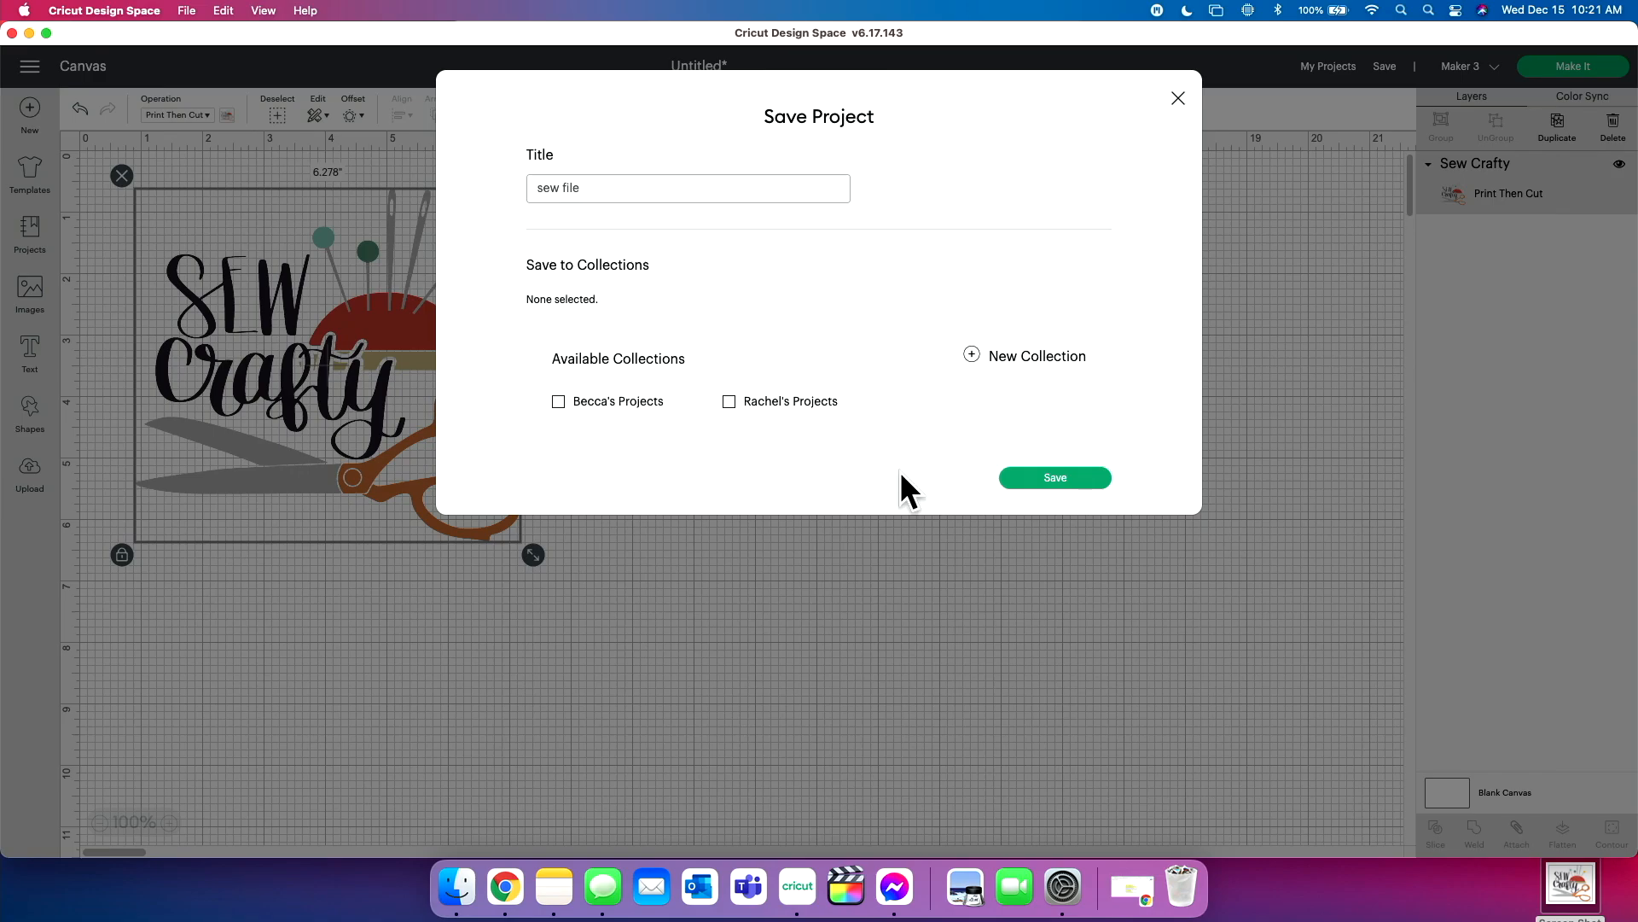
{"action": "left_click", "coordinate": [1053, 478]}
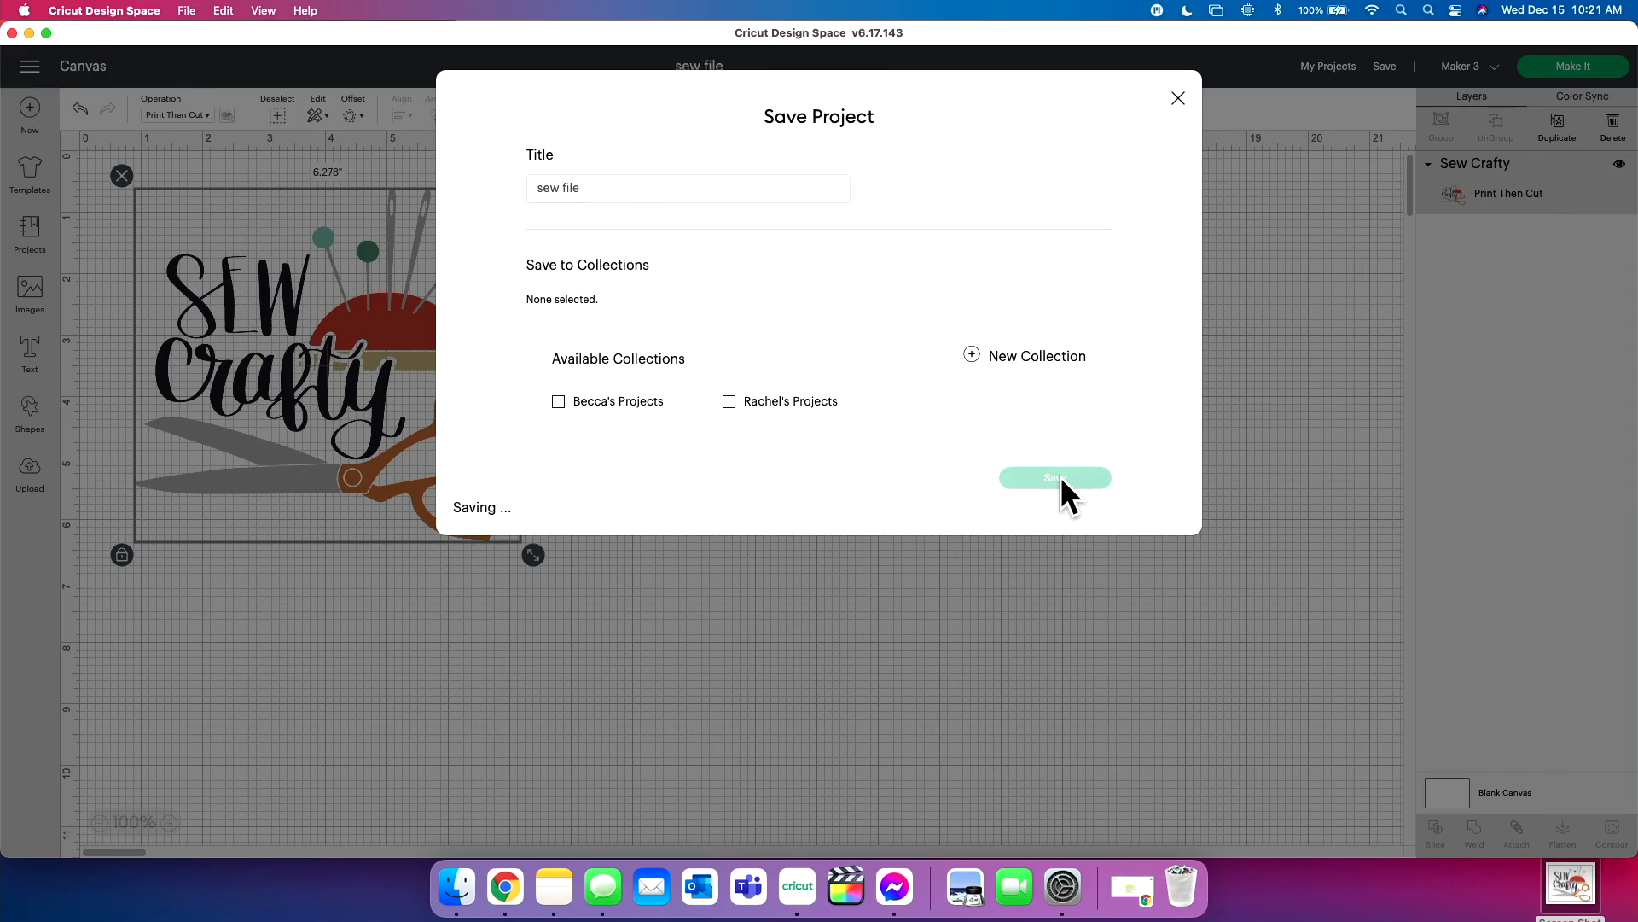
Step: Enlarge Sew Crafty to about 8.2 inches, place a duplicate beside it, and save sew file
{"action": "left_click", "coordinate": [1054, 478]}
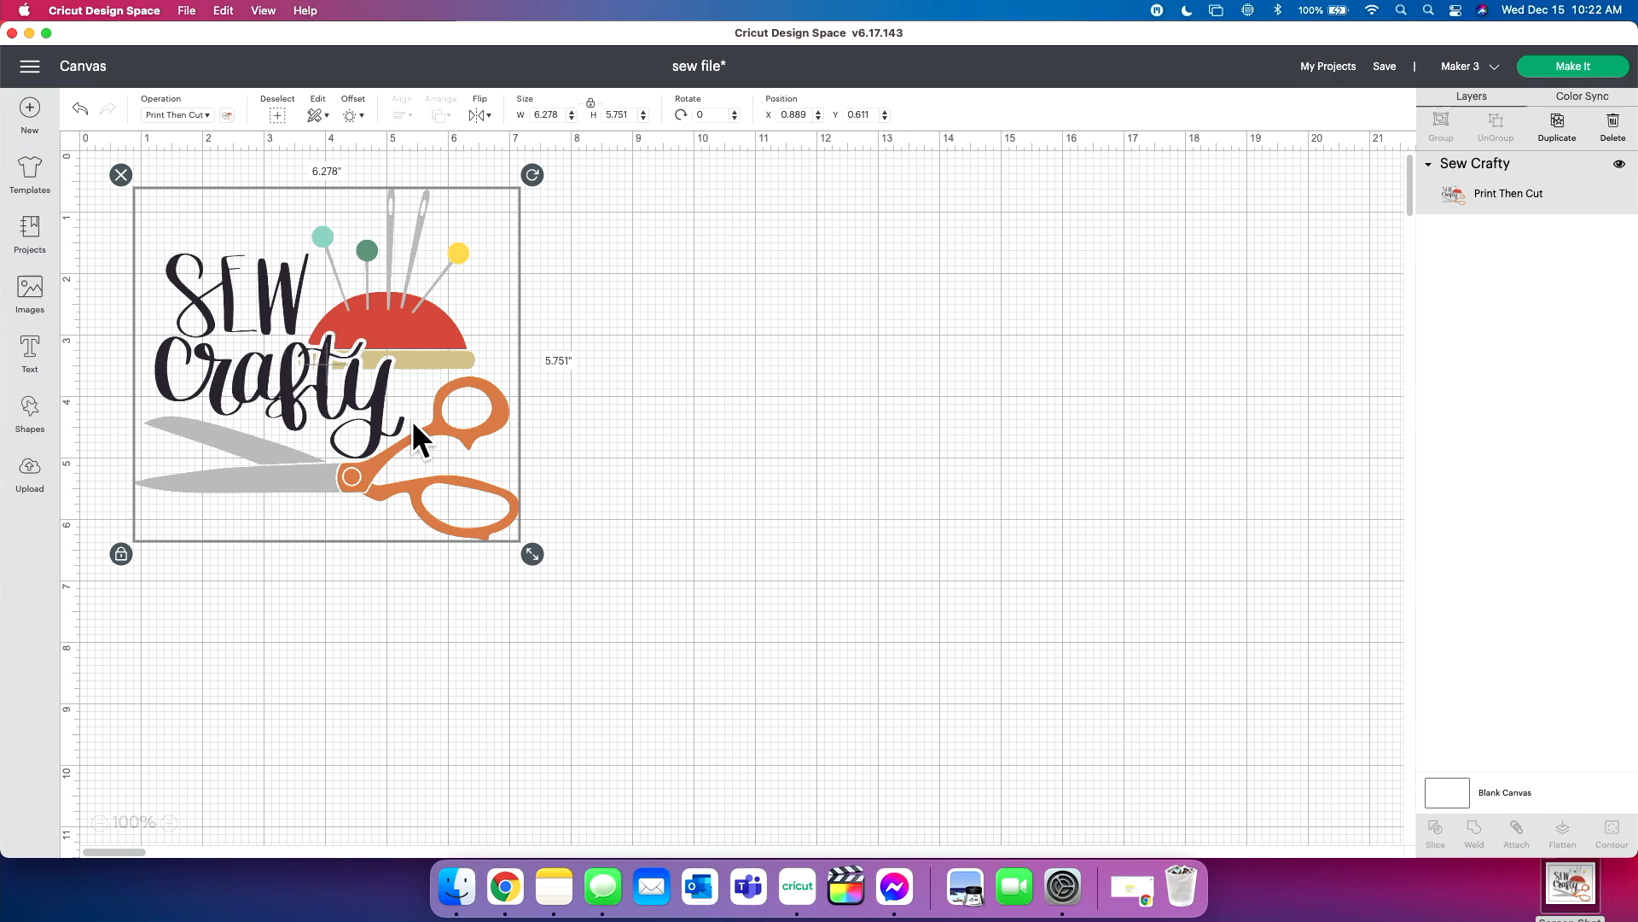
{"action": "left_click_drag", "start_coordinate": [531, 553], "coordinate": [652, 664]}
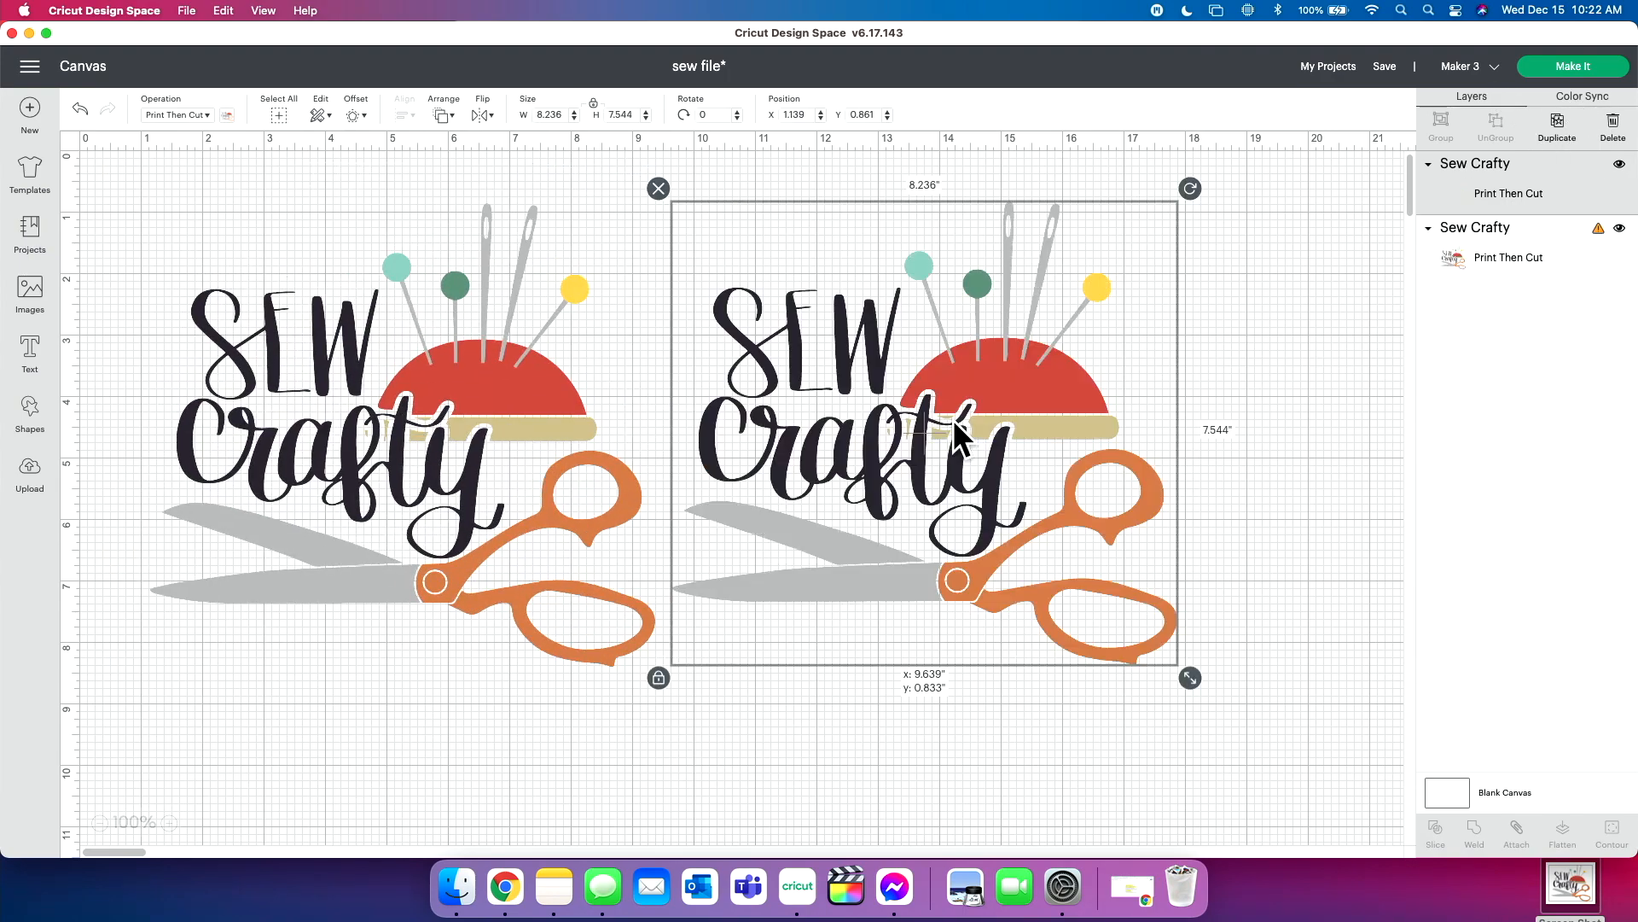
{"action": "left_click_drag", "start_coordinate": [920, 428], "coordinate": [382, 450]}
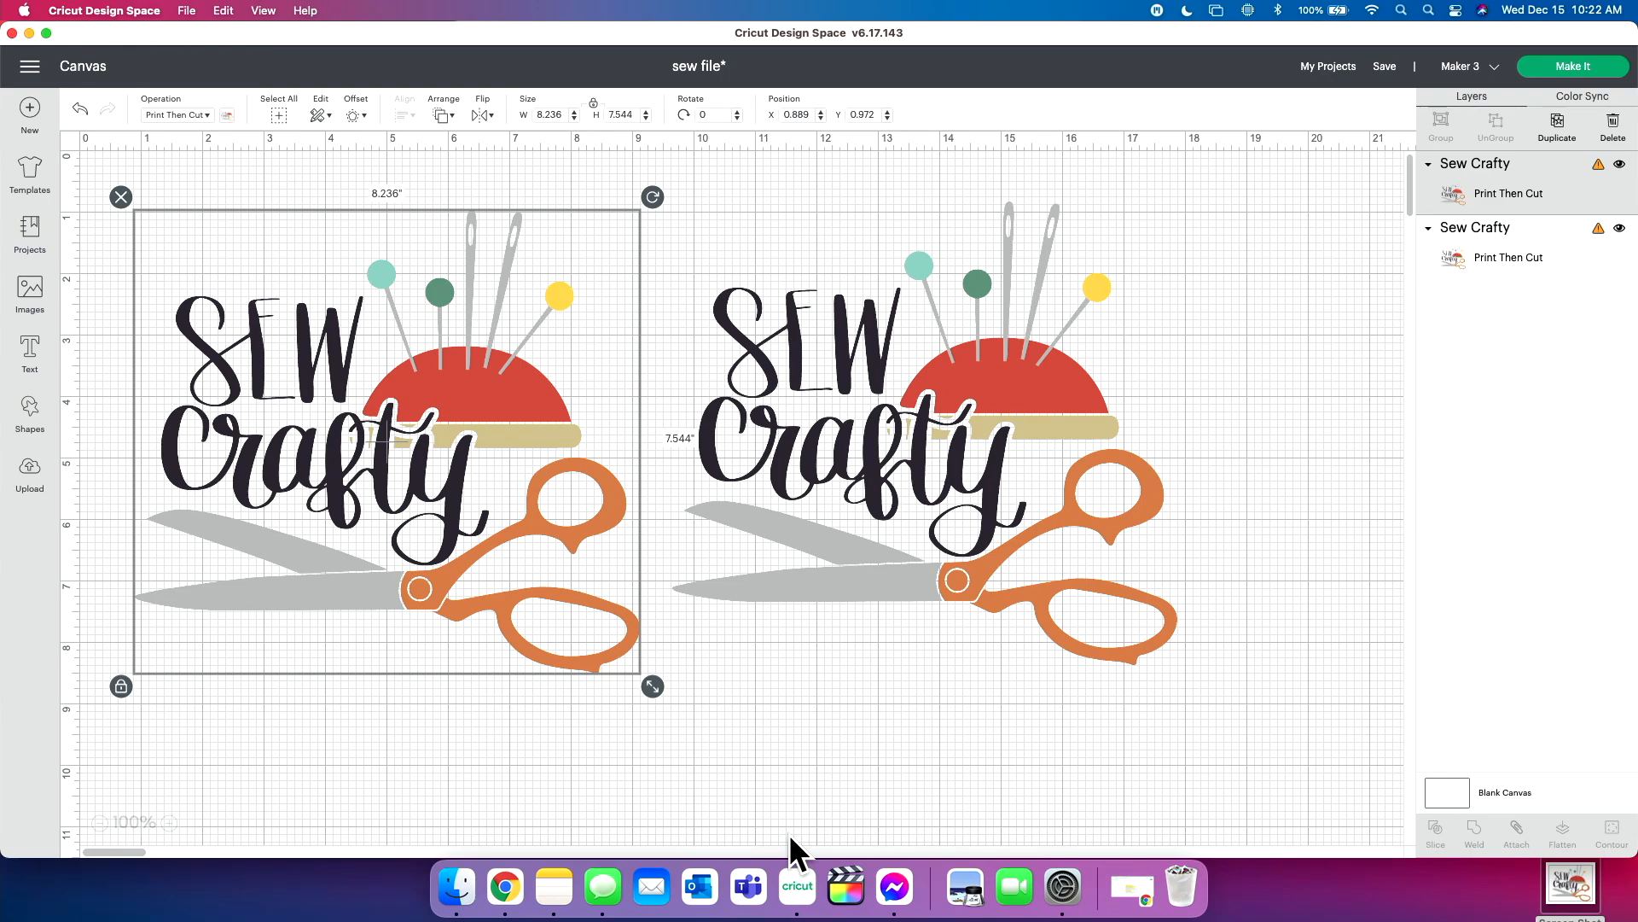
{"action": "left_click", "coordinate": [1384, 66]}
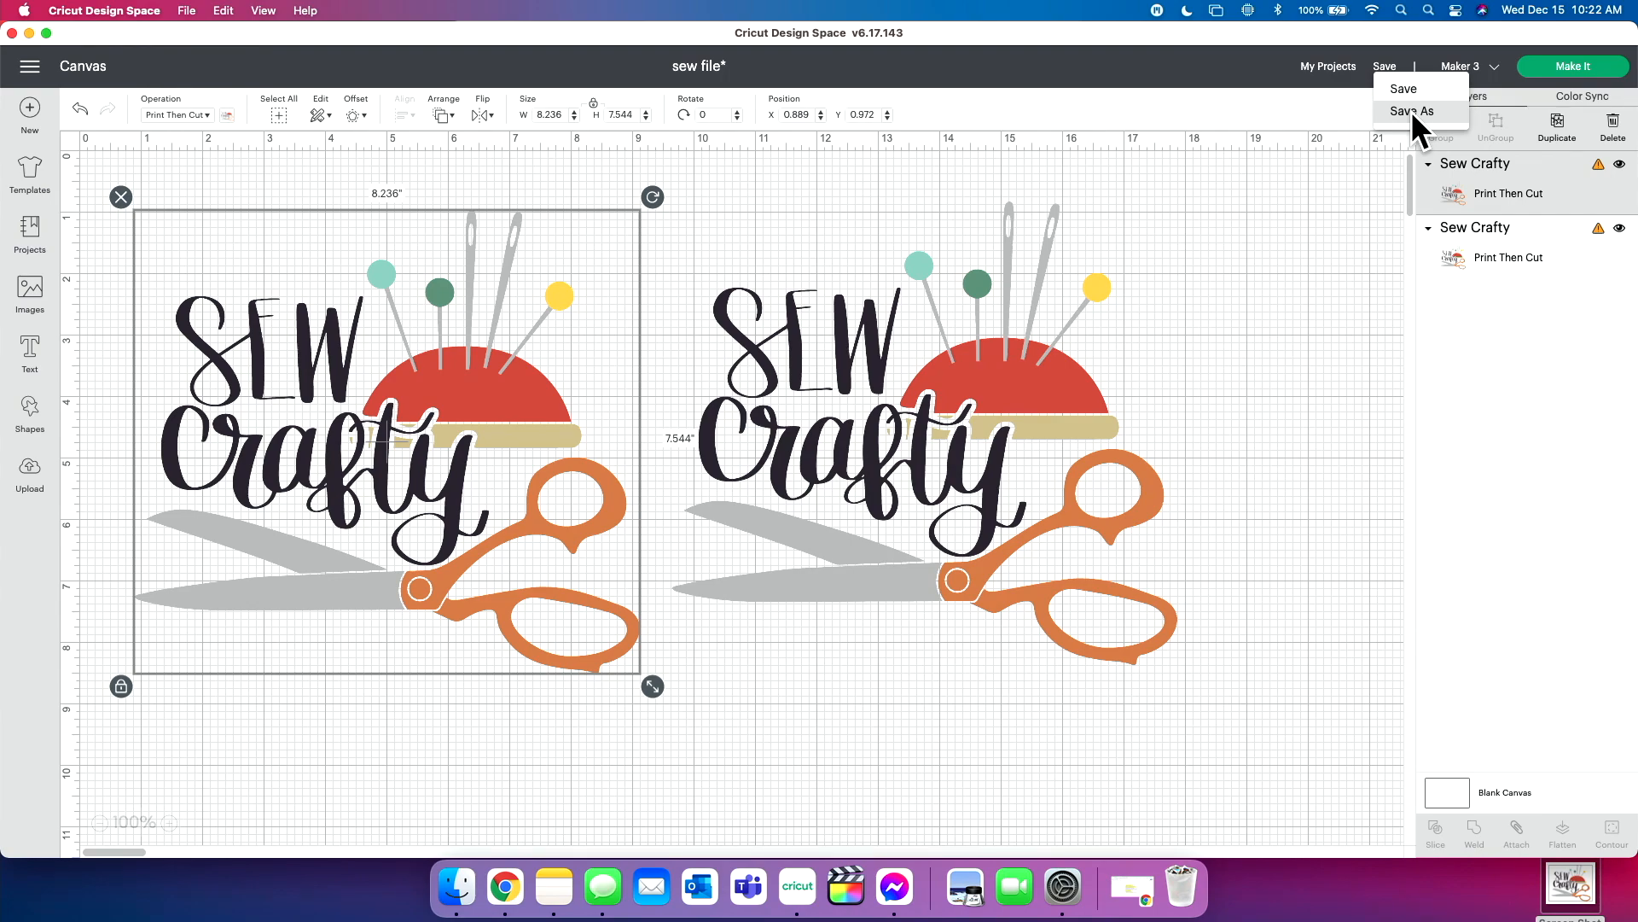
{"action": "mouse_move", "coordinate": [1402, 89]}
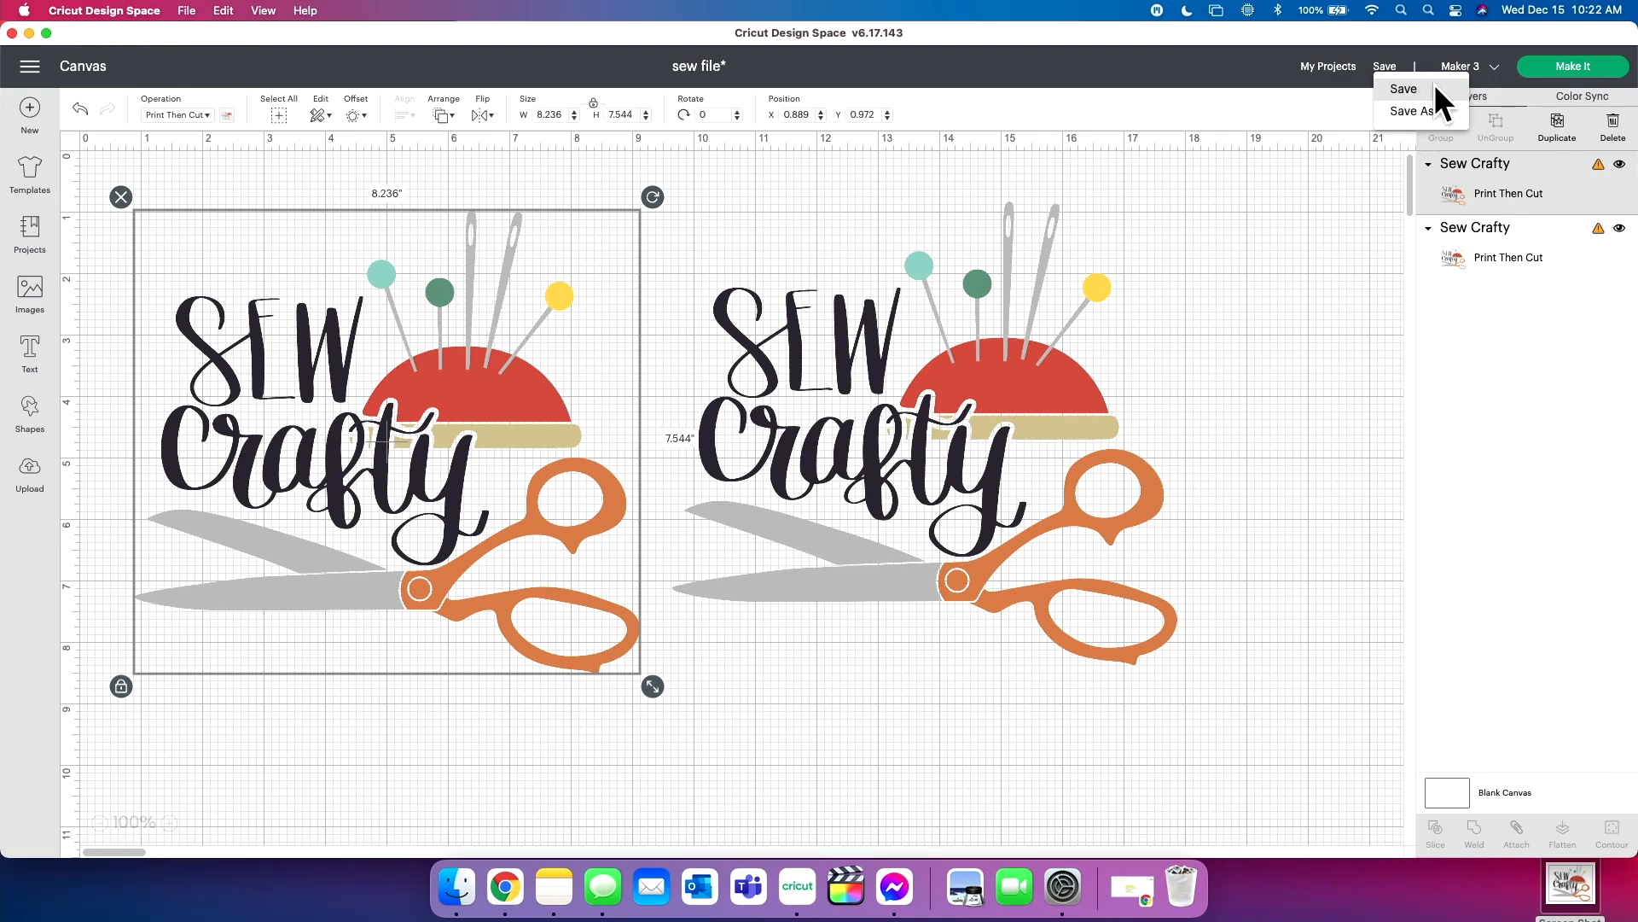
{"action": "left_click", "coordinate": [1403, 88]}
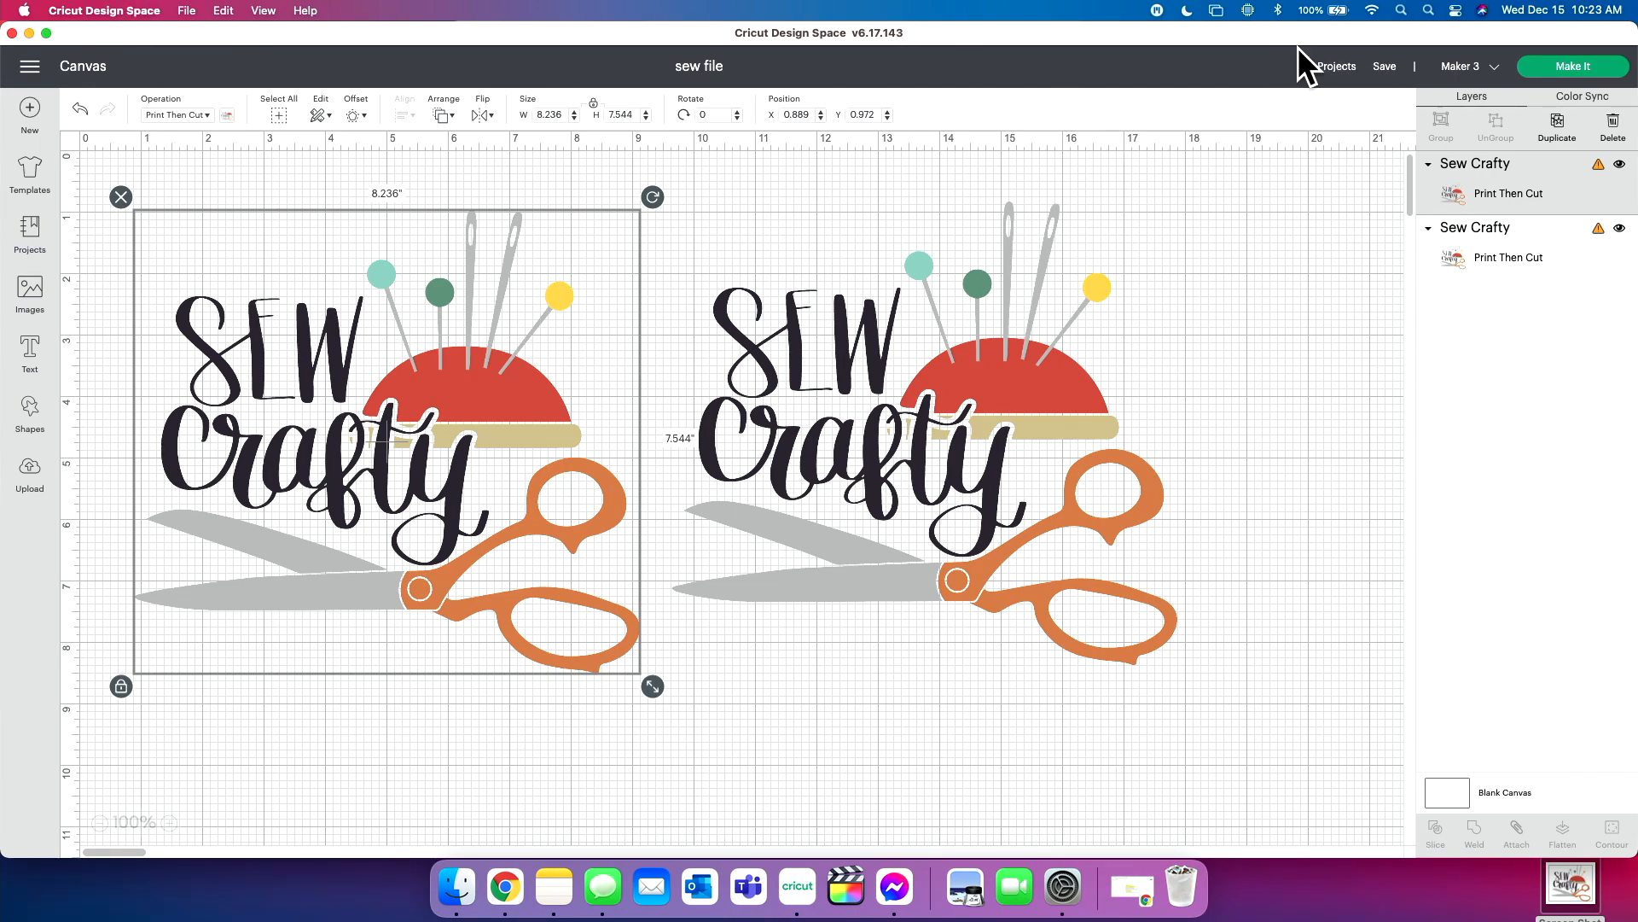
Step: In My Projects, create an empty collection named 'live projects'
{"action": "left_click", "coordinate": [1328, 66]}
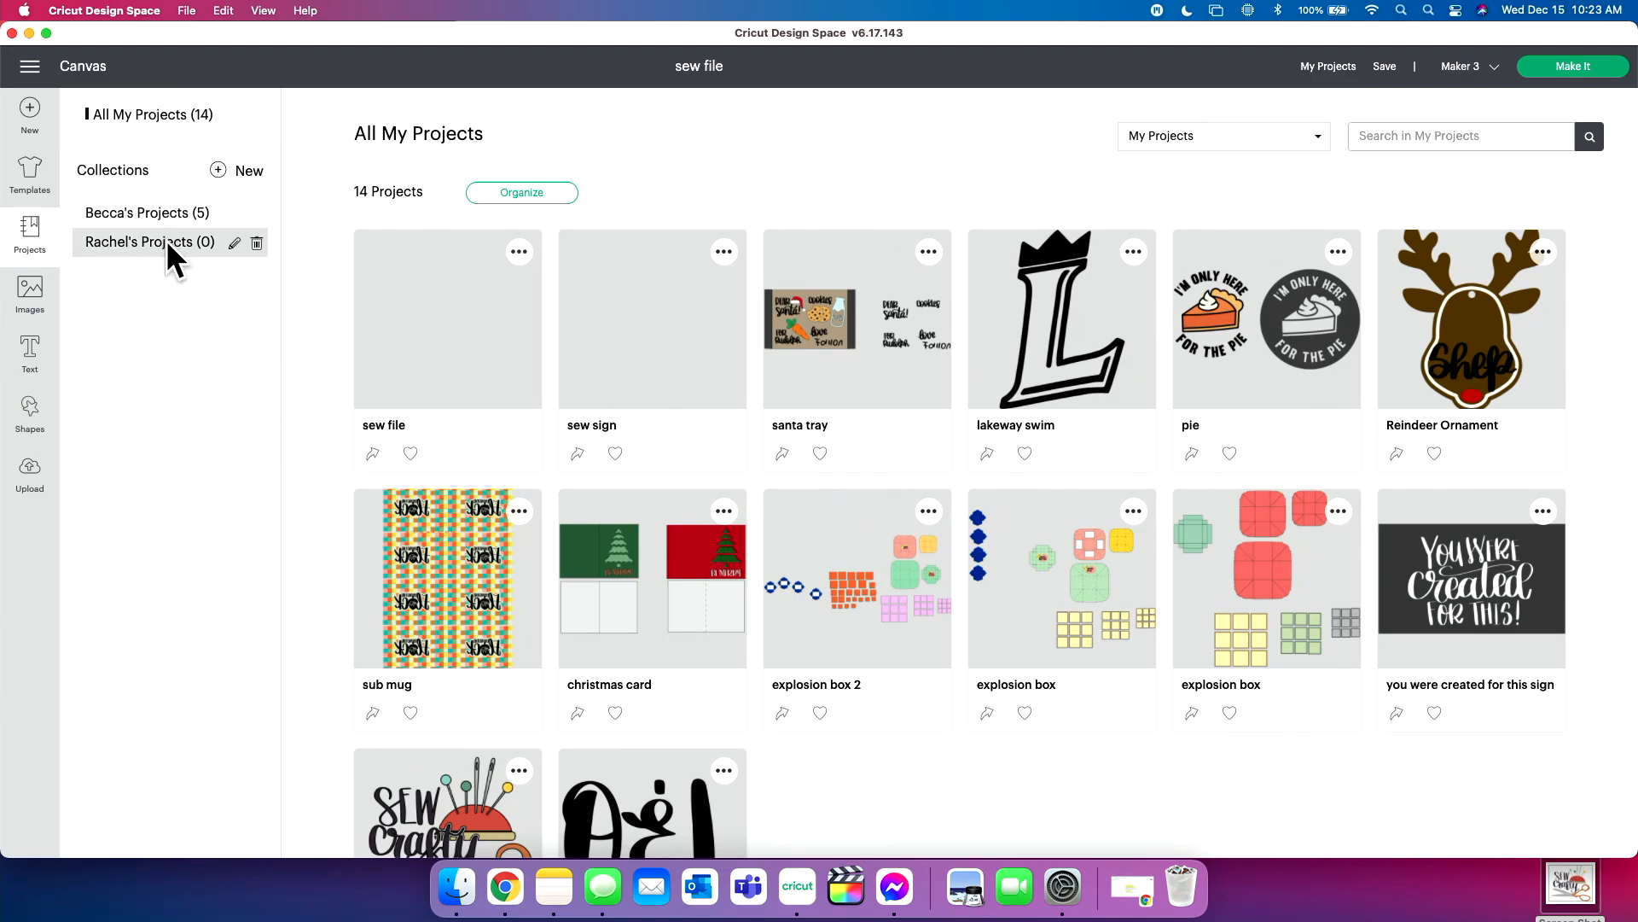
{"action": "mouse_move", "coordinate": [243, 199]}
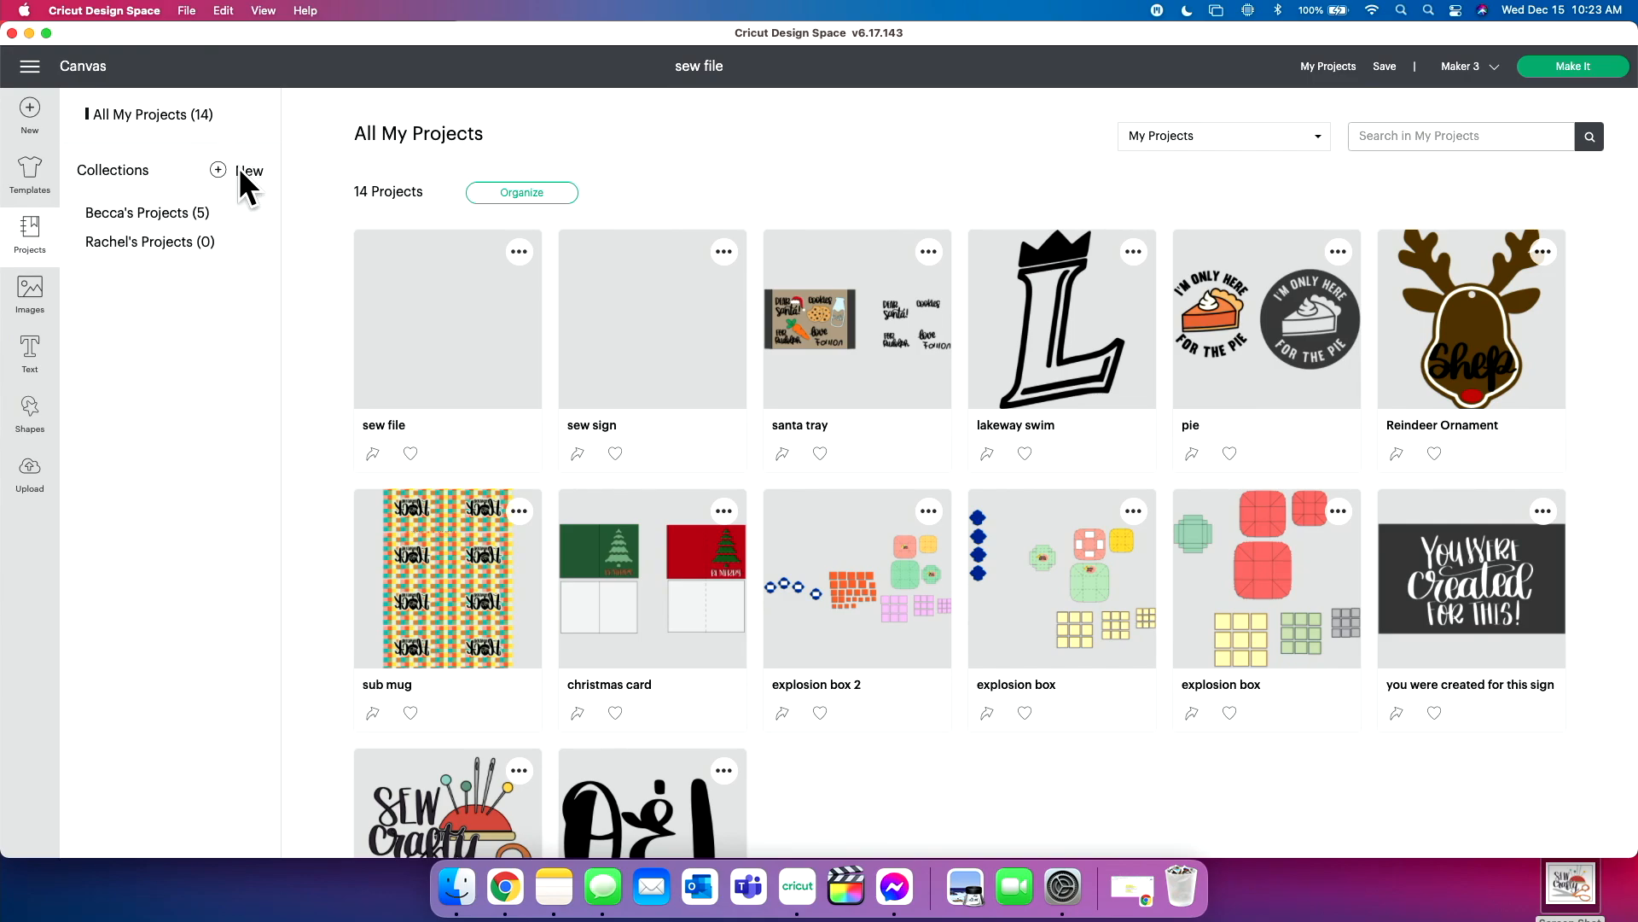
{"action": "left_click", "coordinate": [219, 170]}
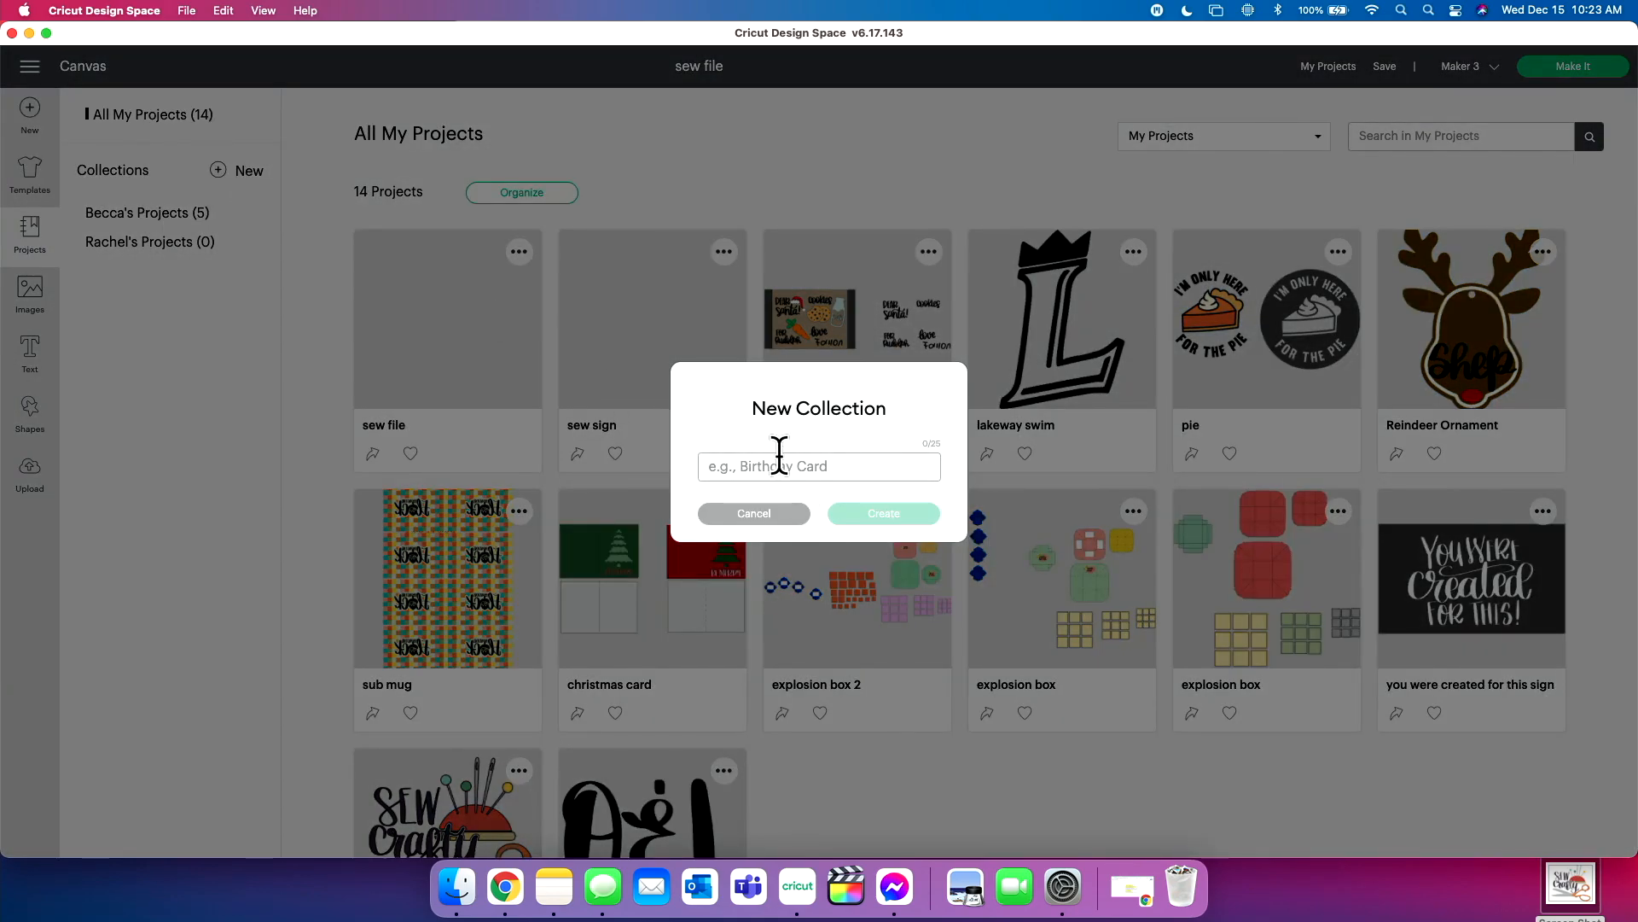
{"action": "type", "text": "live p"}
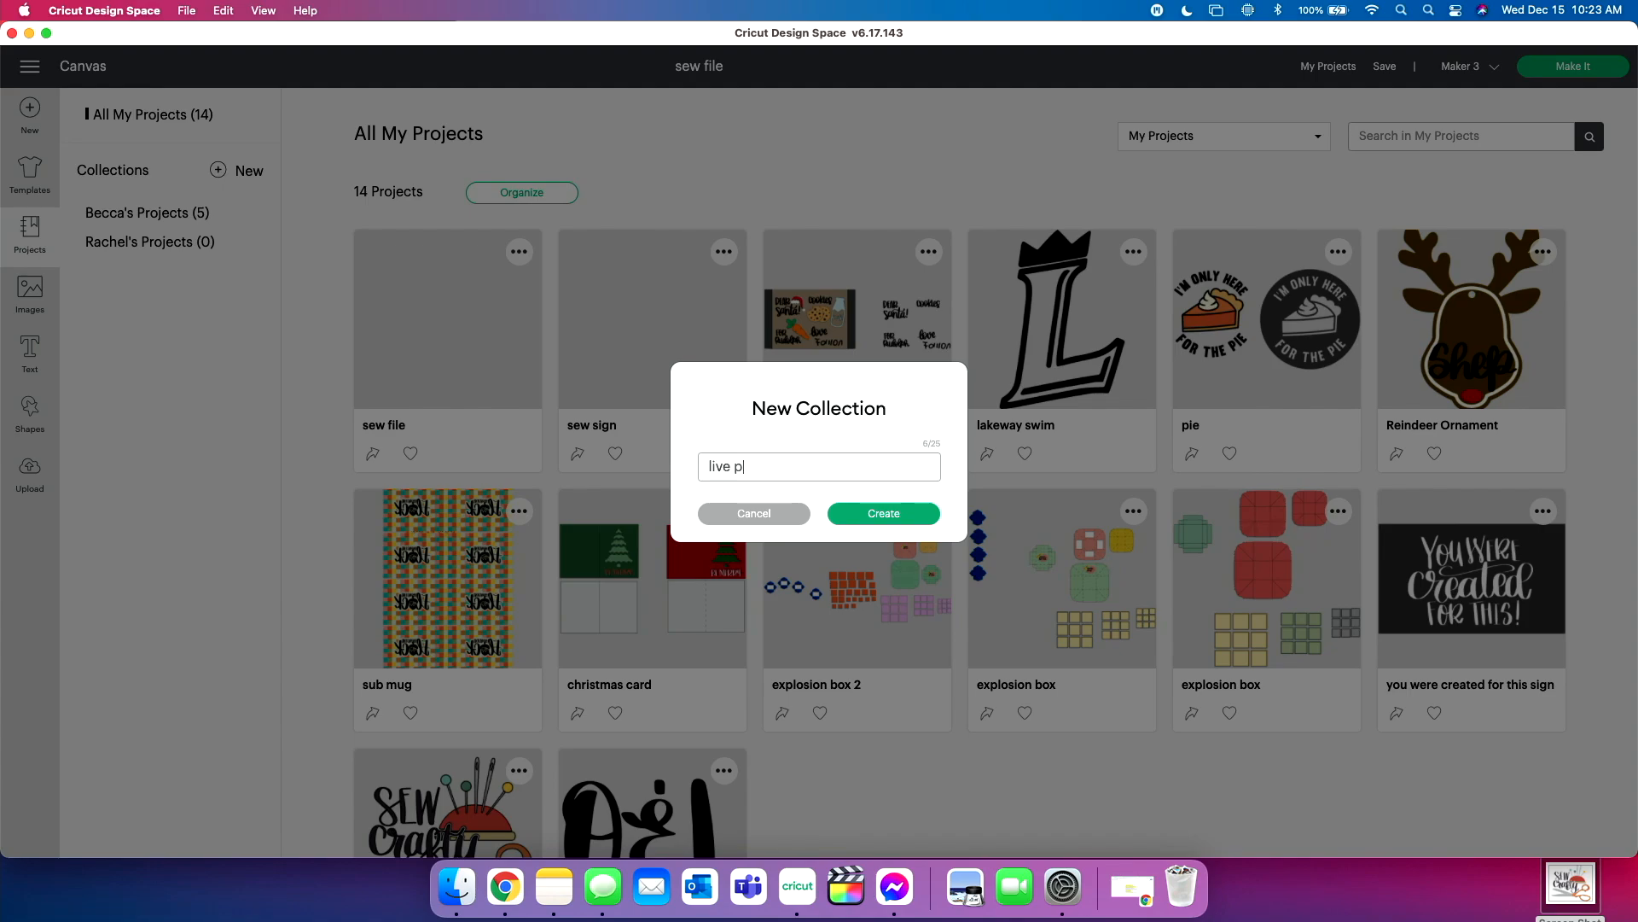
{"action": "type", "text": "rojects"}
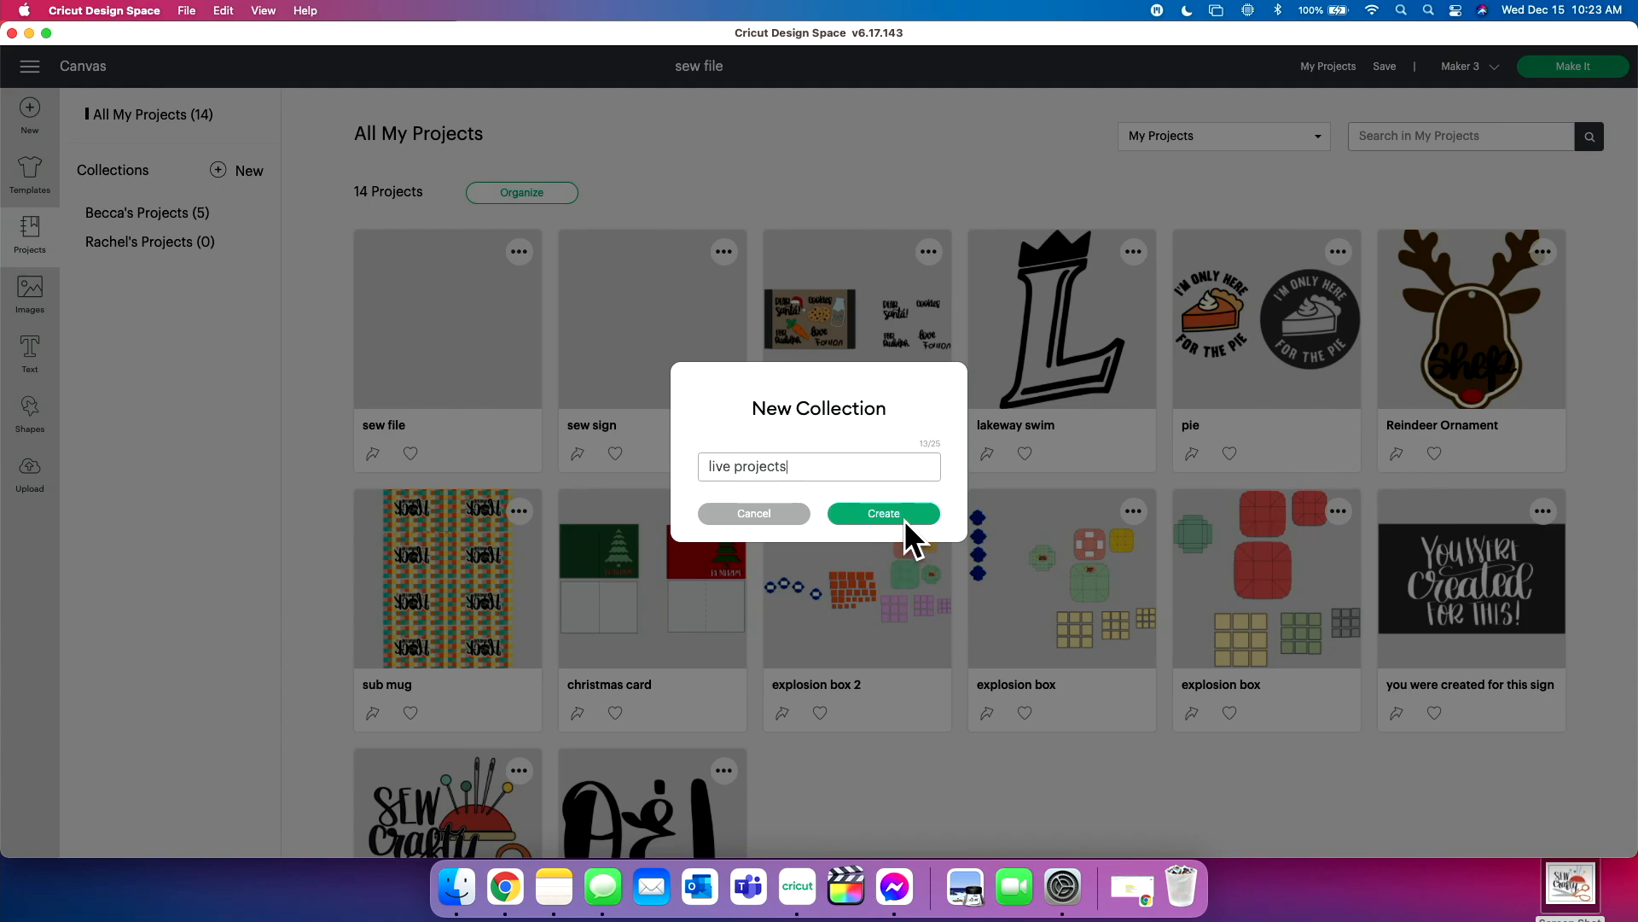
{"action": "left_click", "coordinate": [883, 513]}
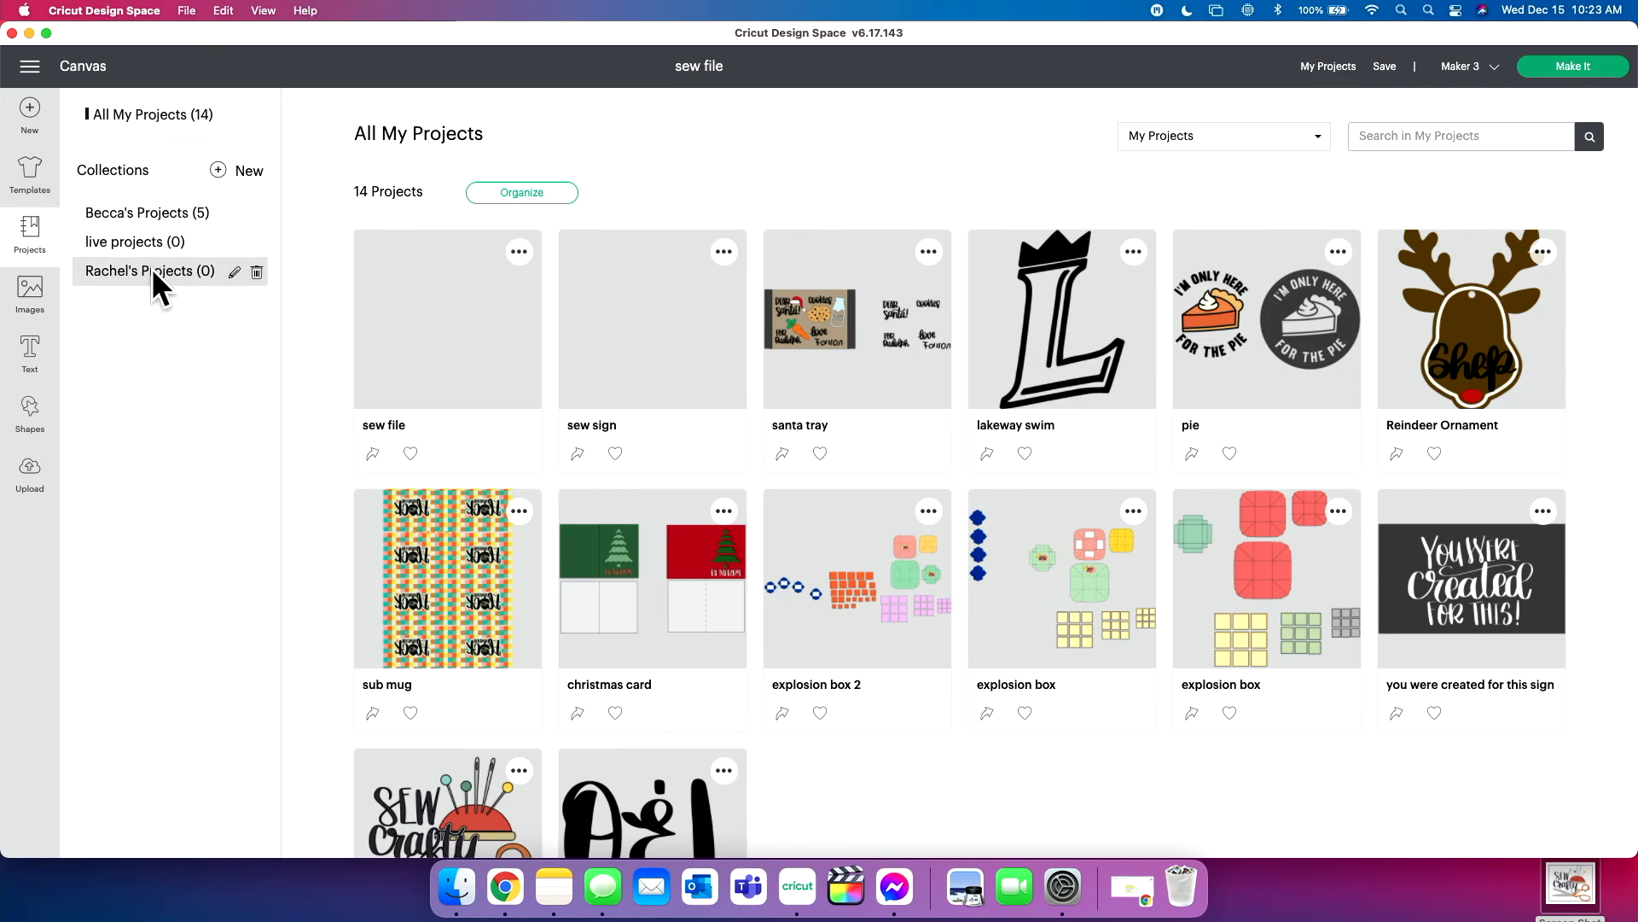
{"action": "mouse_move", "coordinate": [199, 313]}
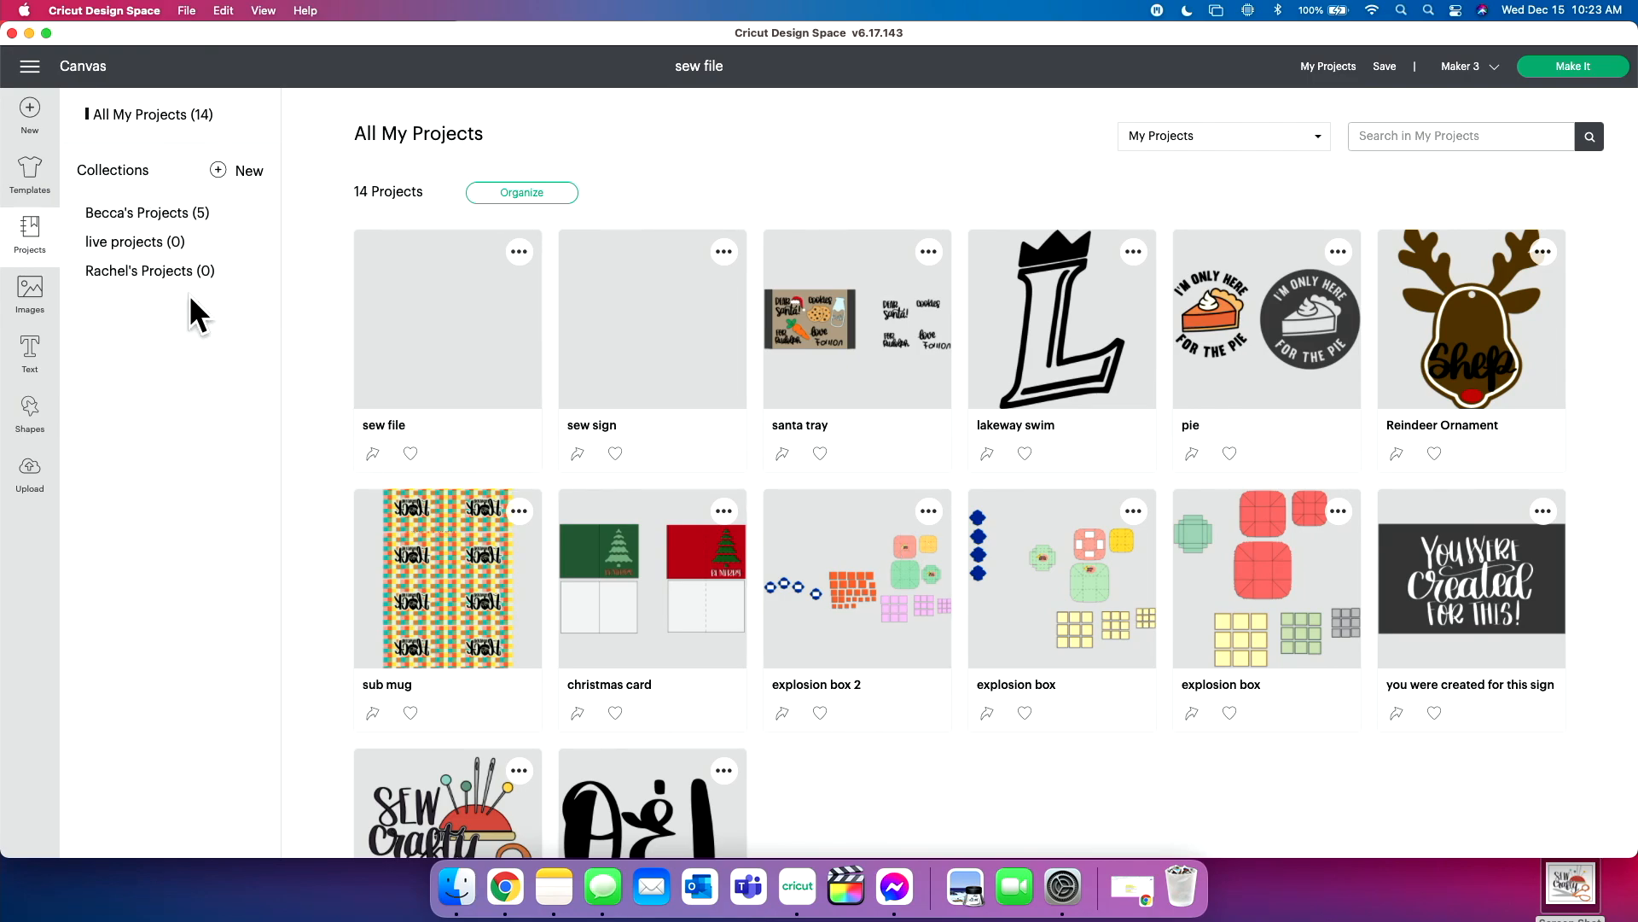
Step: Look through the live projects and Rachel's Projects collections, then show all 14 projects
{"action": "left_click", "coordinate": [135, 242]}
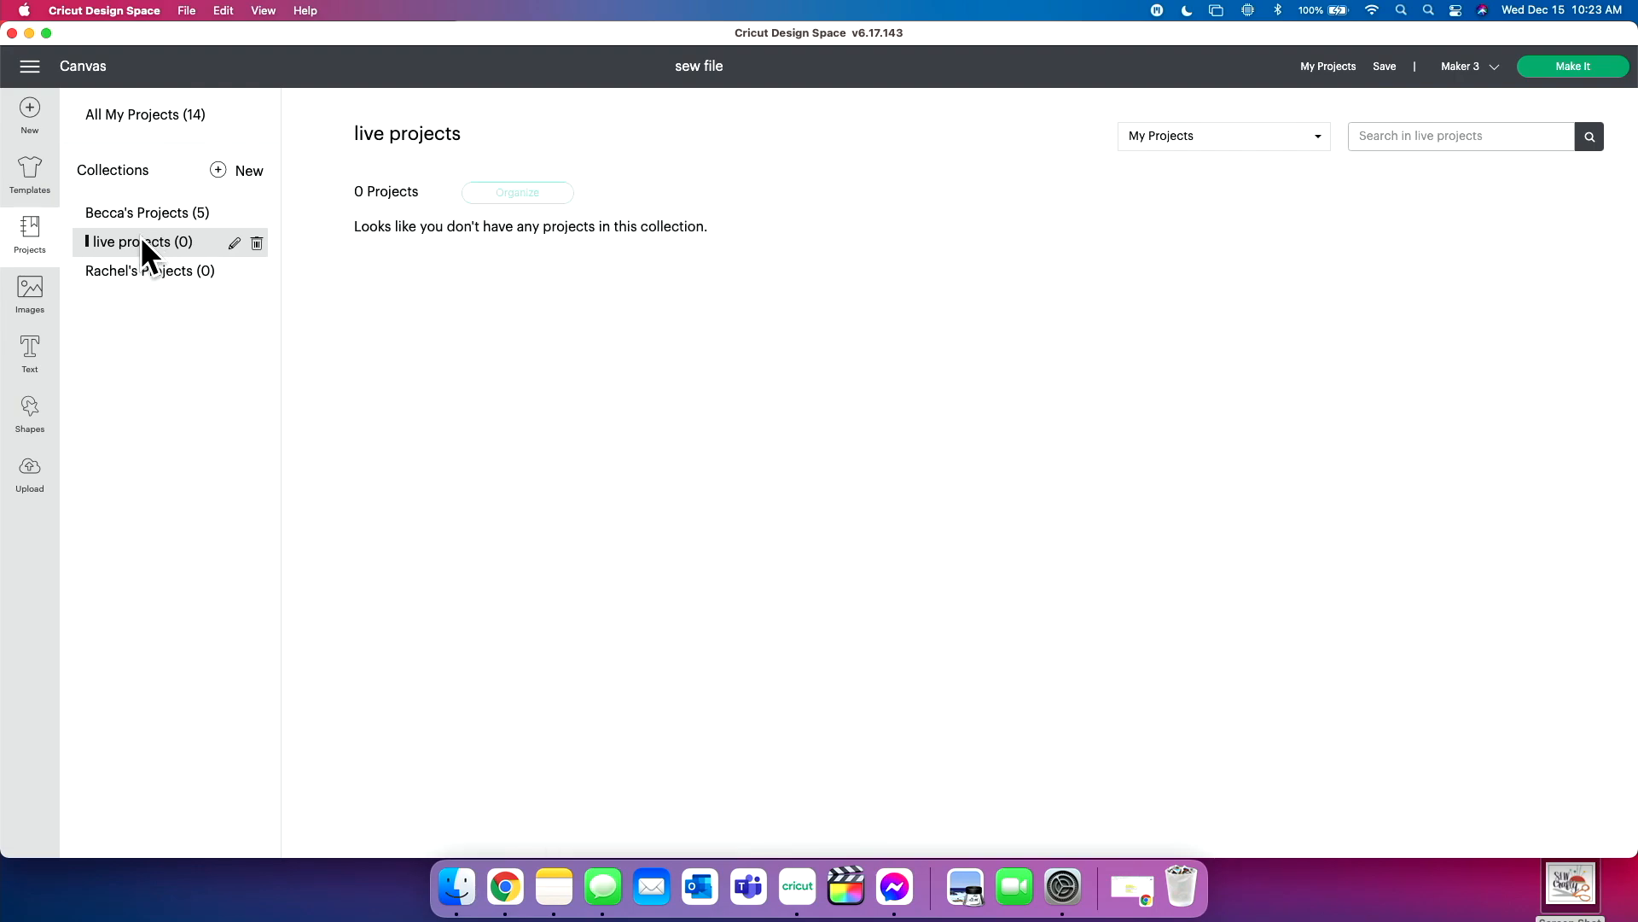
{"action": "left_click", "coordinate": [149, 270]}
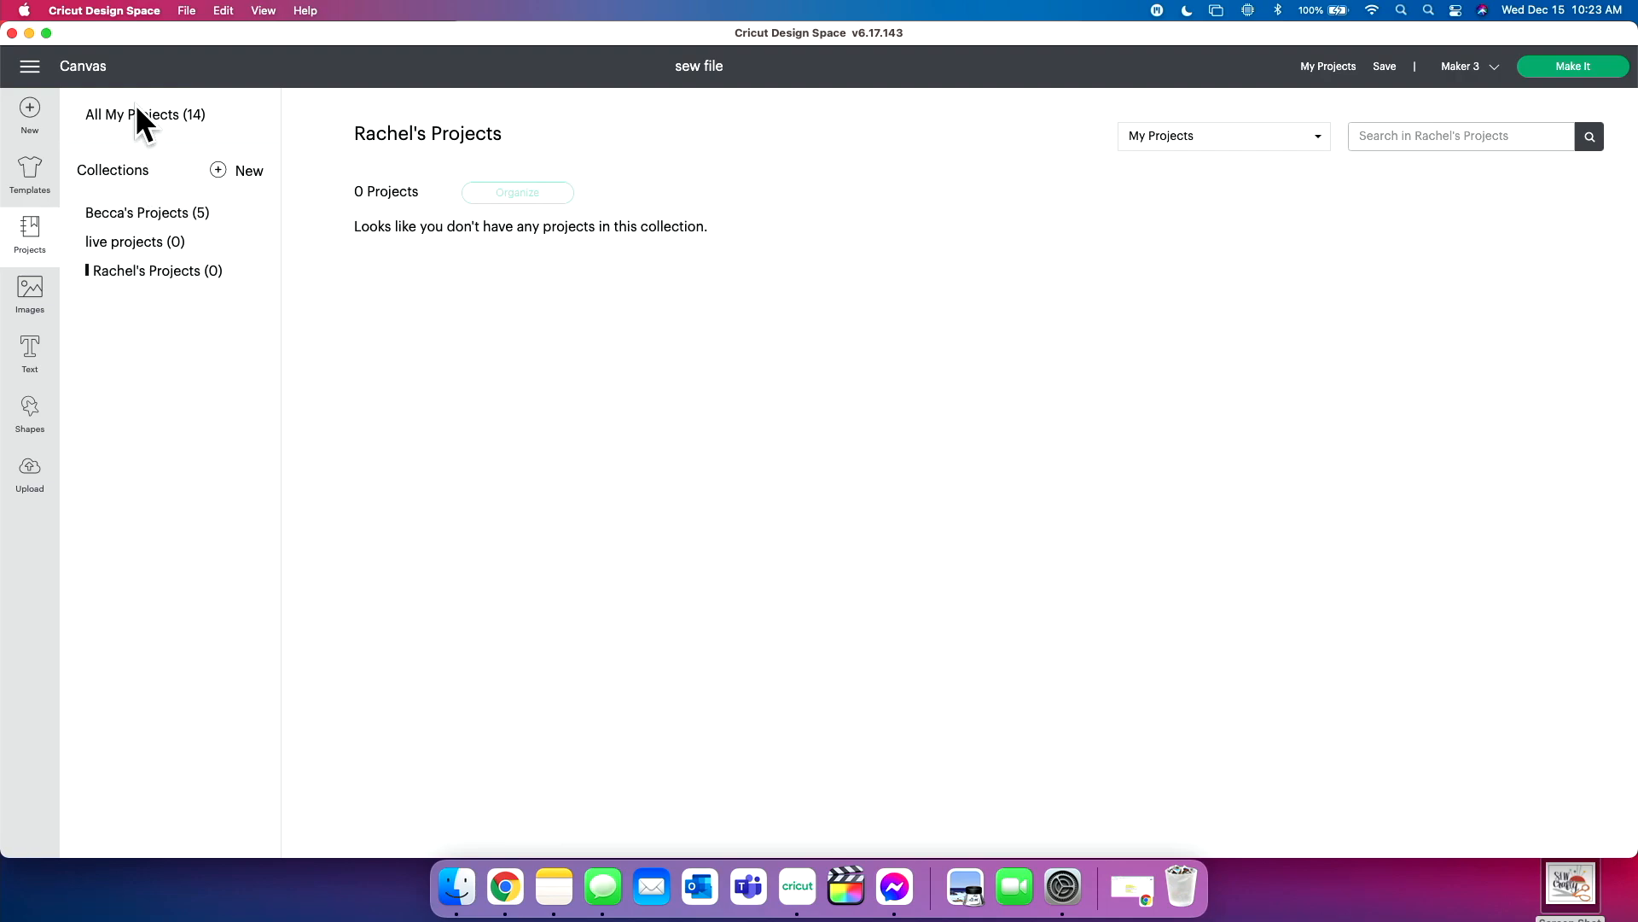
{"action": "left_click", "coordinate": [144, 114]}
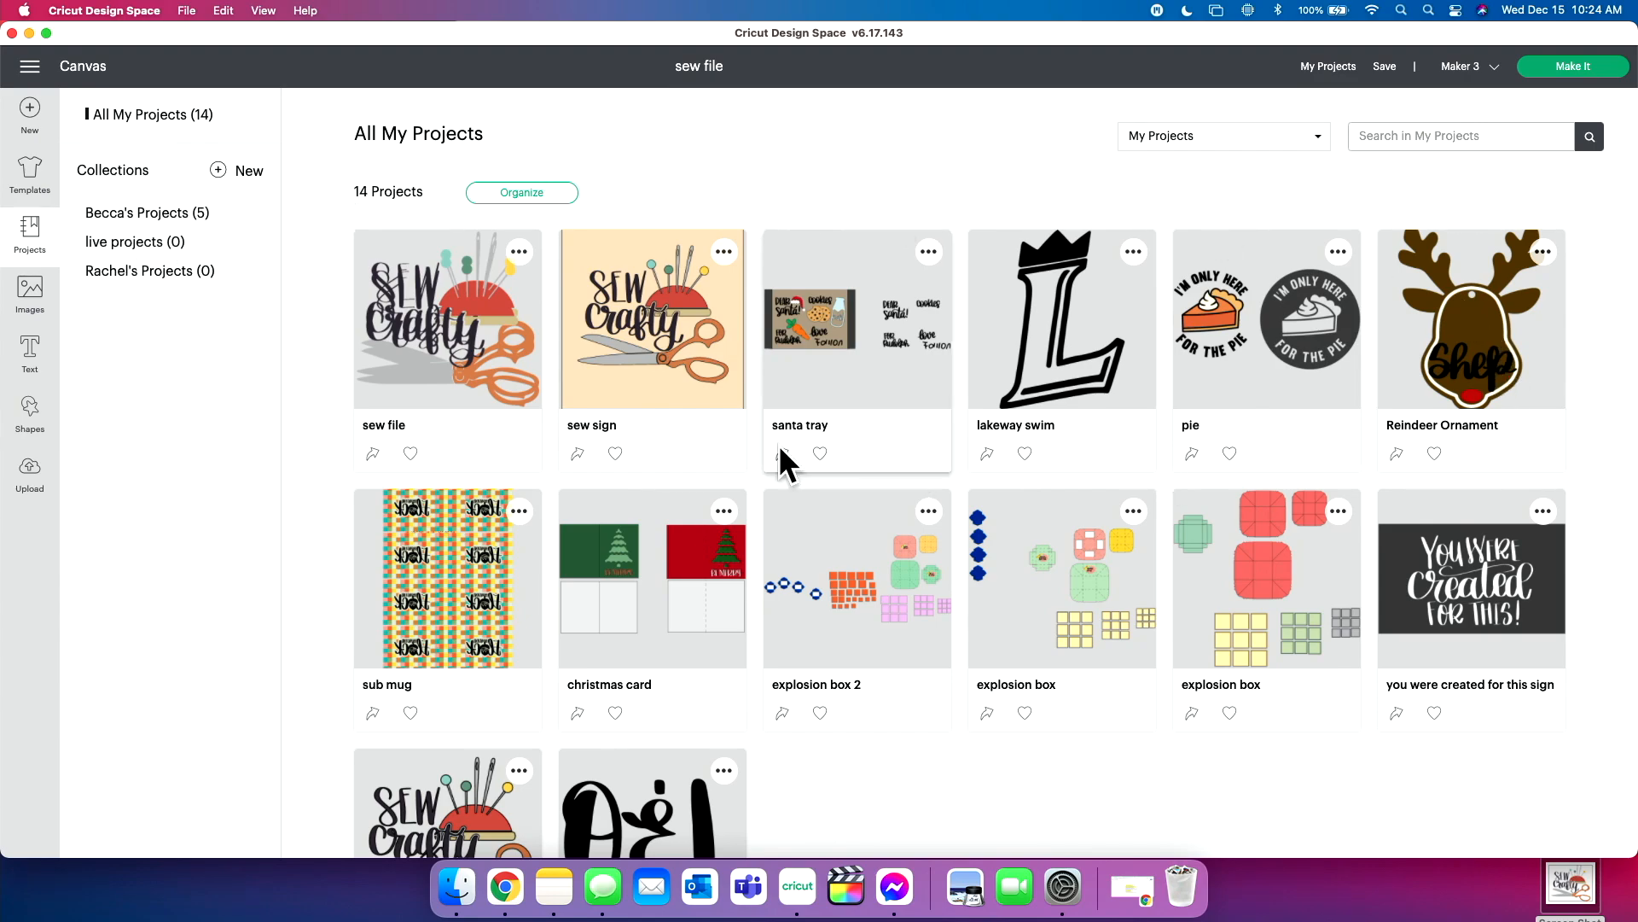
{"action": "mouse_move", "coordinate": [815, 386]}
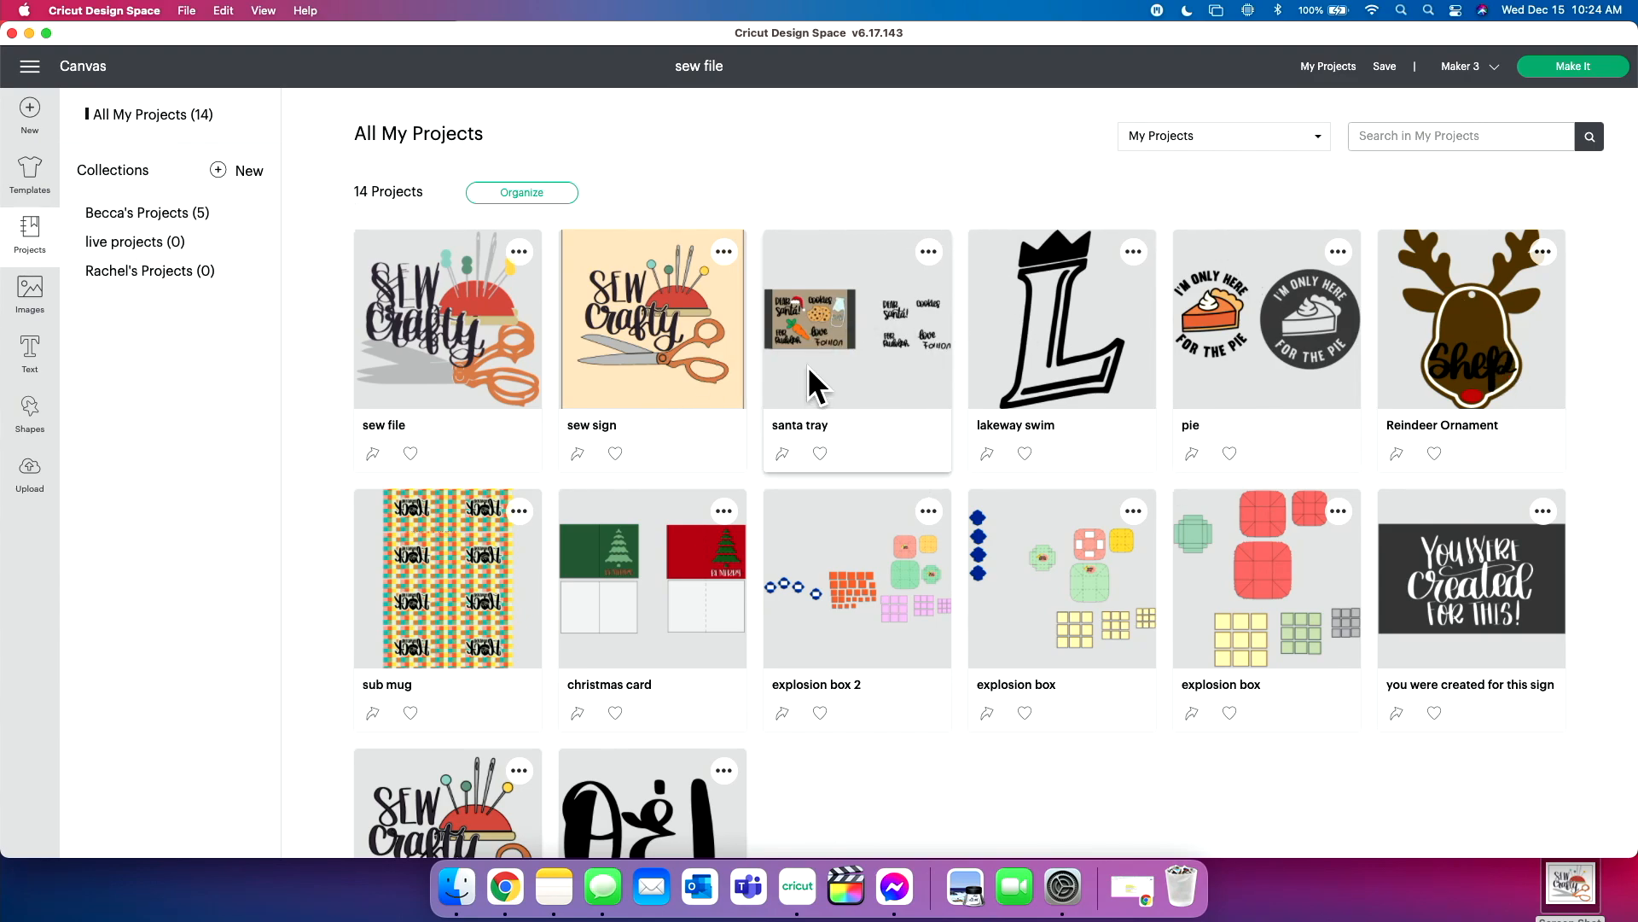
{"action": "mouse_move", "coordinate": [931, 266]}
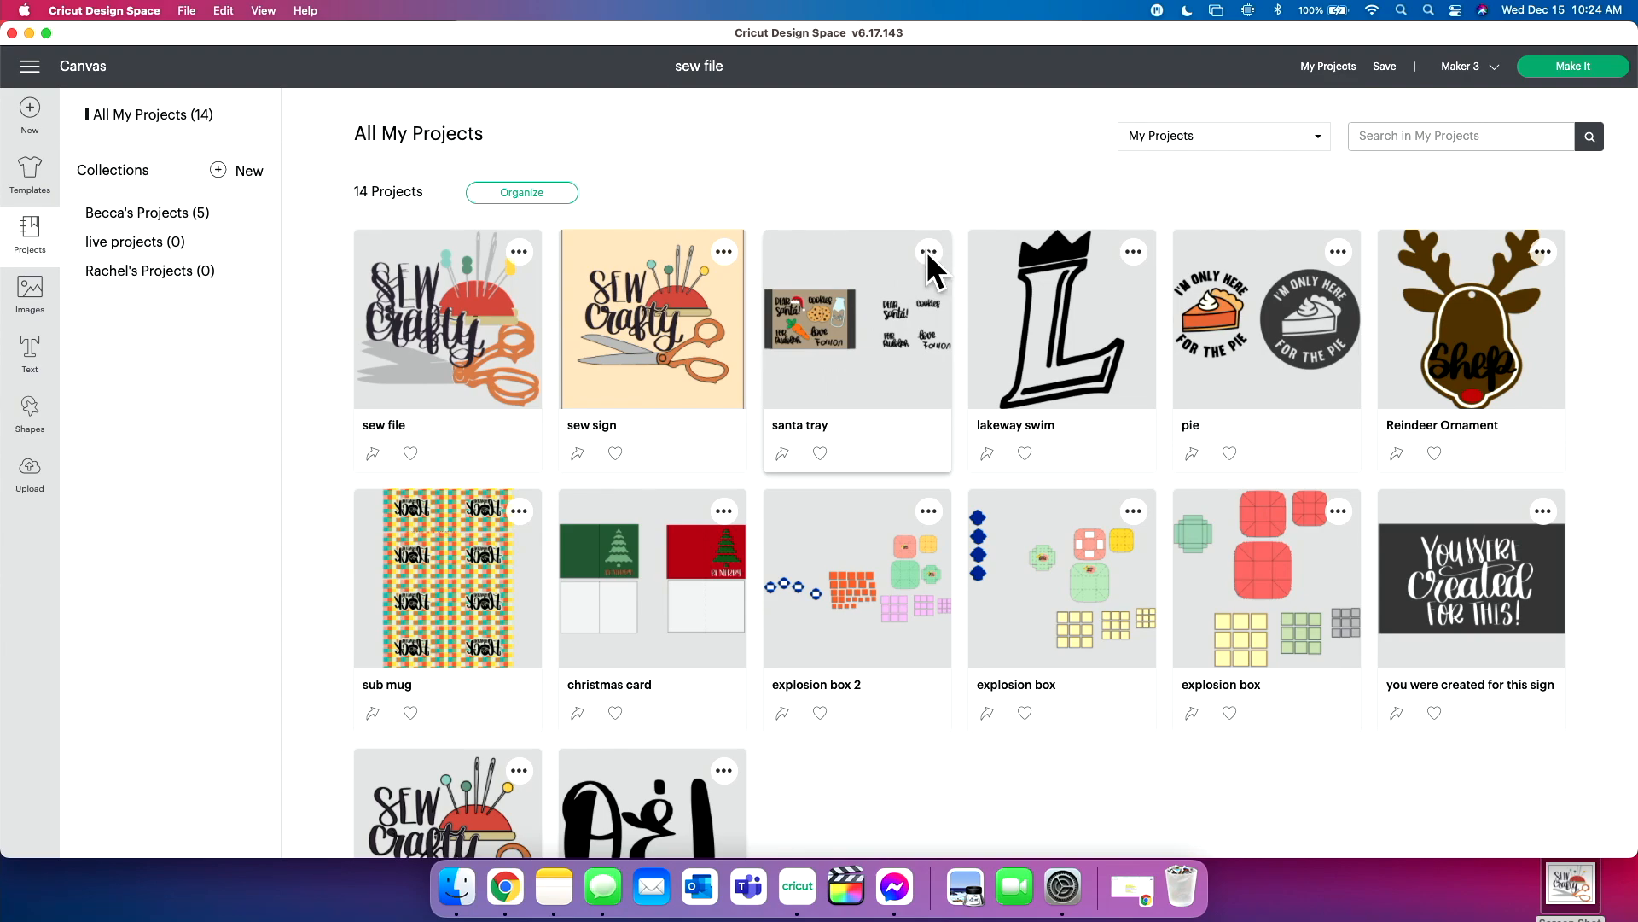
Step: Uncheck Becca's Projects in santa tray's Edit Collections and save the change
{"action": "left_click", "coordinate": [926, 251]}
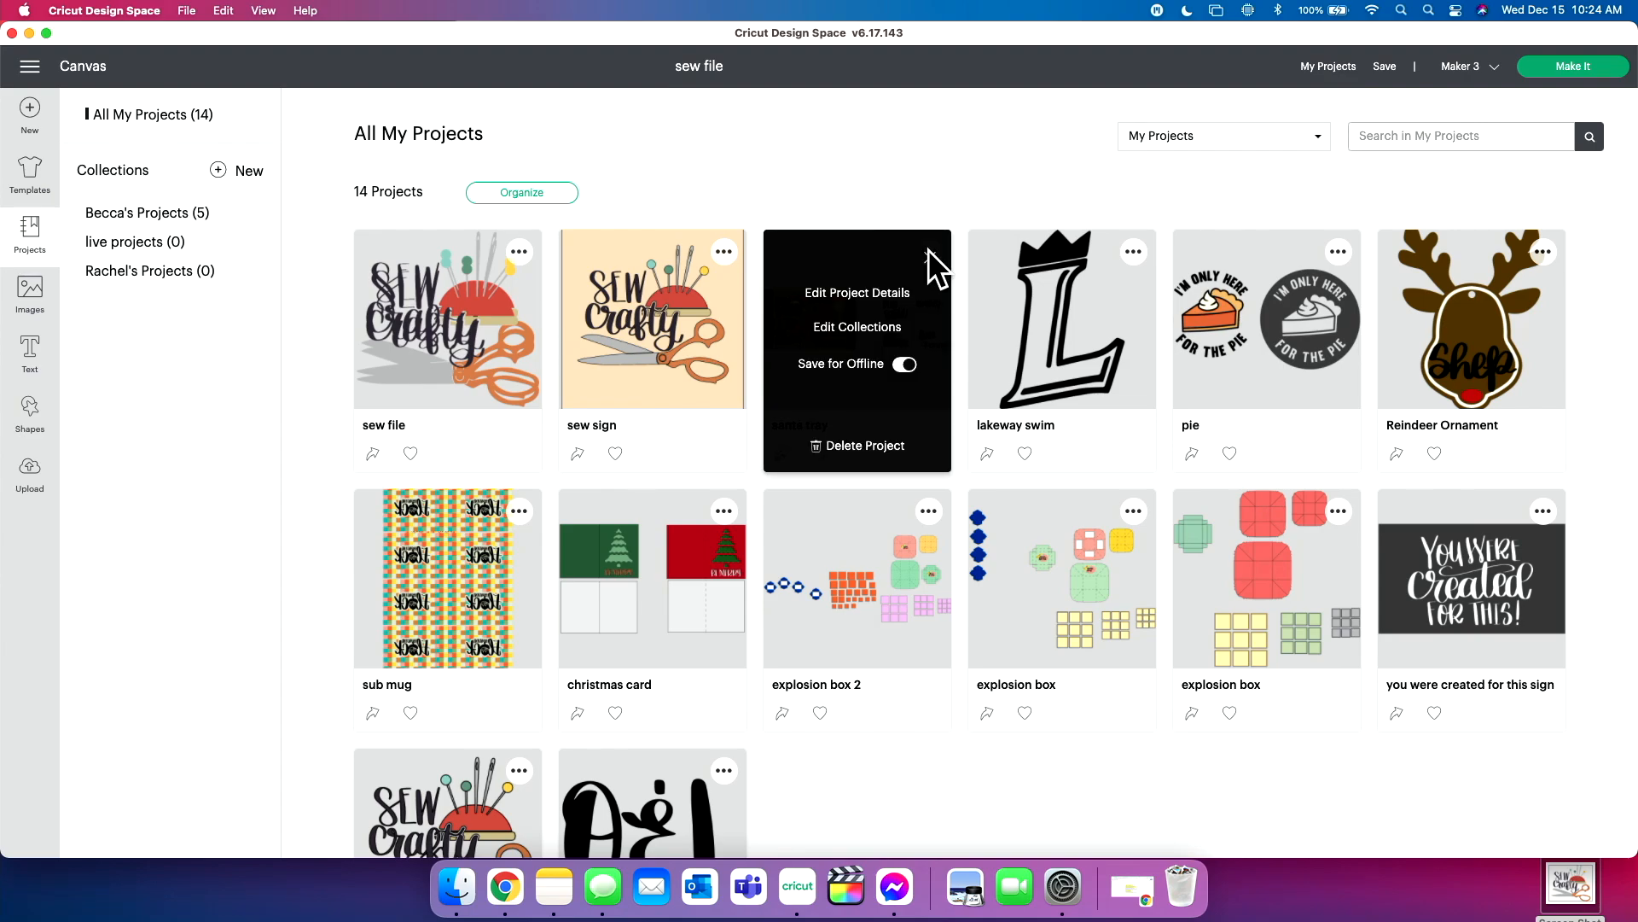
{"action": "mouse_move", "coordinate": [847, 340]}
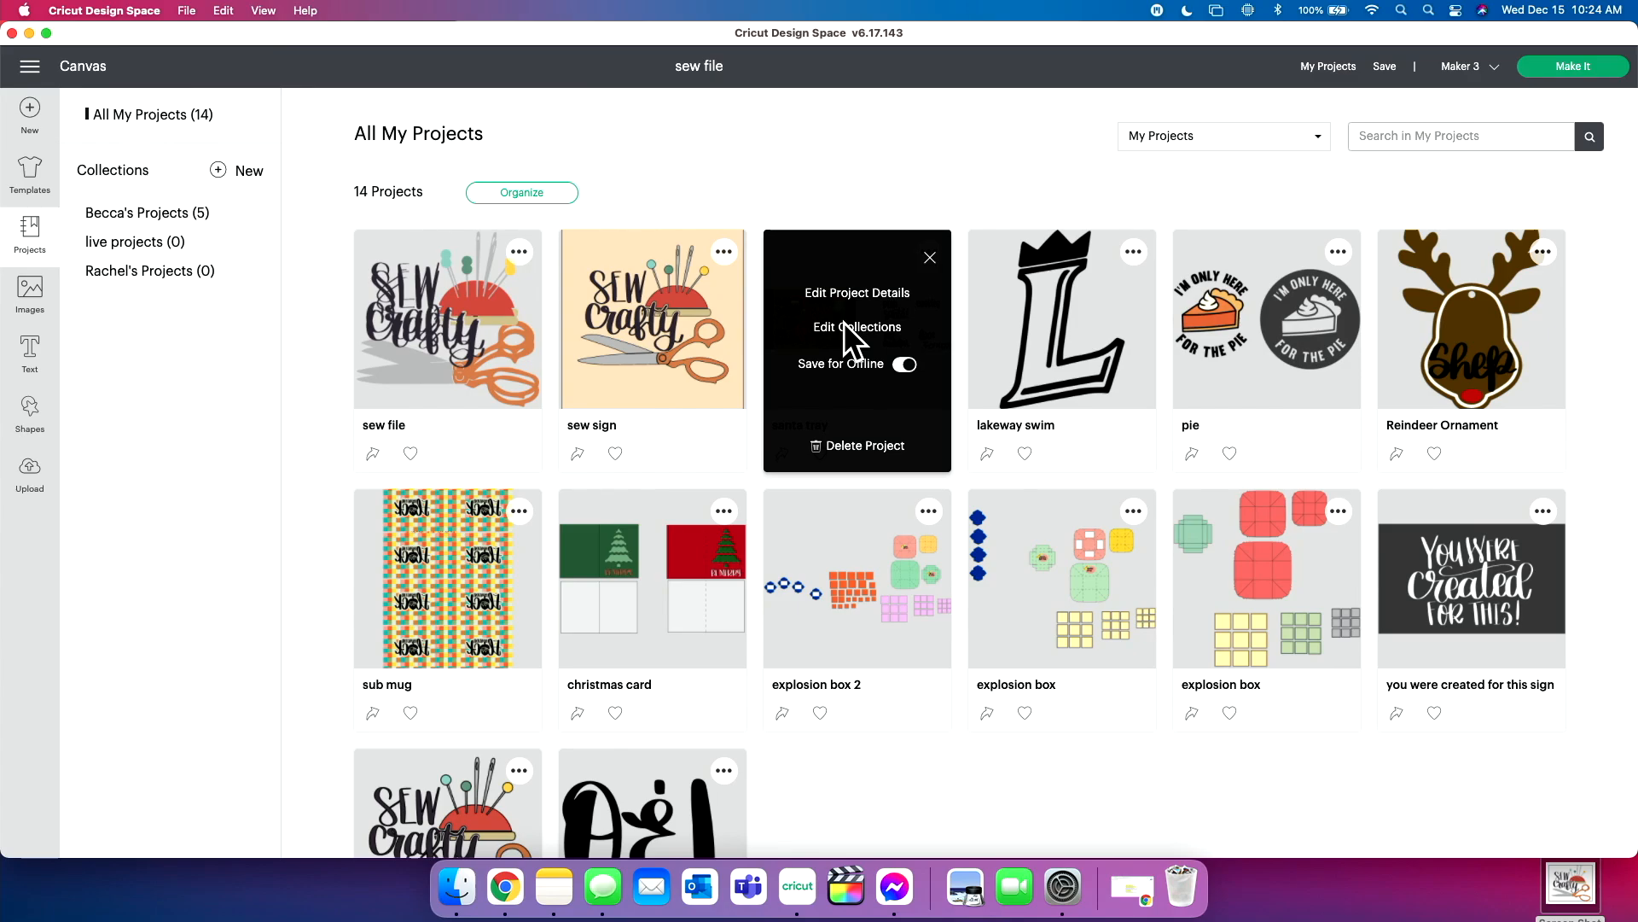
{"action": "left_click", "coordinate": [857, 326]}
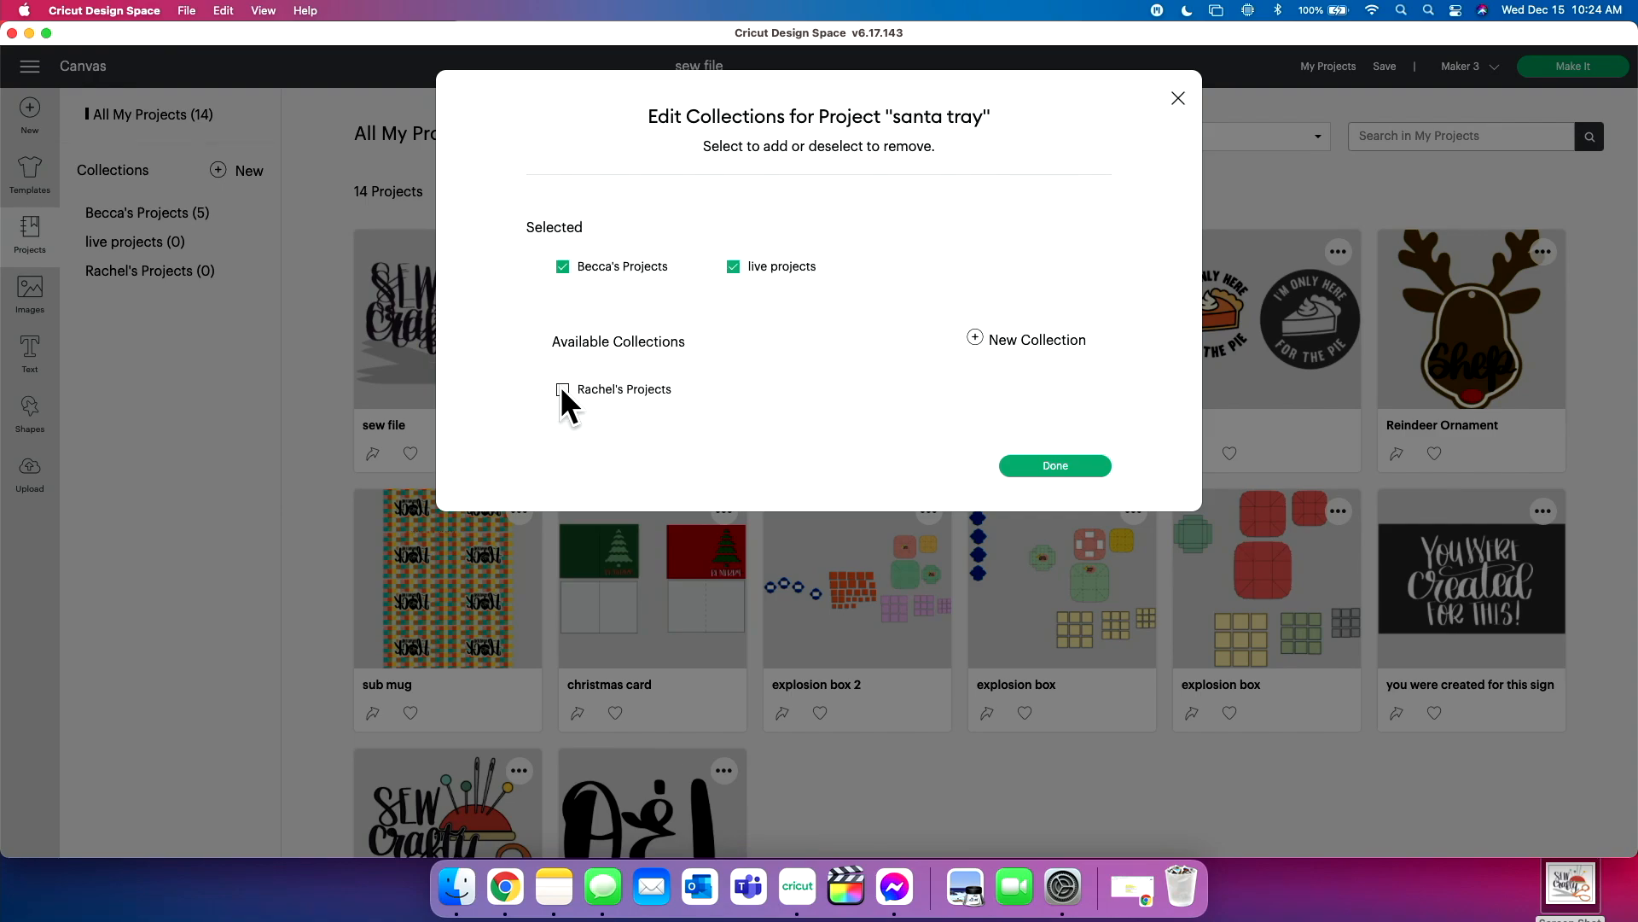
{"action": "mouse_move", "coordinate": [563, 269]}
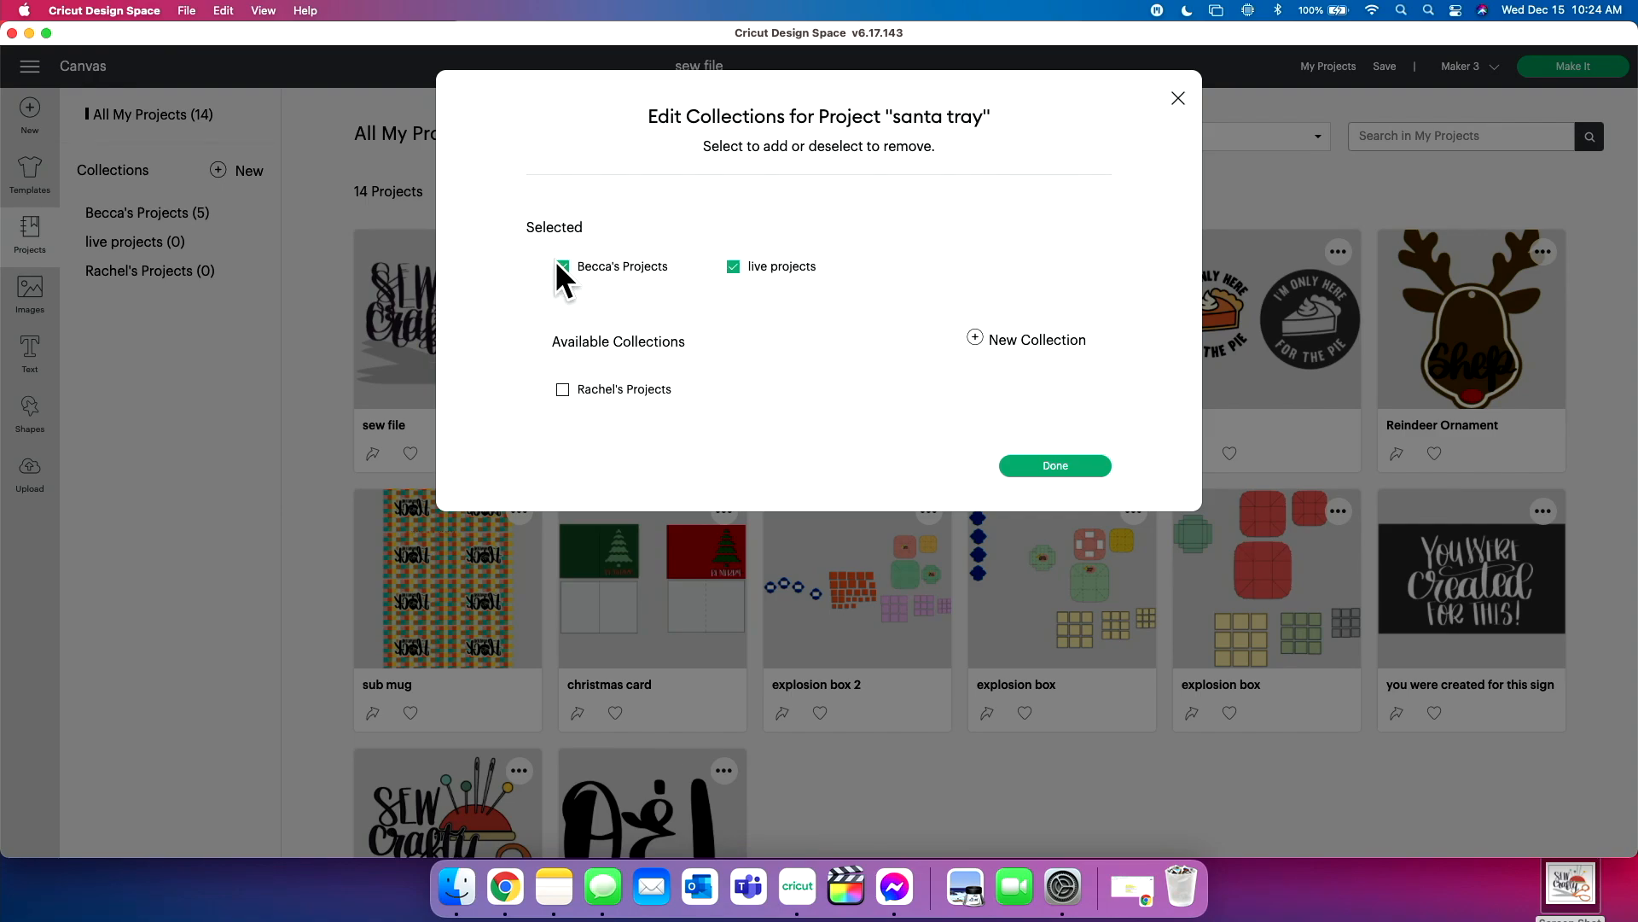
{"action": "left_click", "coordinate": [562, 266]}
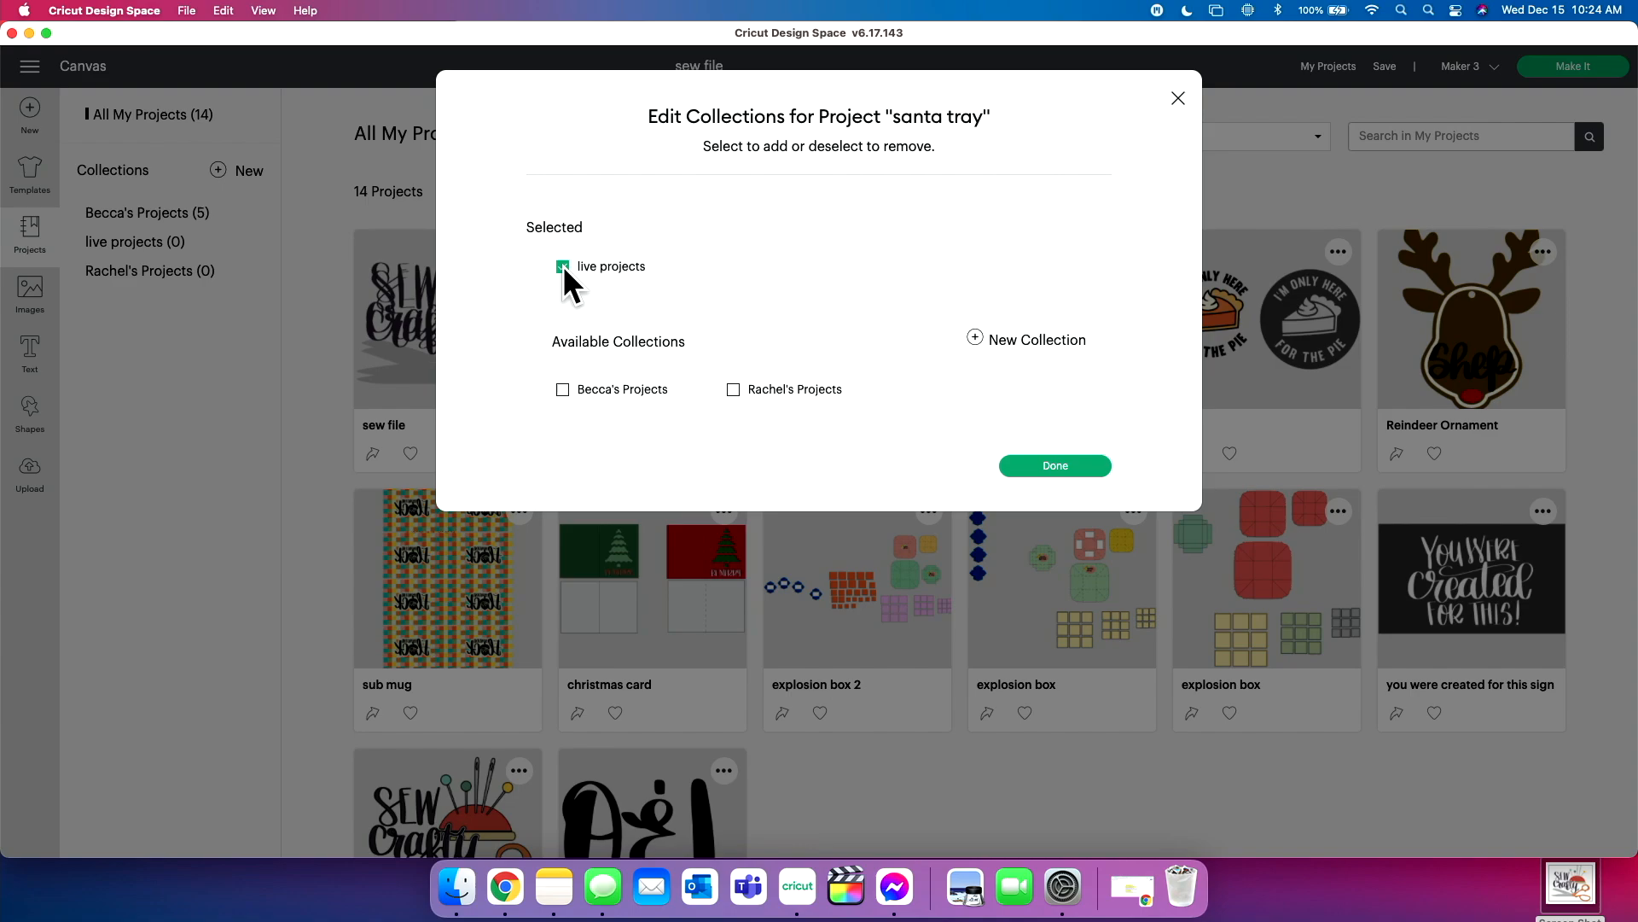
{"action": "left_click", "coordinate": [562, 266]}
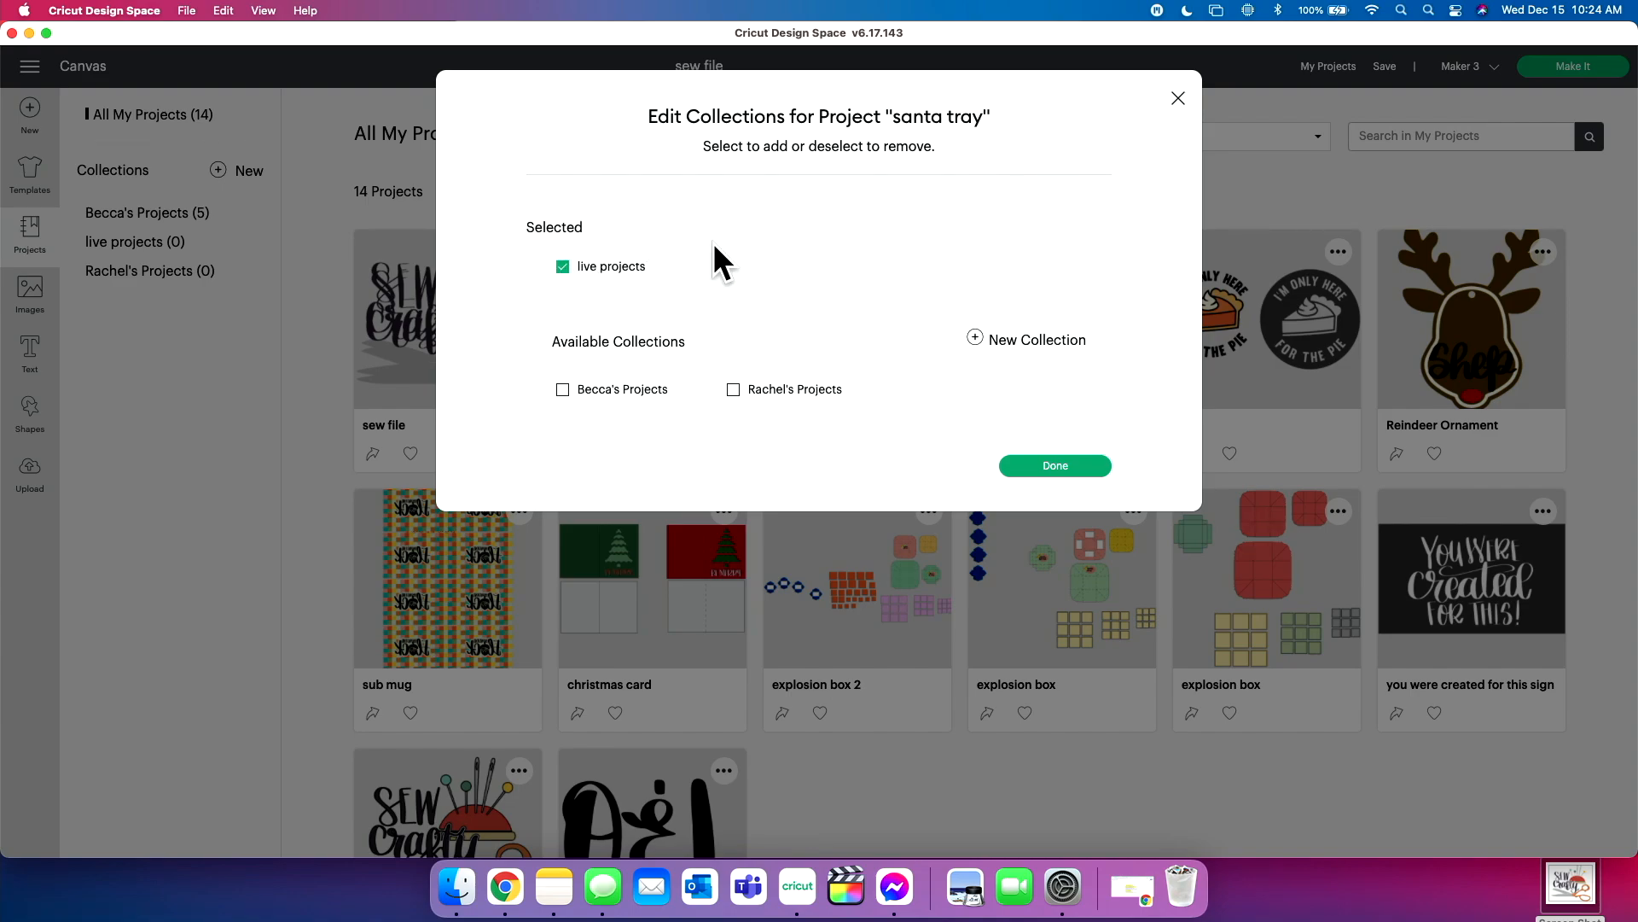
{"action": "mouse_move", "coordinate": [977, 350]}
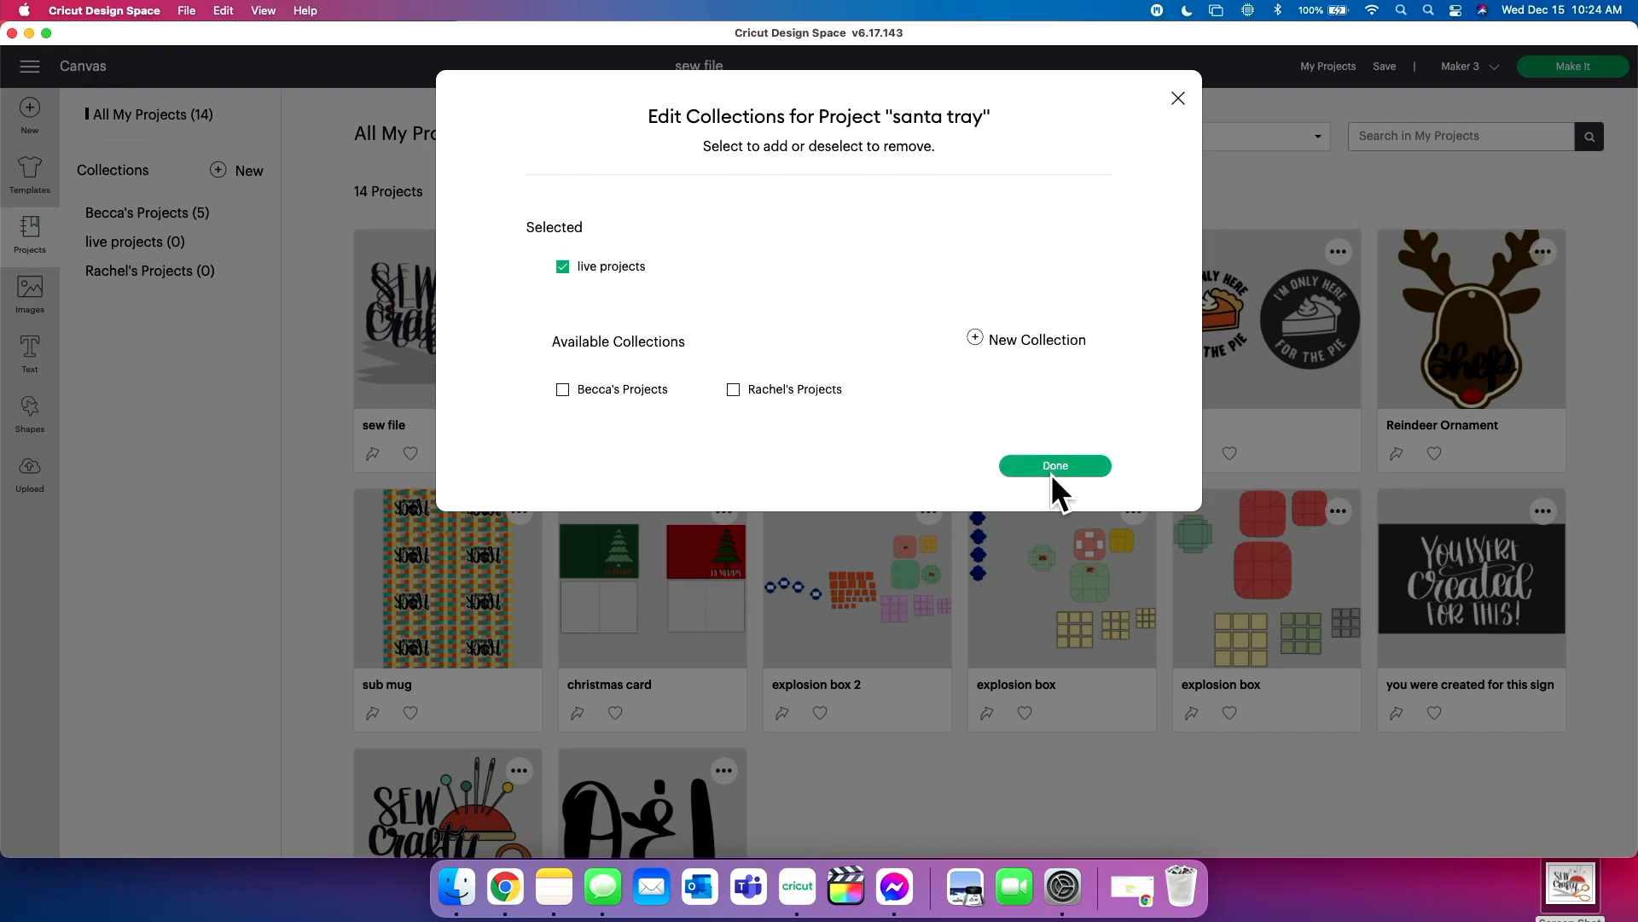
{"action": "left_click", "coordinate": [1054, 465]}
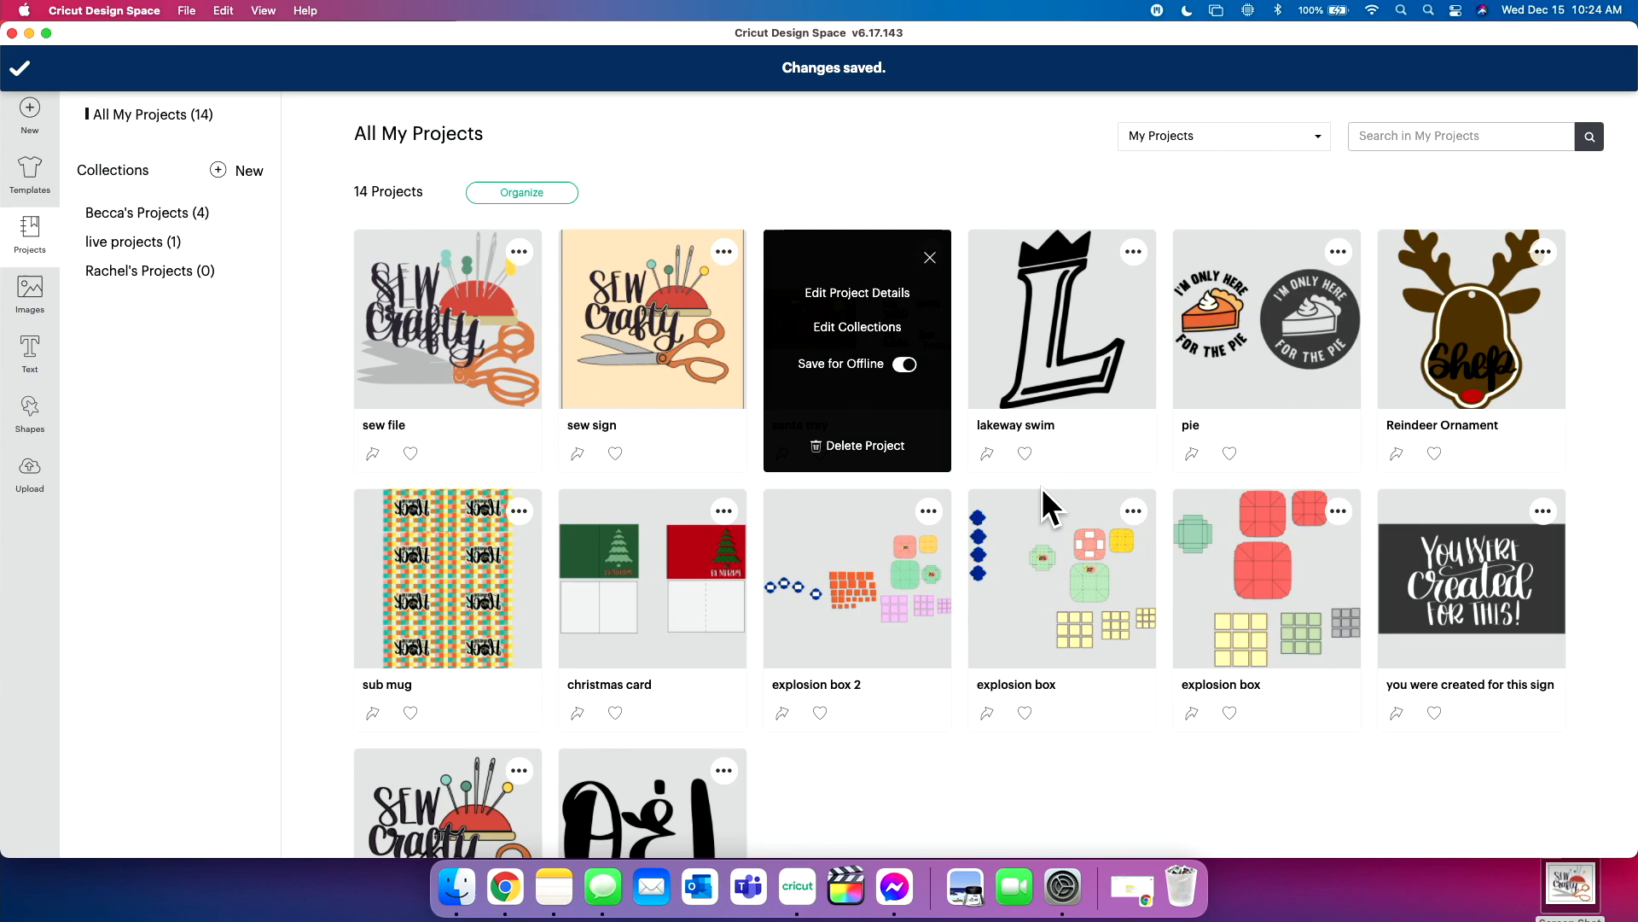
Step: Check the live projects collection for santa tray, then return to All My Projects
{"action": "left_click", "coordinate": [929, 257]}
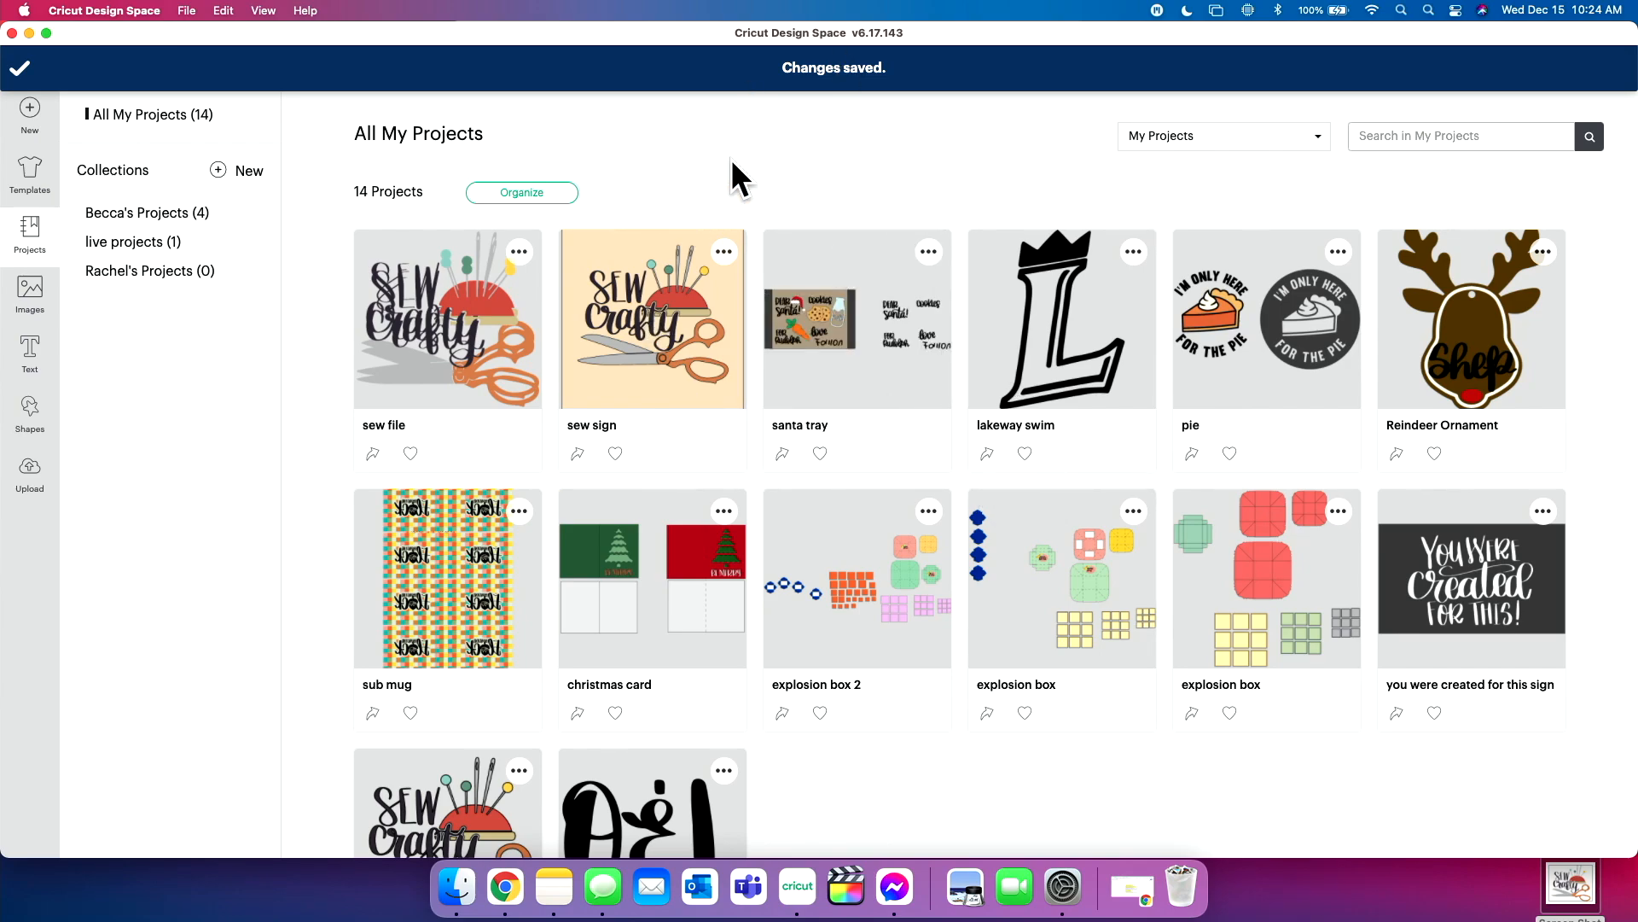
{"action": "mouse_move", "coordinate": [280, 248]}
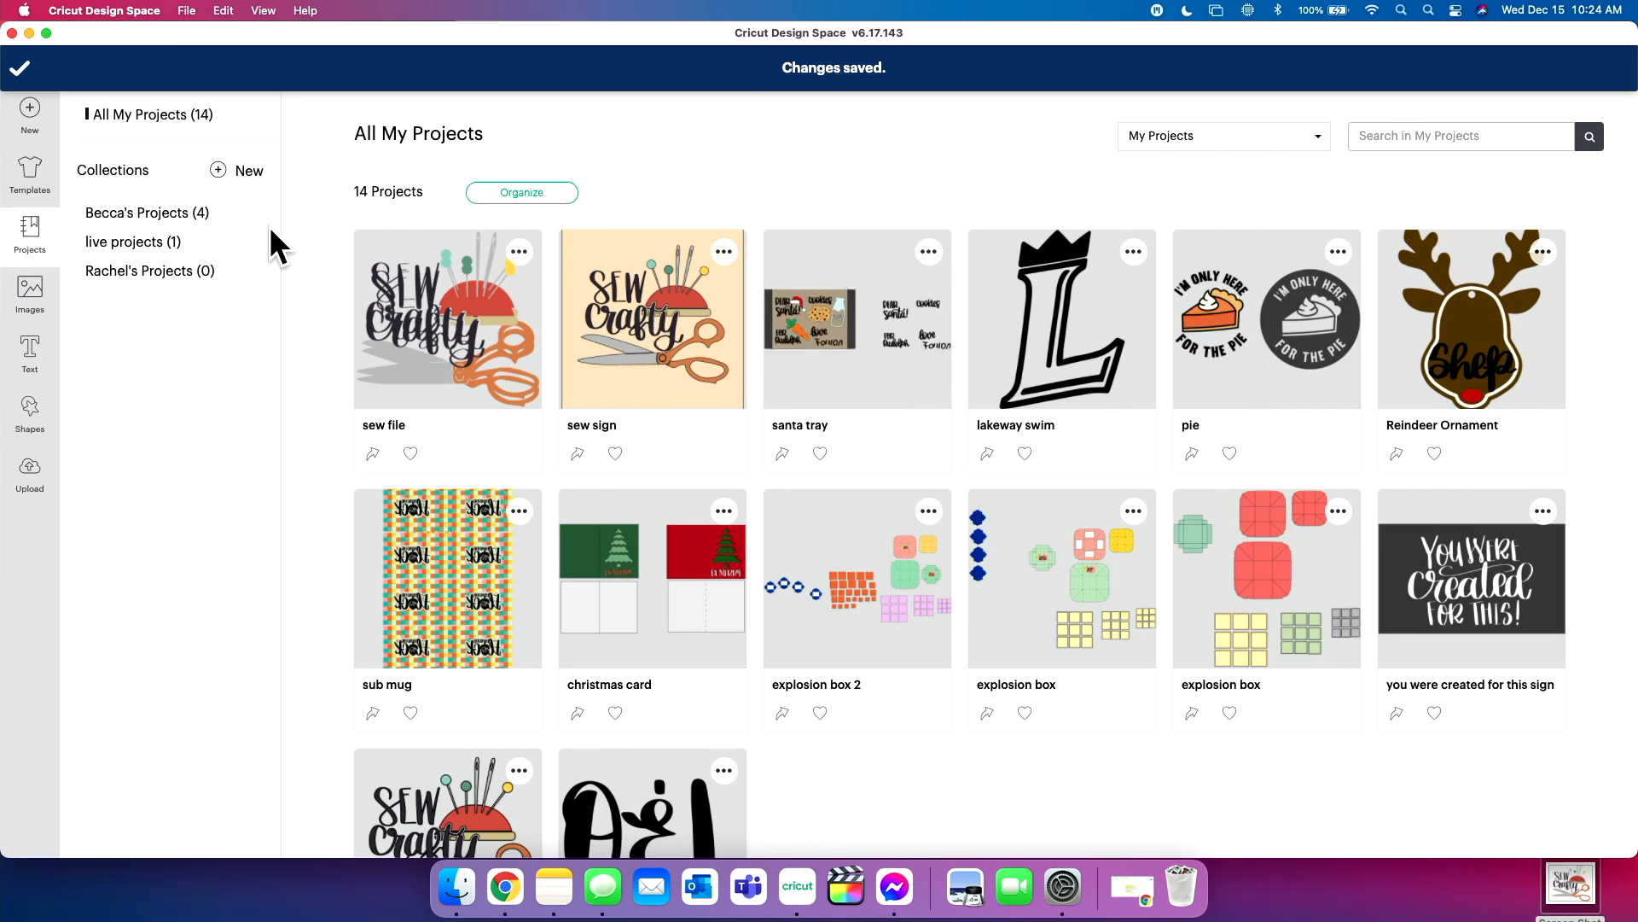
{"action": "left_click", "coordinate": [131, 241]}
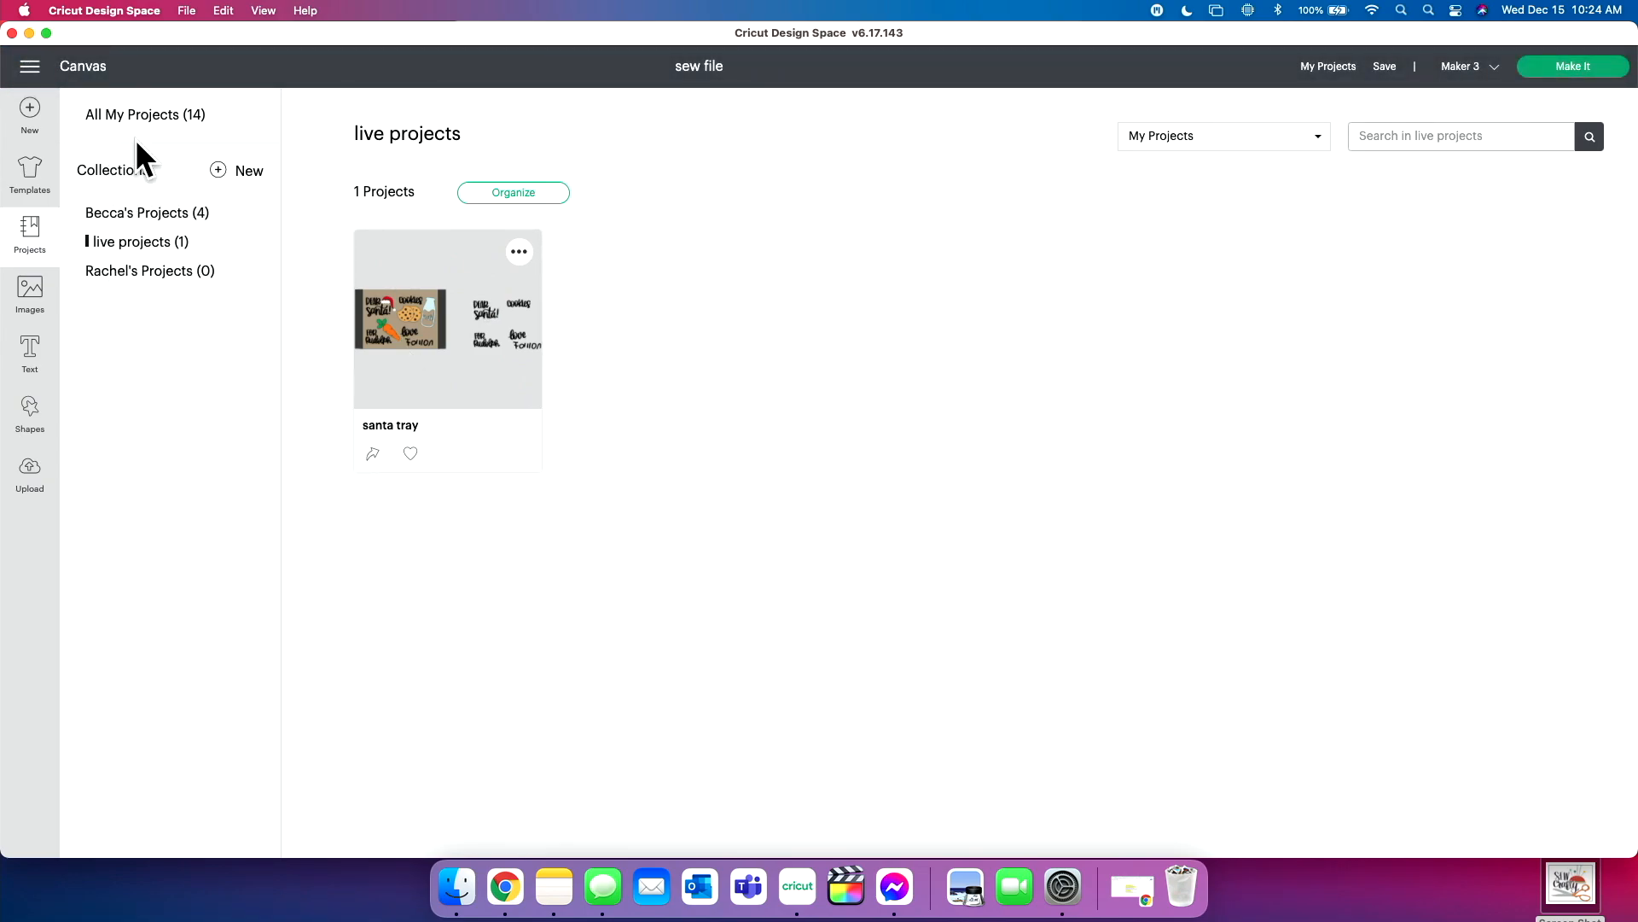
{"action": "left_click", "coordinate": [133, 115]}
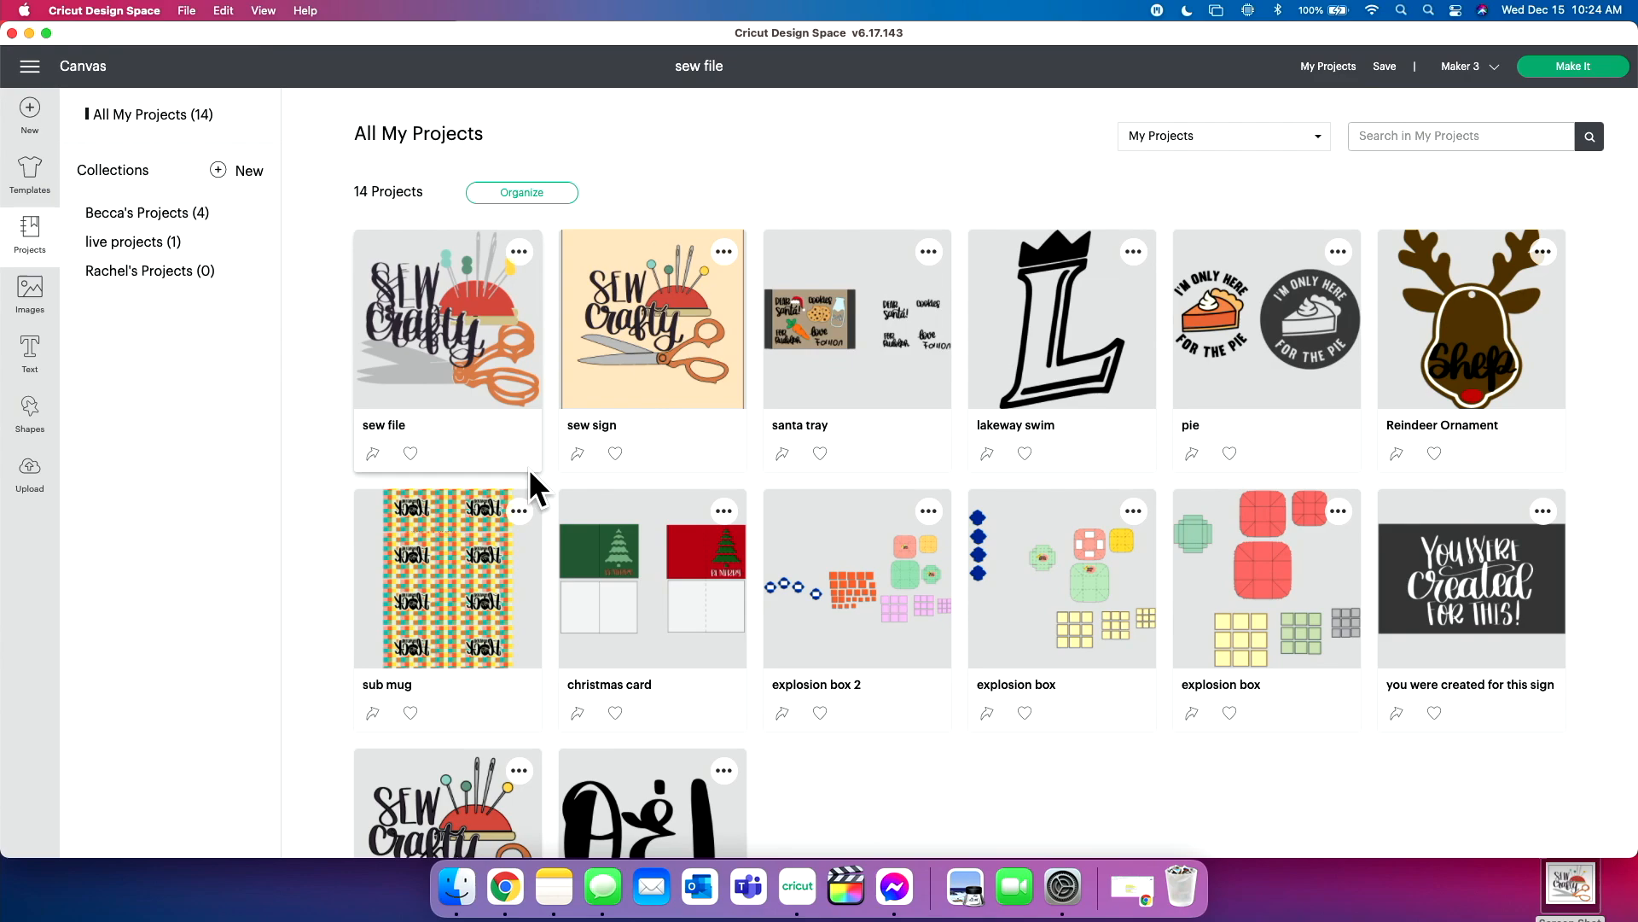
{"action": "mouse_move", "coordinate": [475, 741]}
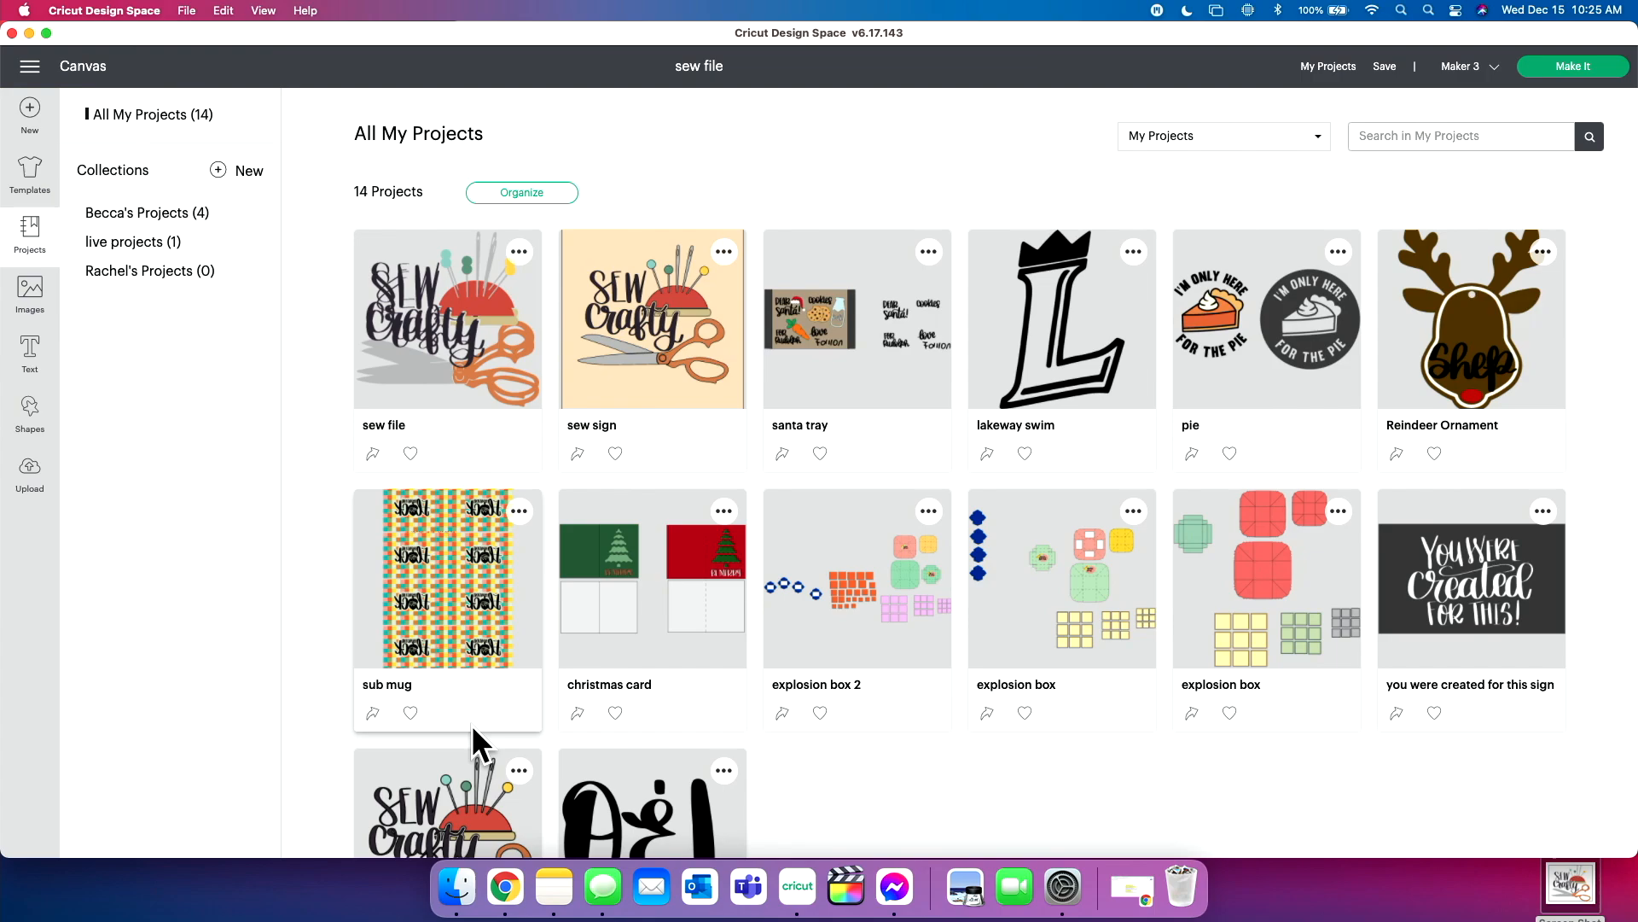
{"action": "mouse_move", "coordinate": [188, 423]}
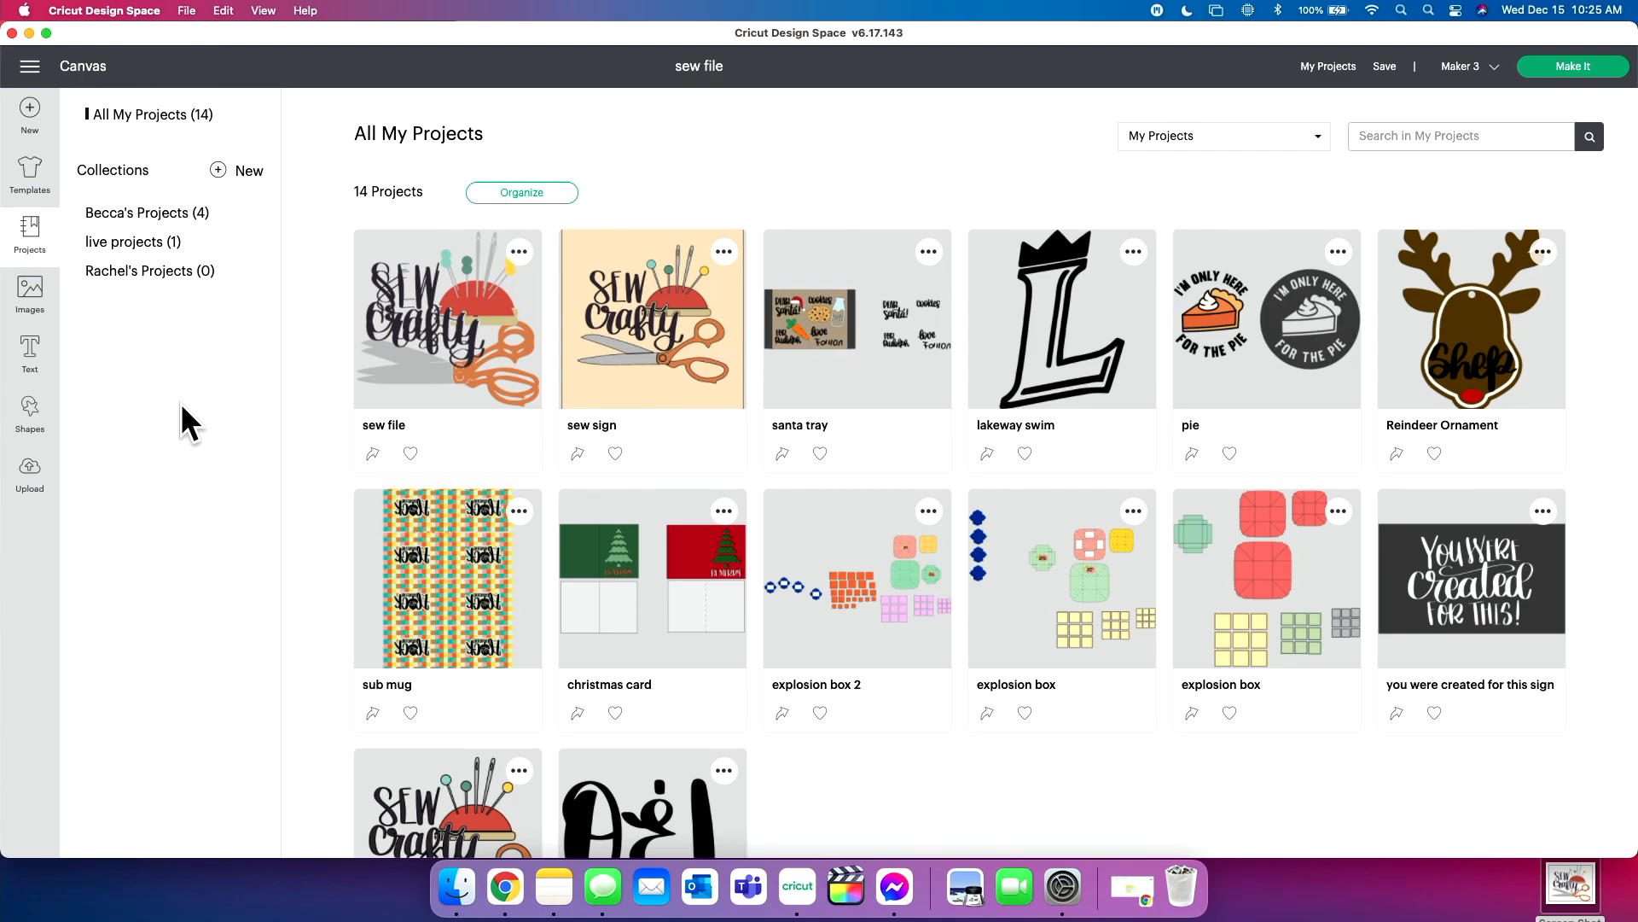
{"action": "mouse_move", "coordinate": [760, 663]}
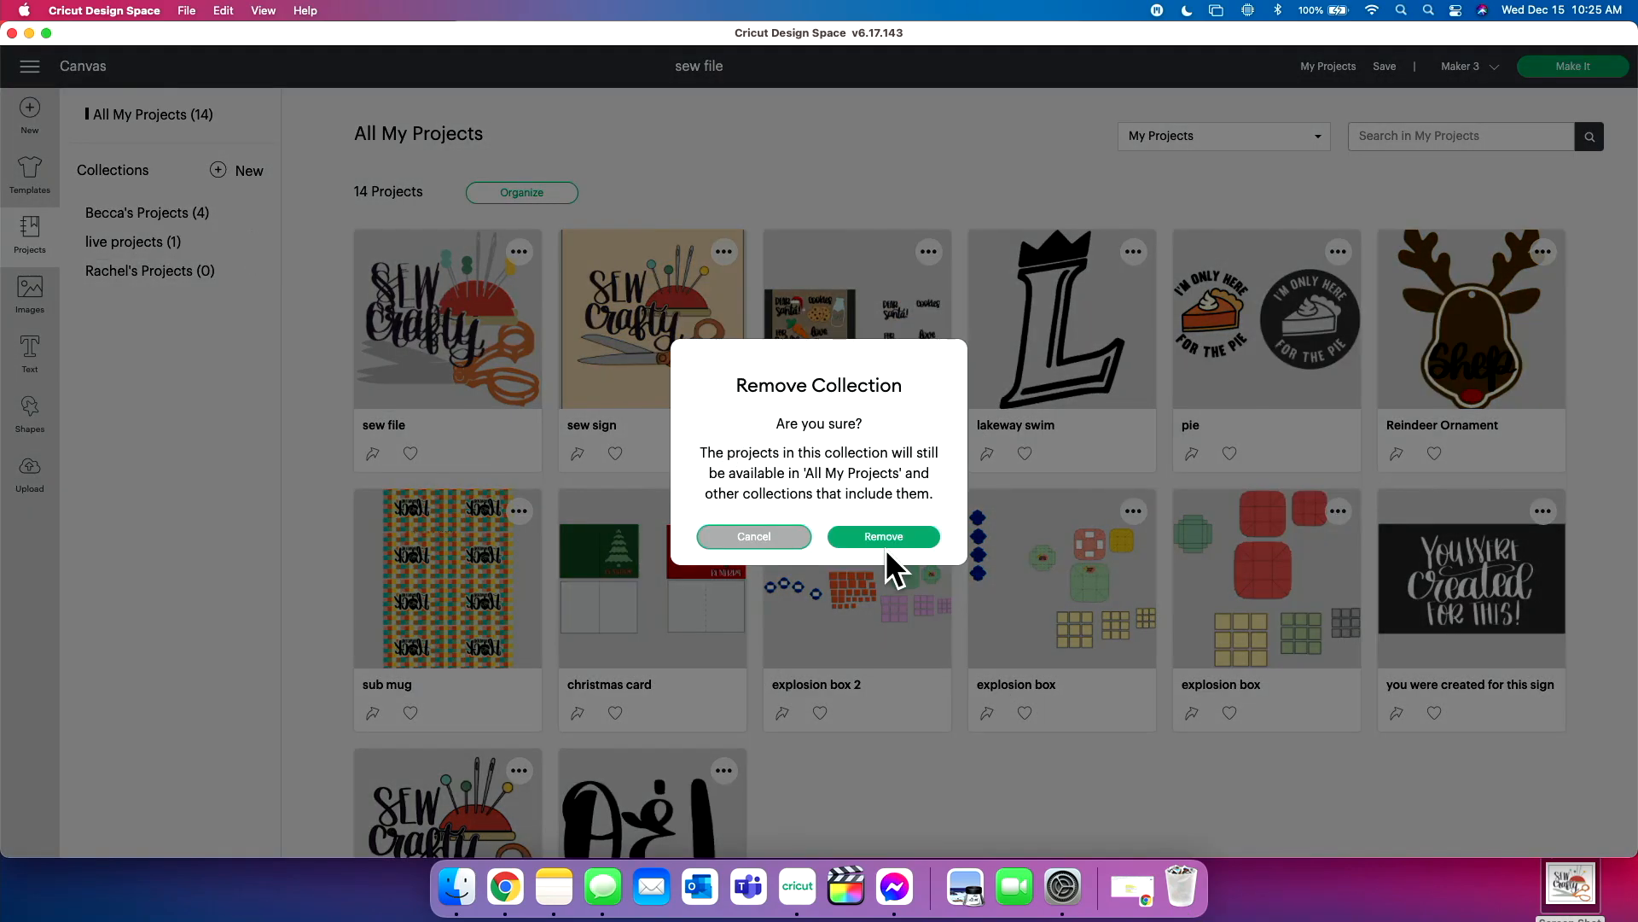
{"action": "mouse_move", "coordinate": [861, 465]}
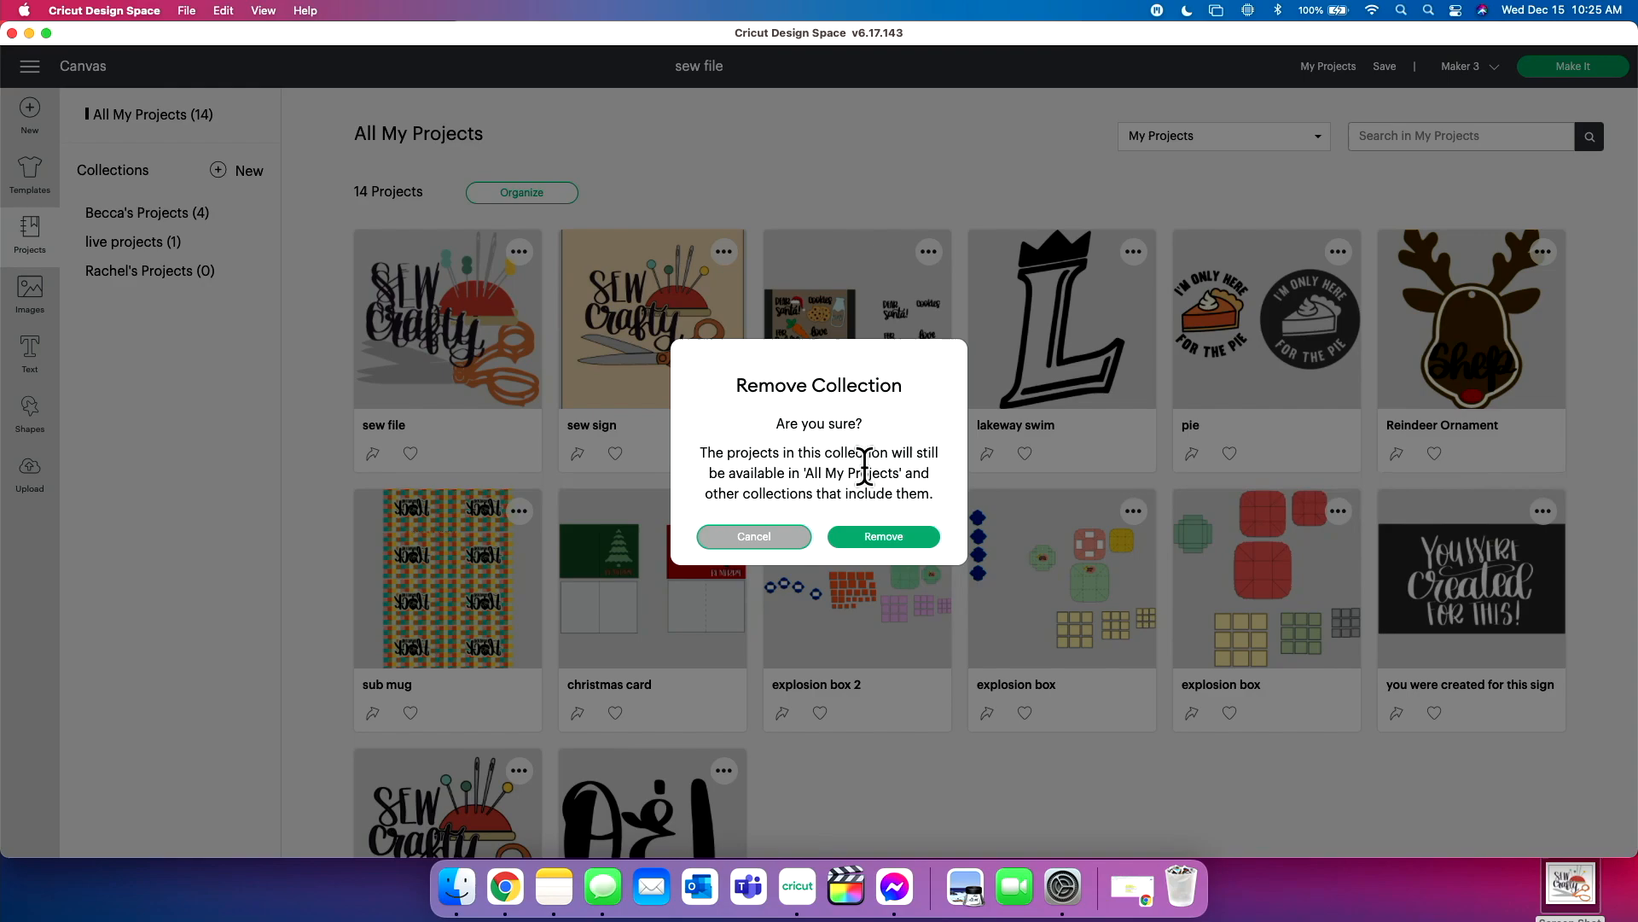
{"action": "mouse_move", "coordinate": [850, 494]}
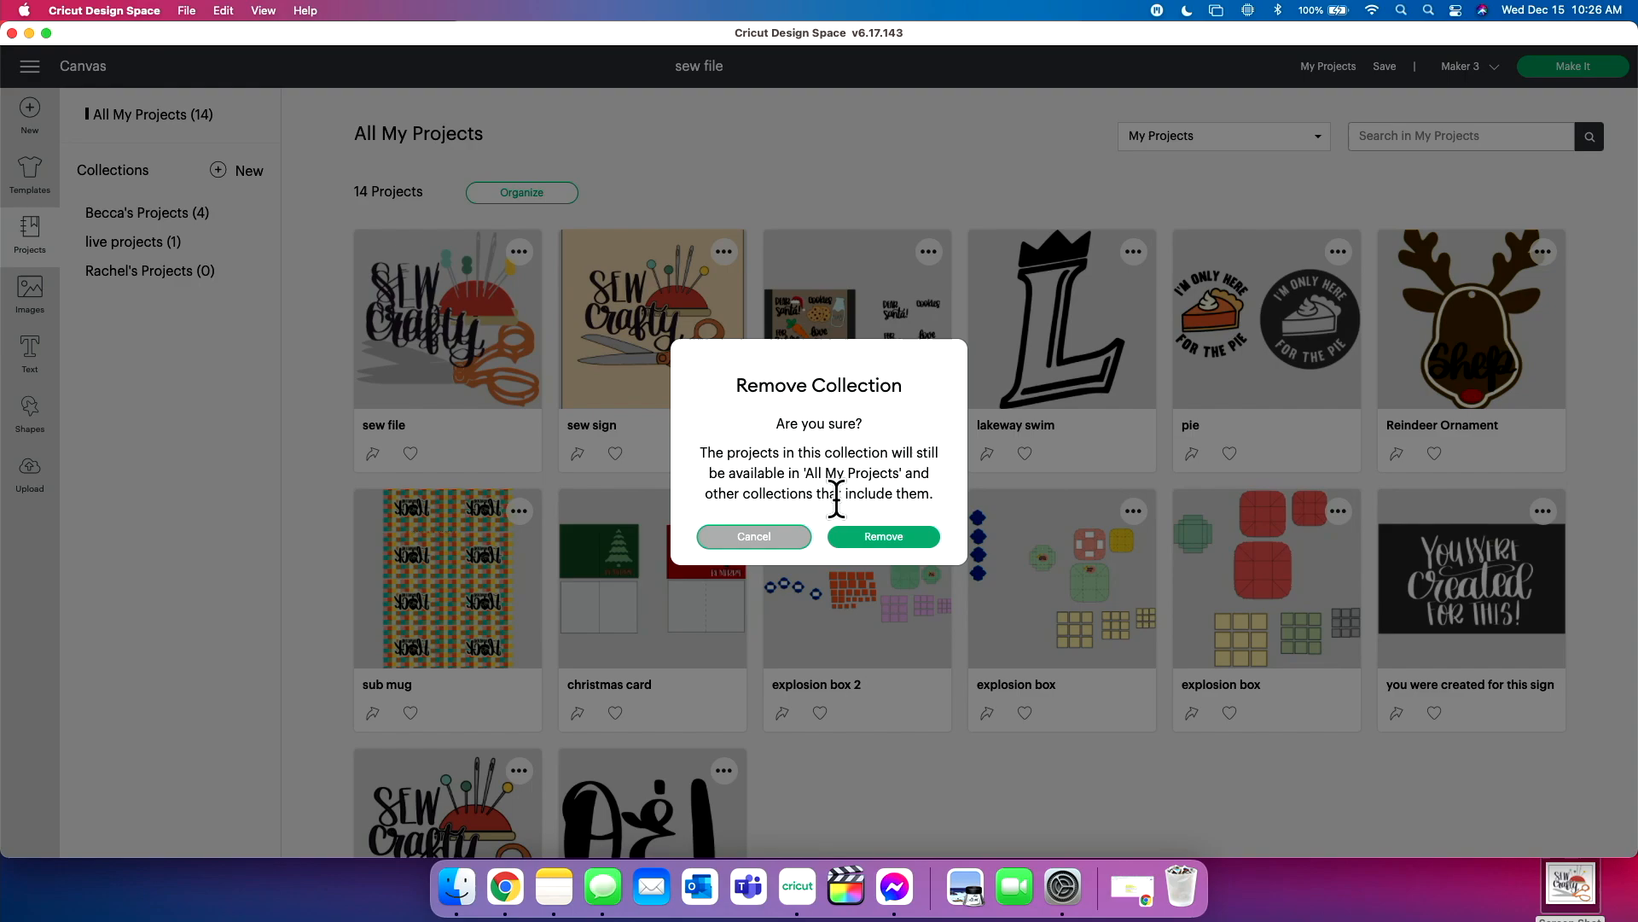
Step: Confirm removing the live projects collection
{"action": "left_click", "coordinate": [882, 536]}
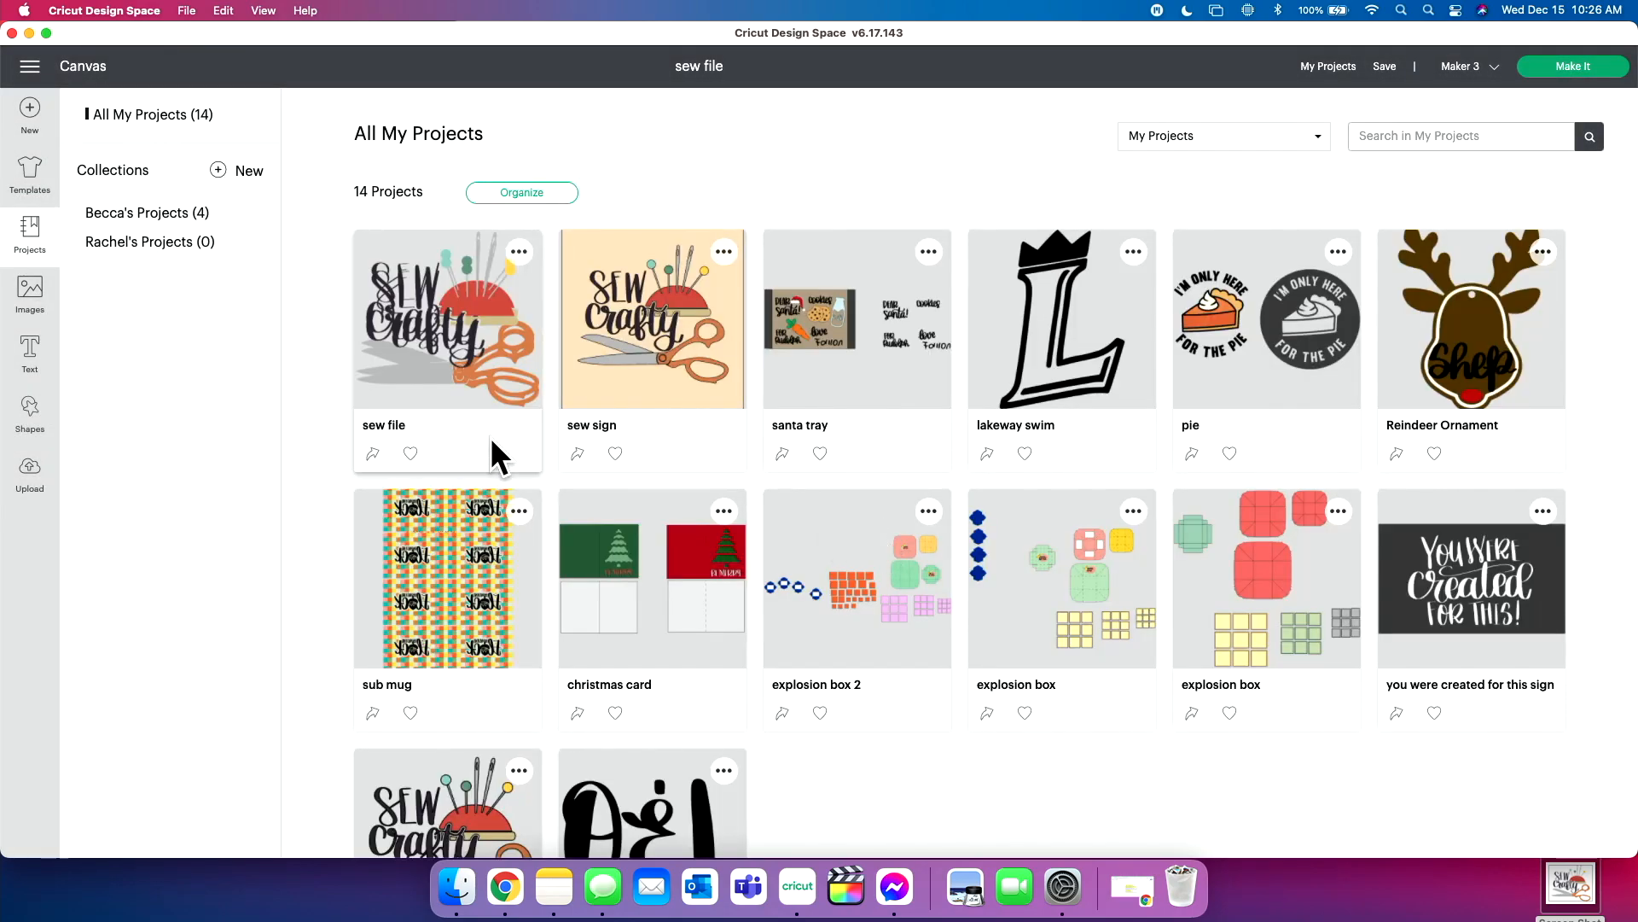
{"action": "mouse_move", "coordinate": [407, 718]}
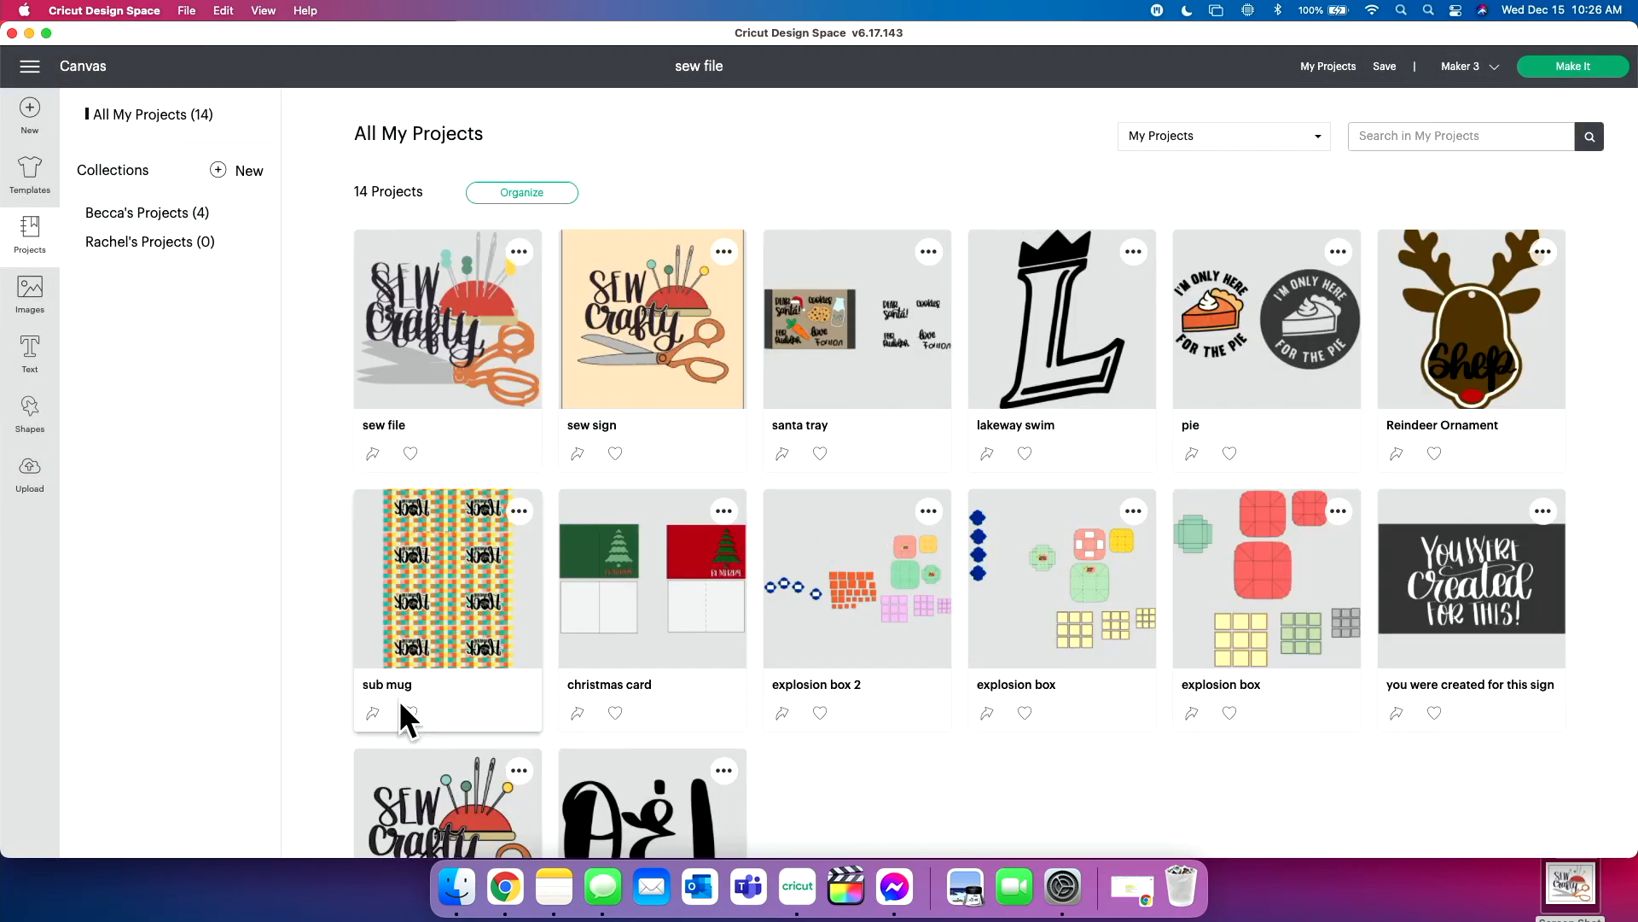
{"action": "mouse_move", "coordinate": [366, 554]}
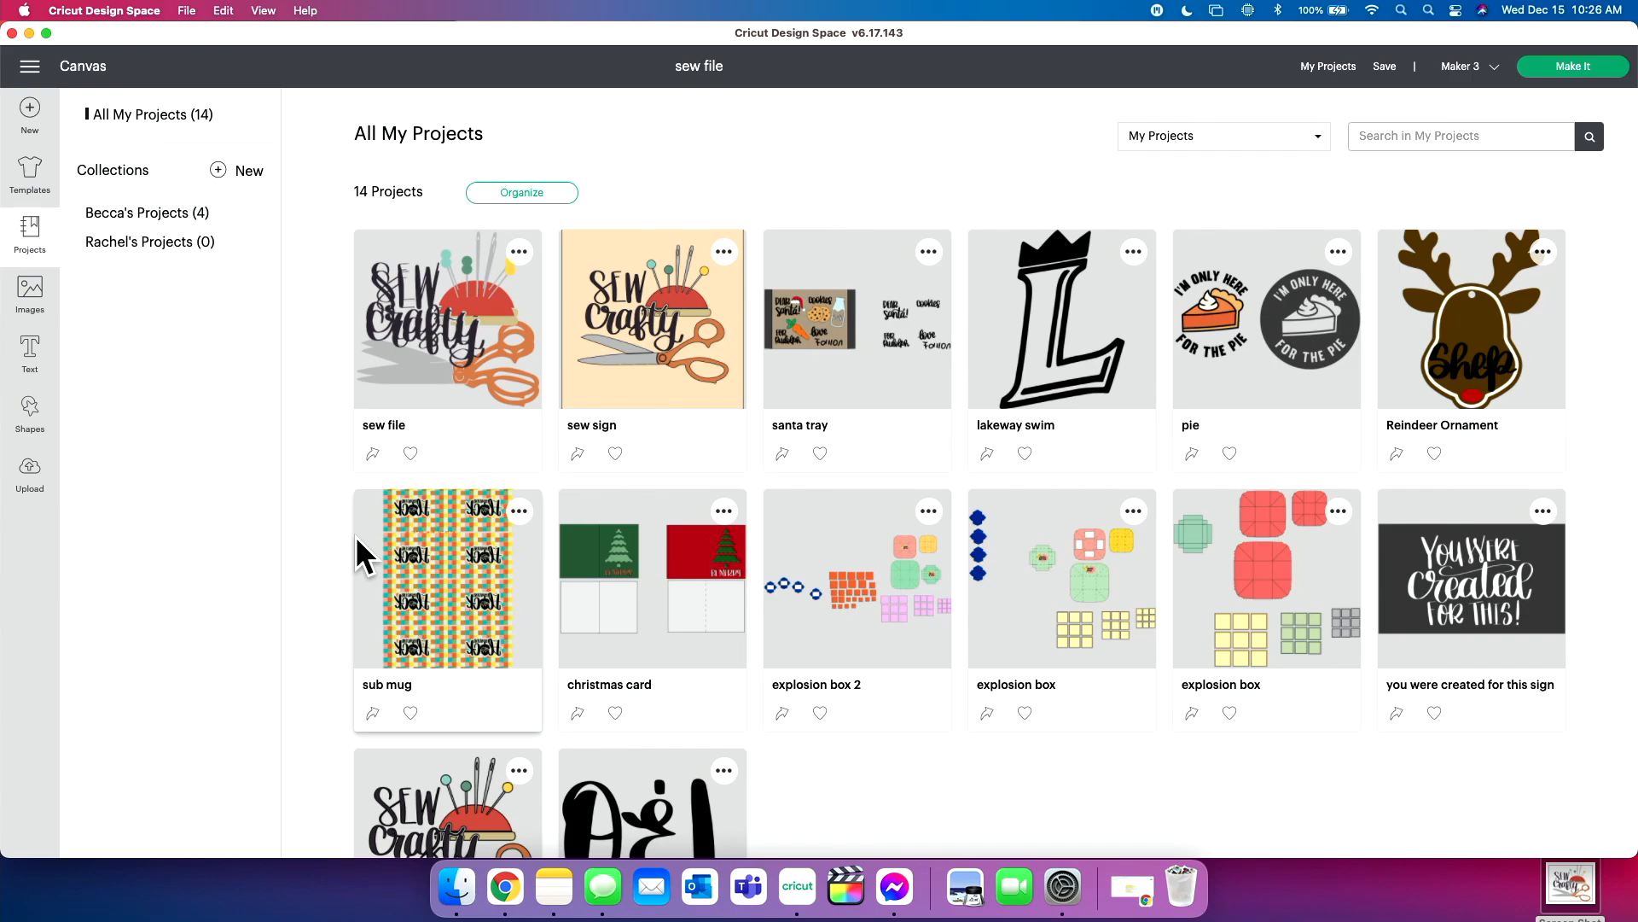
{"action": "mouse_move", "coordinate": [522, 271]}
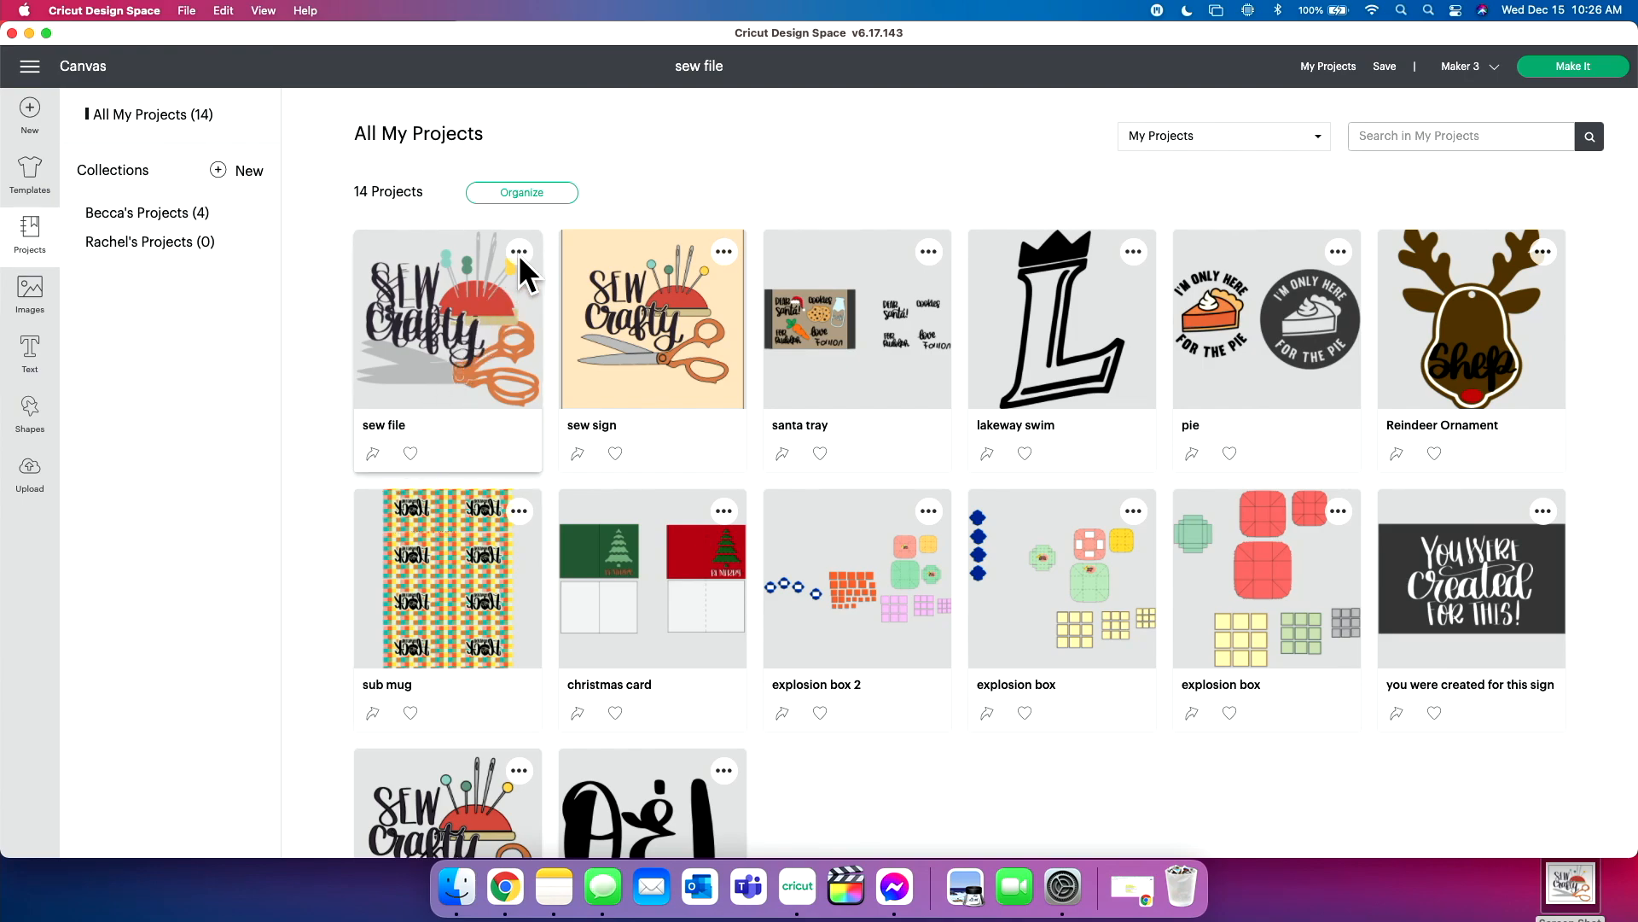
Step: Delete the sew file project and begin deleting the sew sign project
{"action": "left_click", "coordinate": [520, 251]}
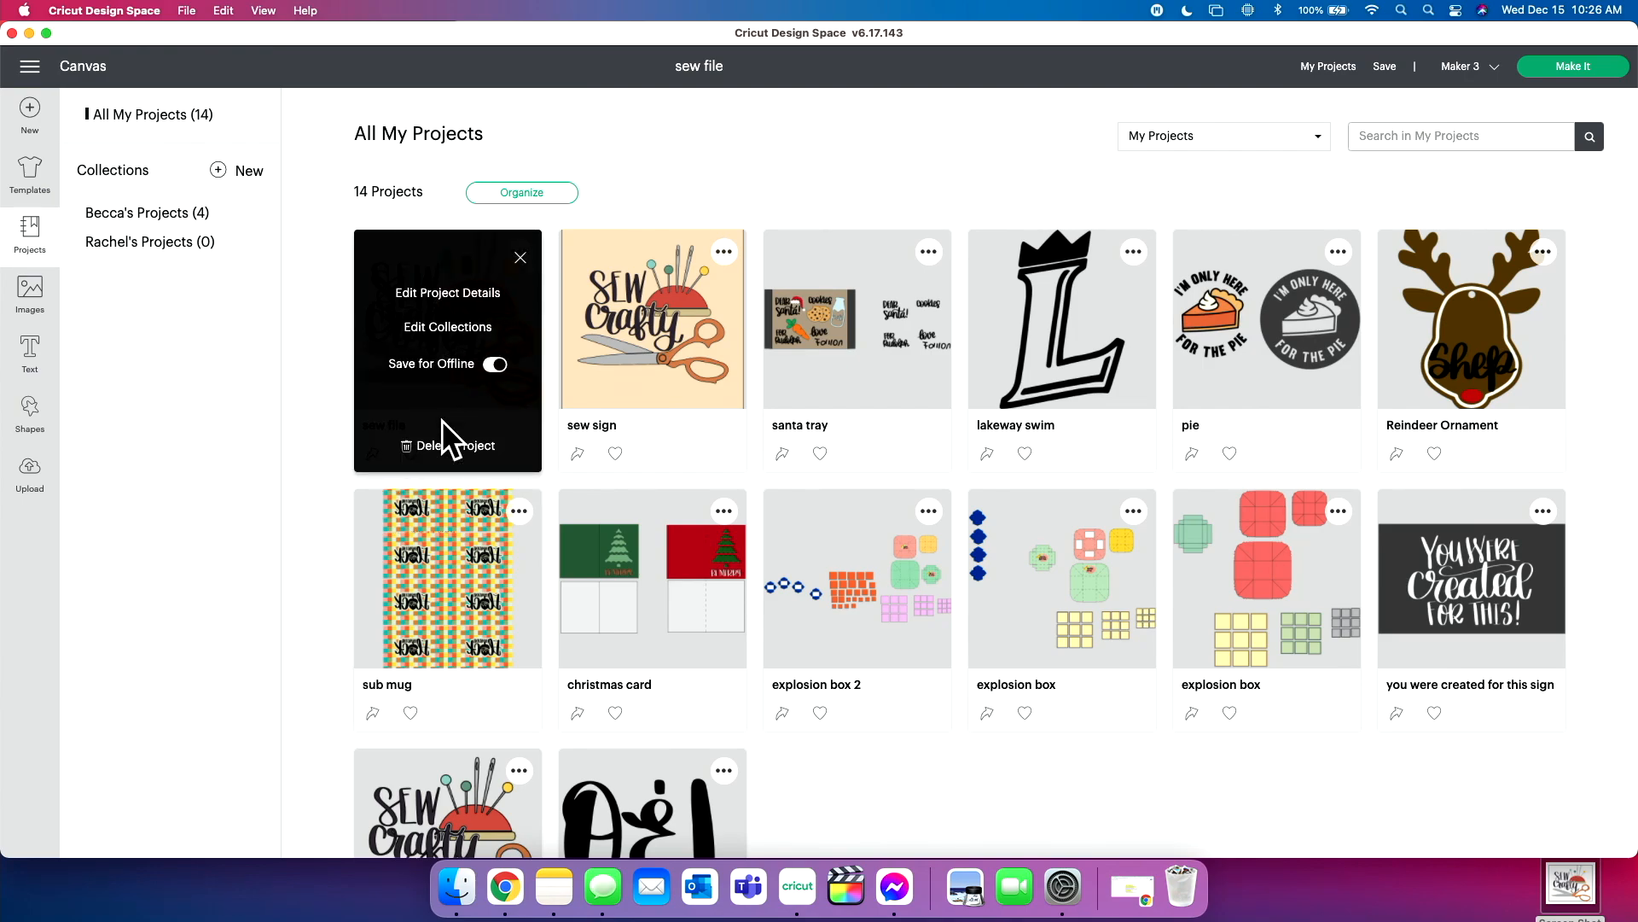
{"action": "left_click", "coordinate": [449, 445]}
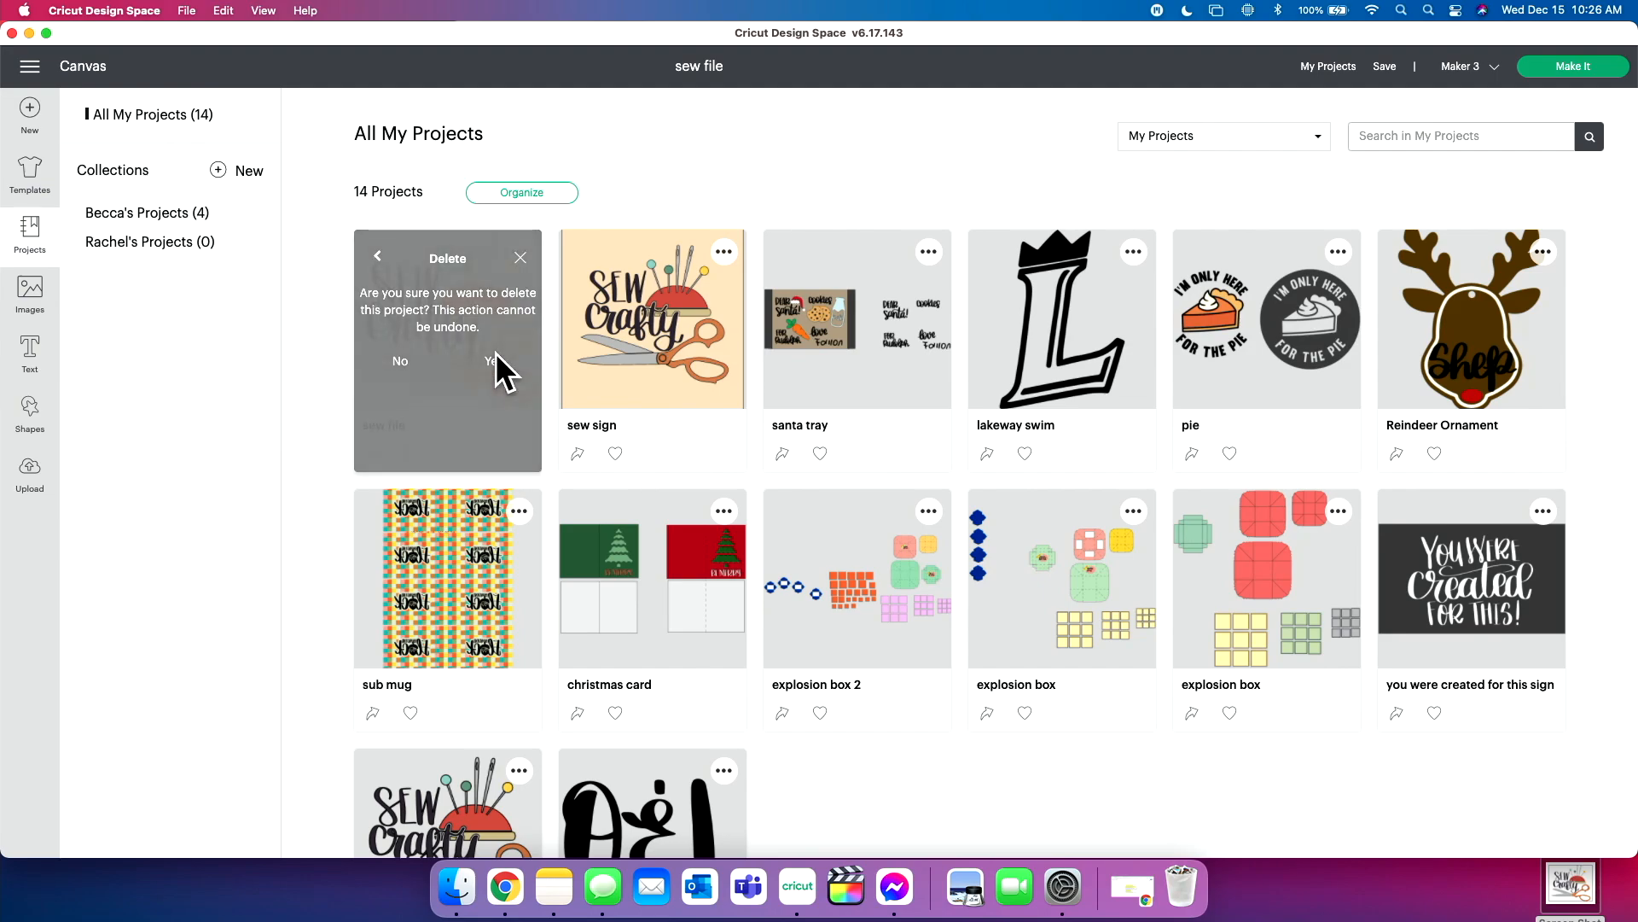
{"action": "left_click", "coordinate": [399, 360]}
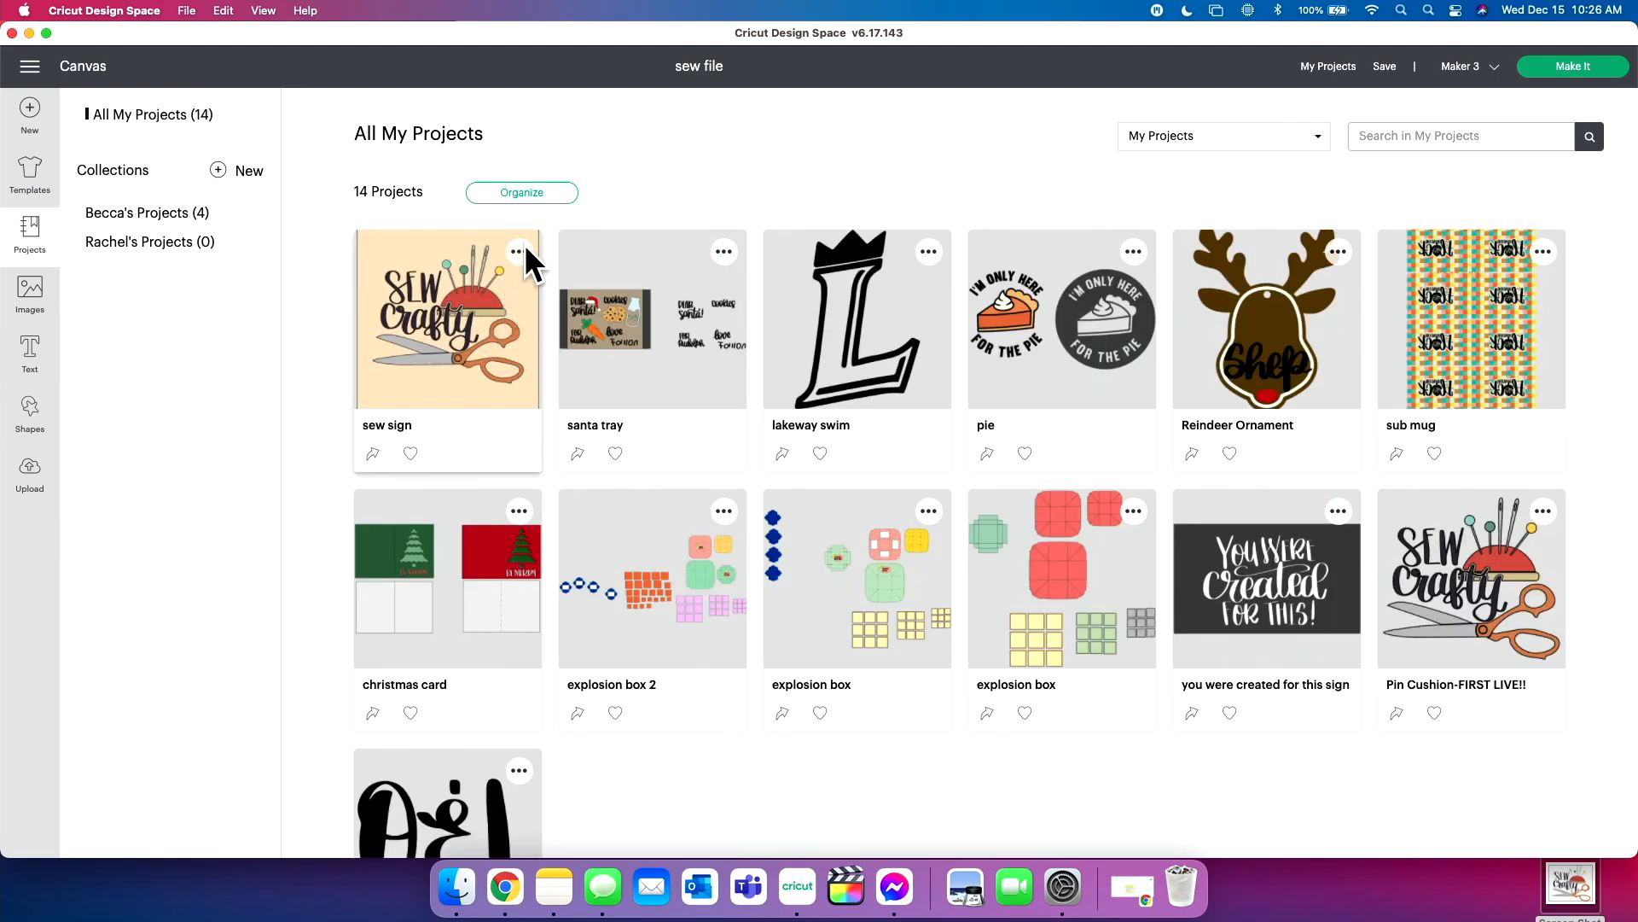
{"action": "left_click", "coordinate": [517, 251]}
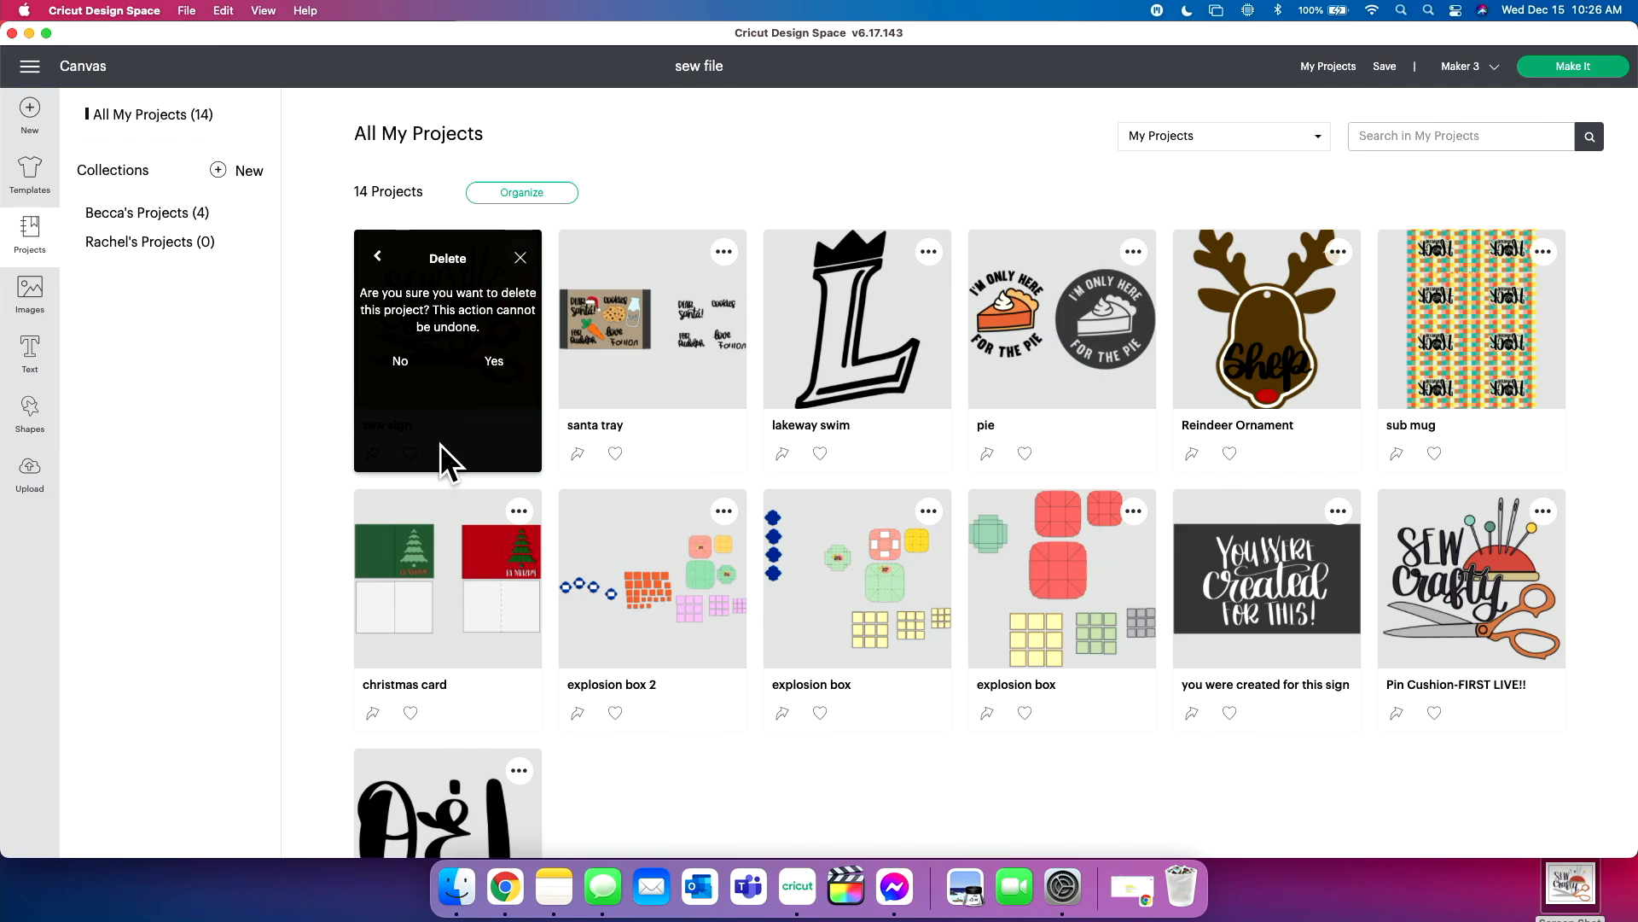
{"action": "mouse_move", "coordinate": [494, 367]}
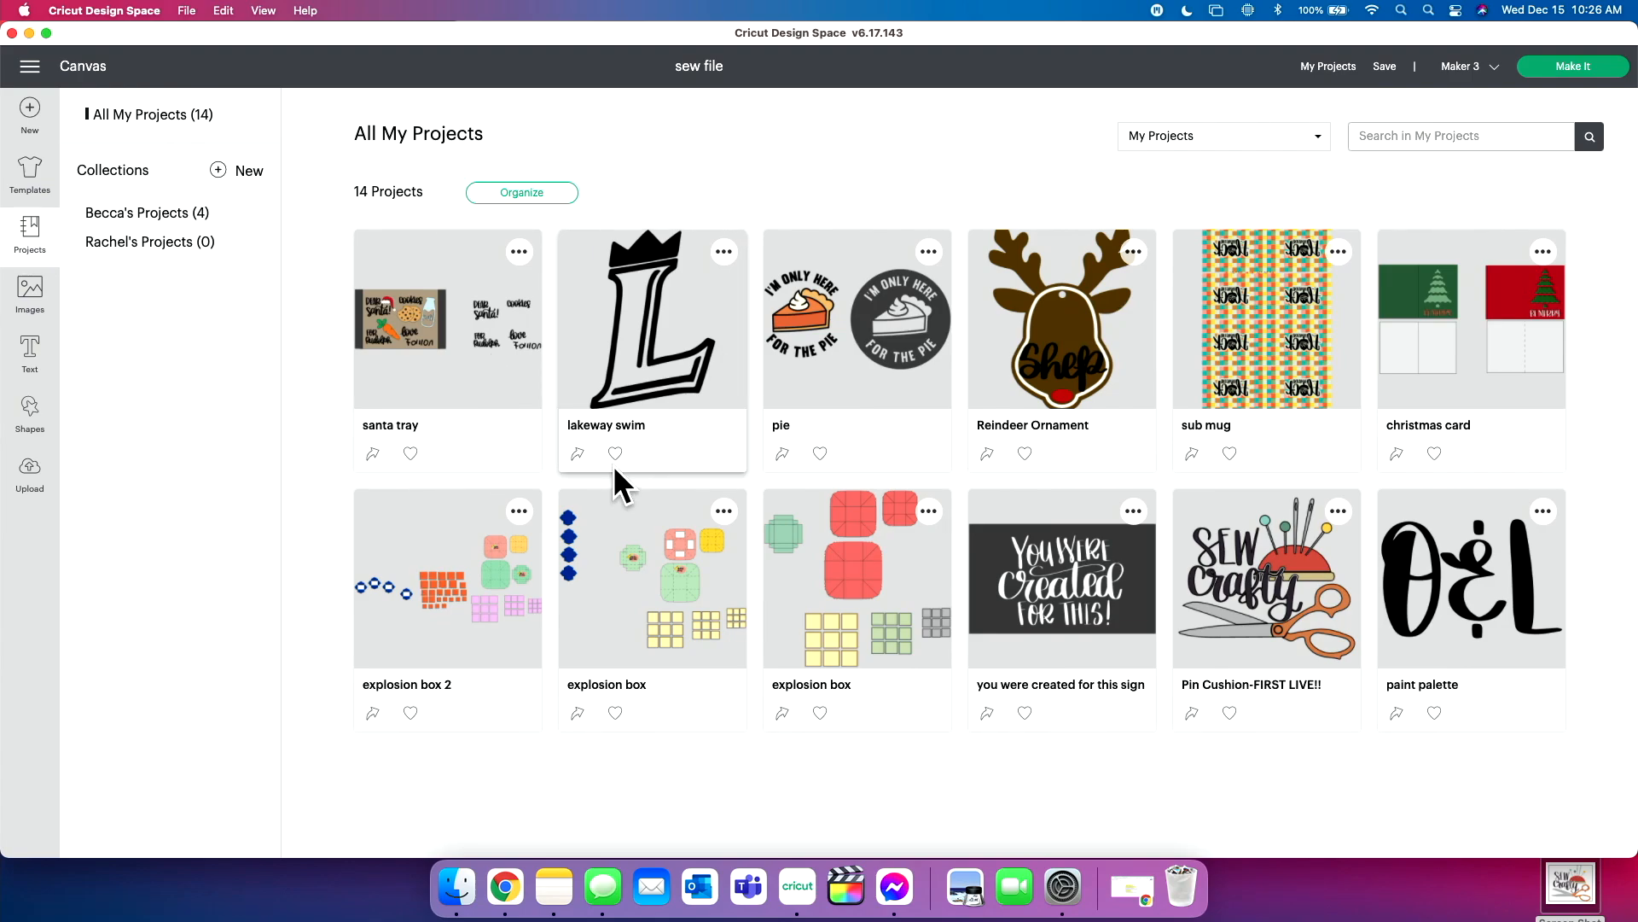
{"action": "mouse_move", "coordinate": [884, 334]}
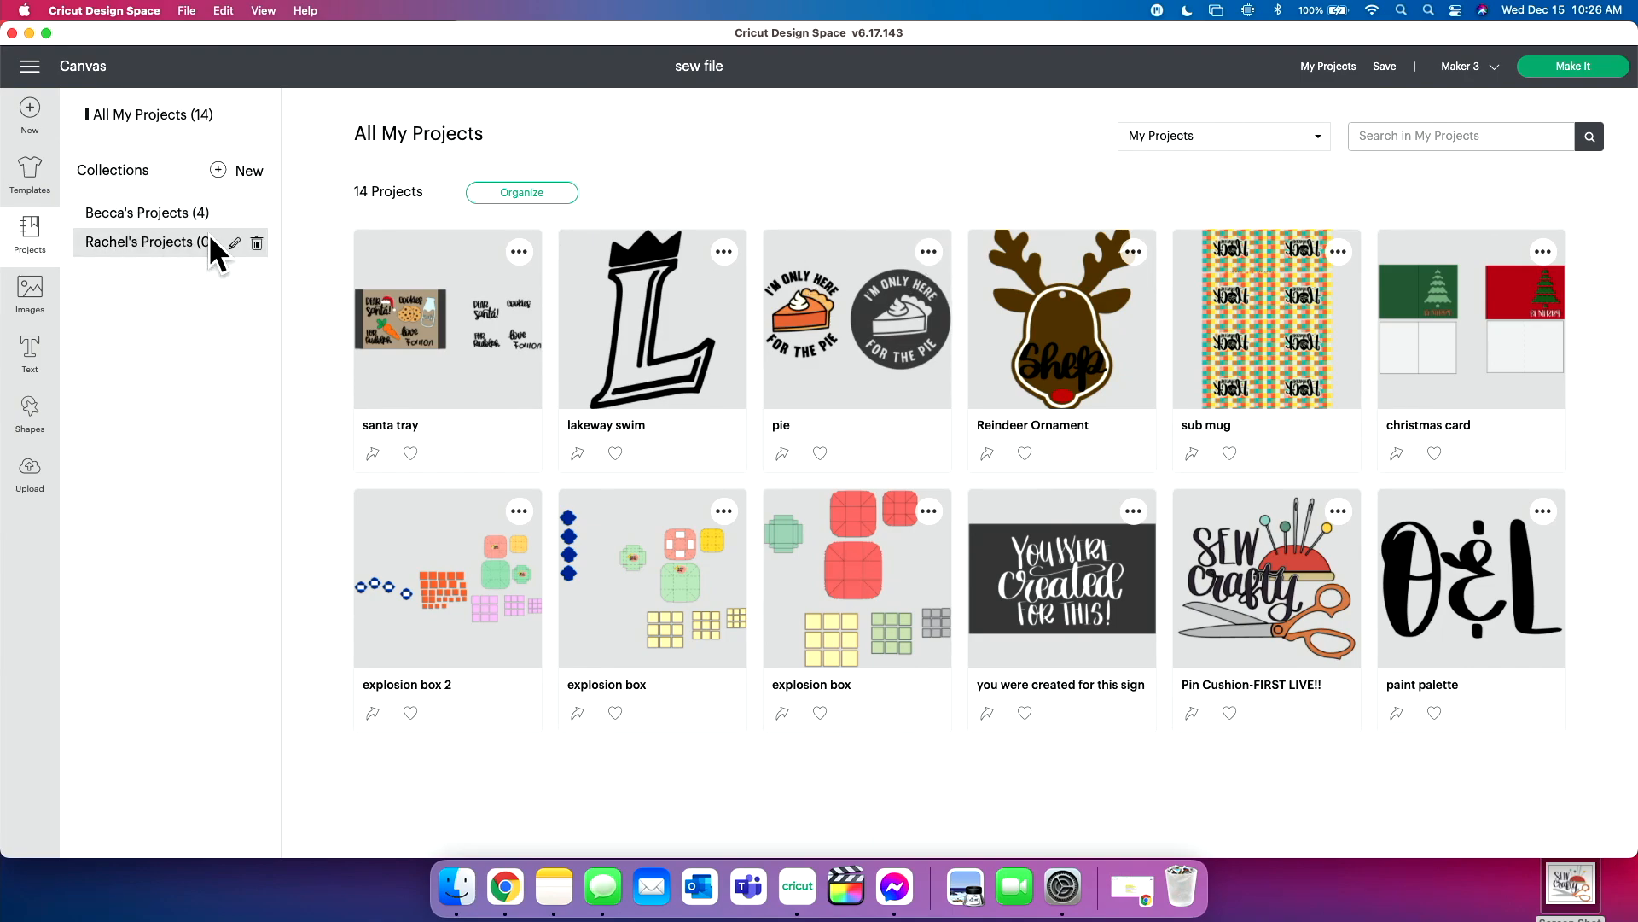
Step: Tick Rachel's Projects in the pie project's Edit Collections and confirm
{"action": "left_click", "coordinate": [928, 252]}
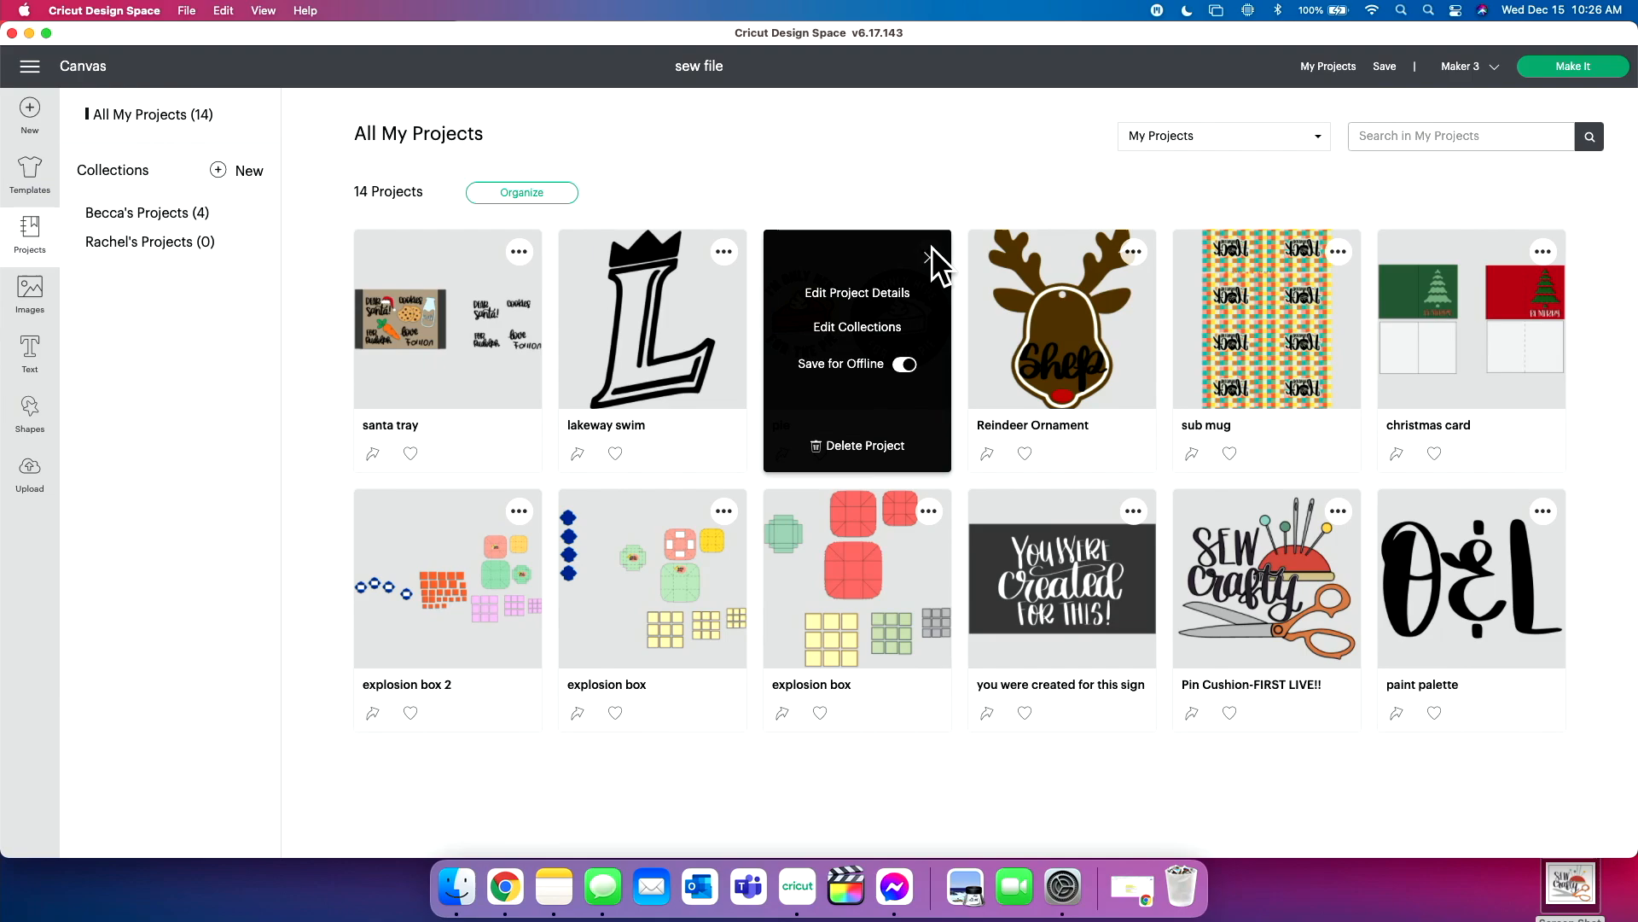
{"action": "left_click", "coordinate": [856, 326]}
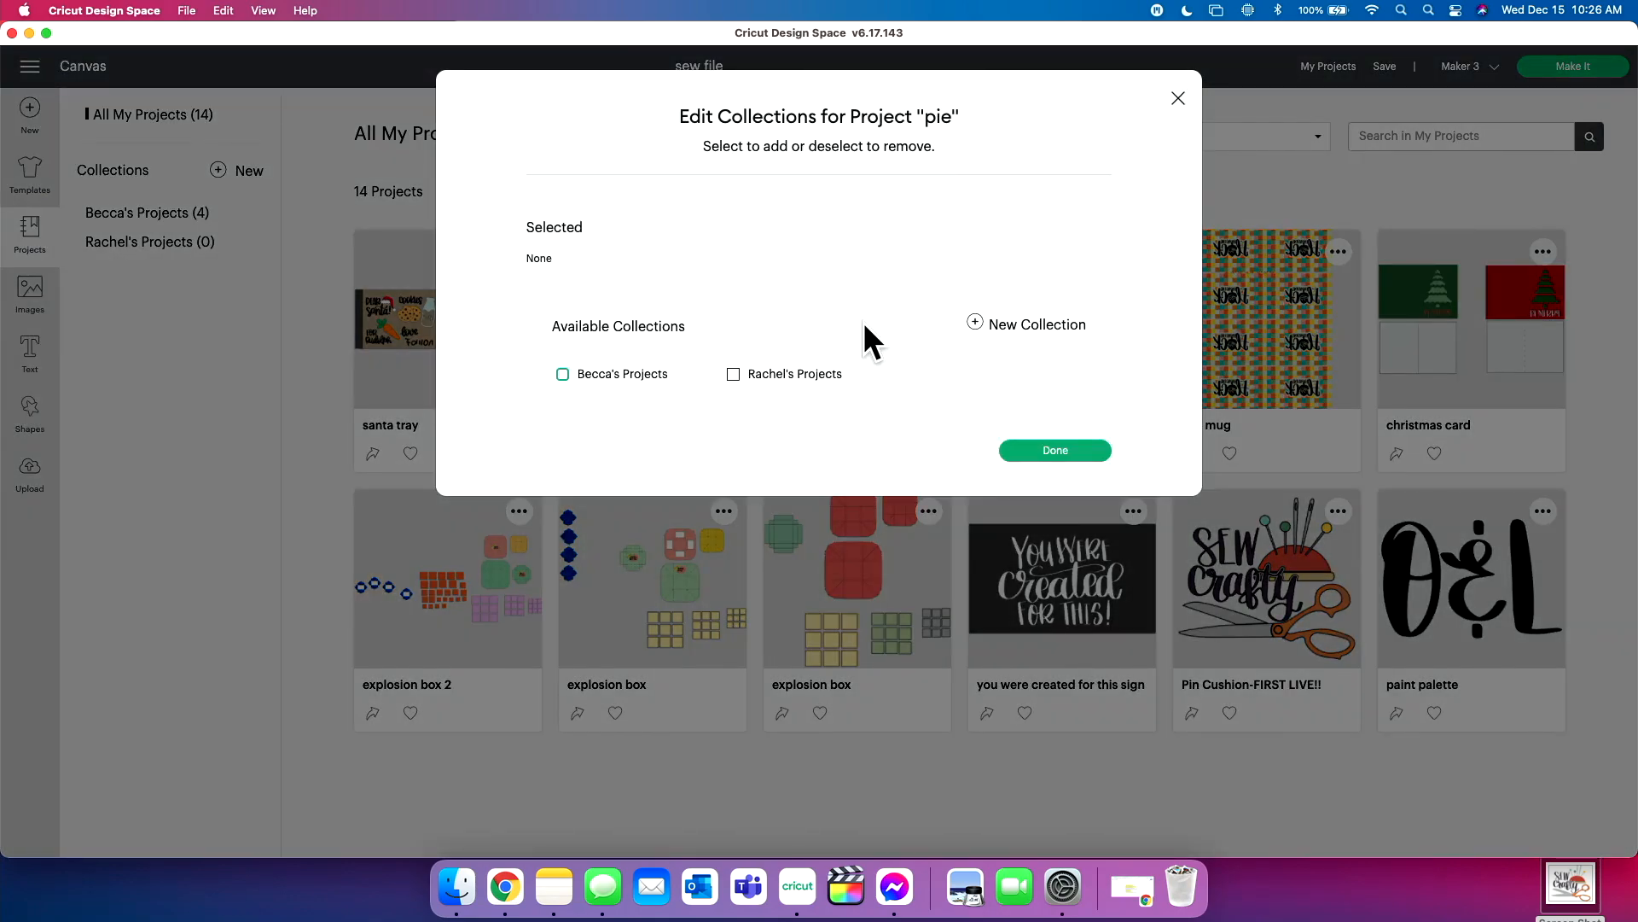
{"action": "mouse_move", "coordinate": [484, 172]}
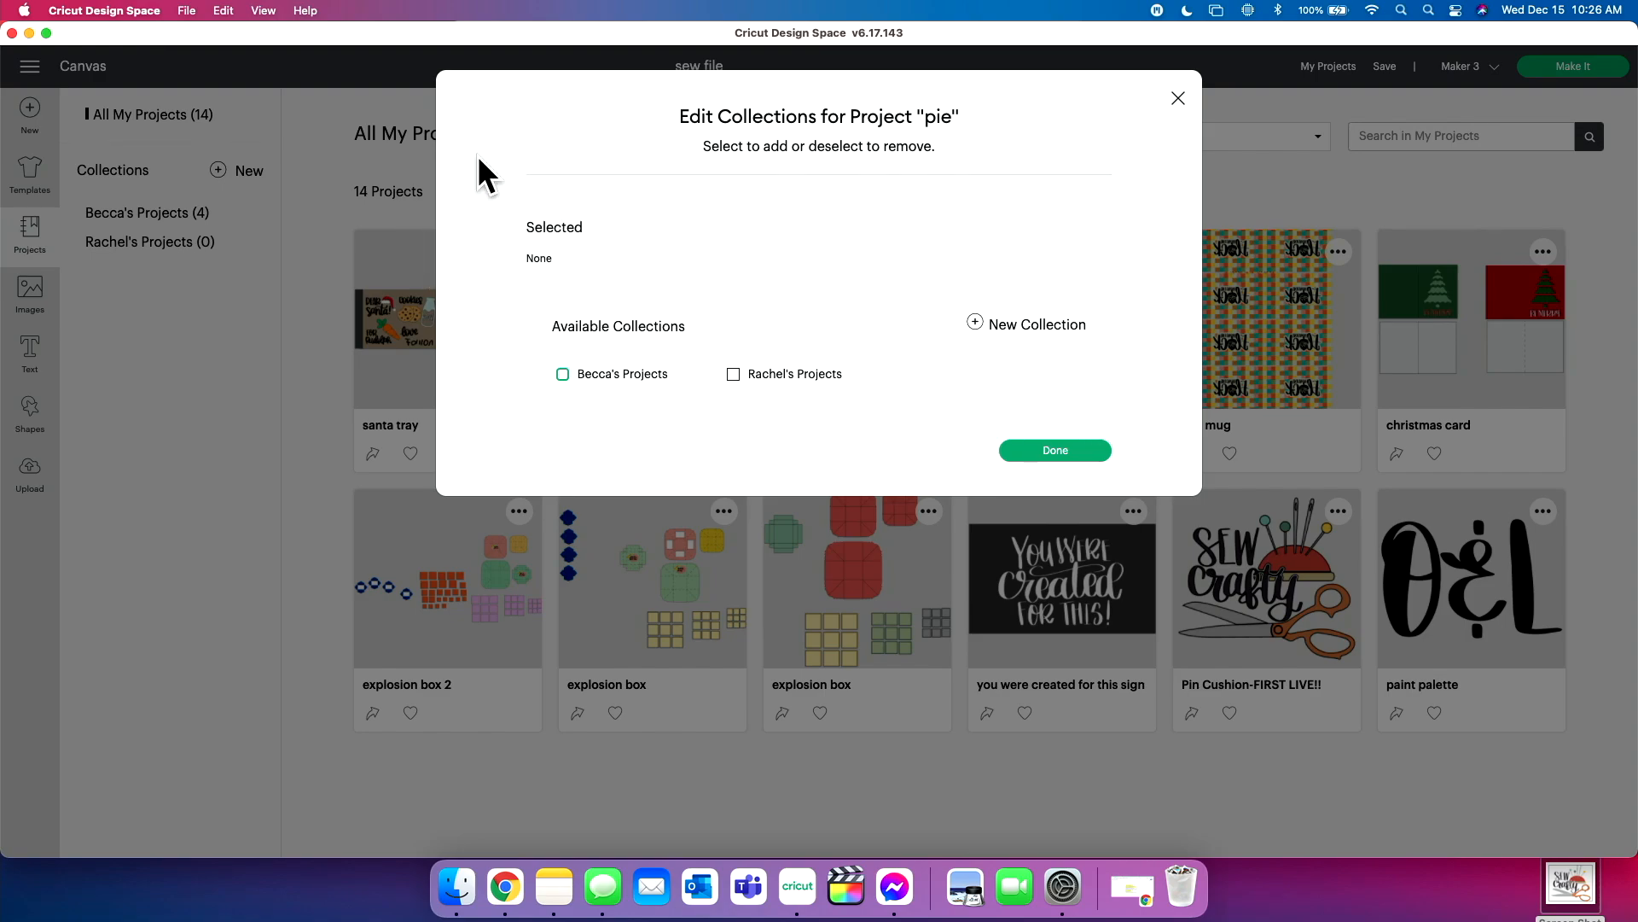
{"action": "left_click", "coordinate": [732, 374]}
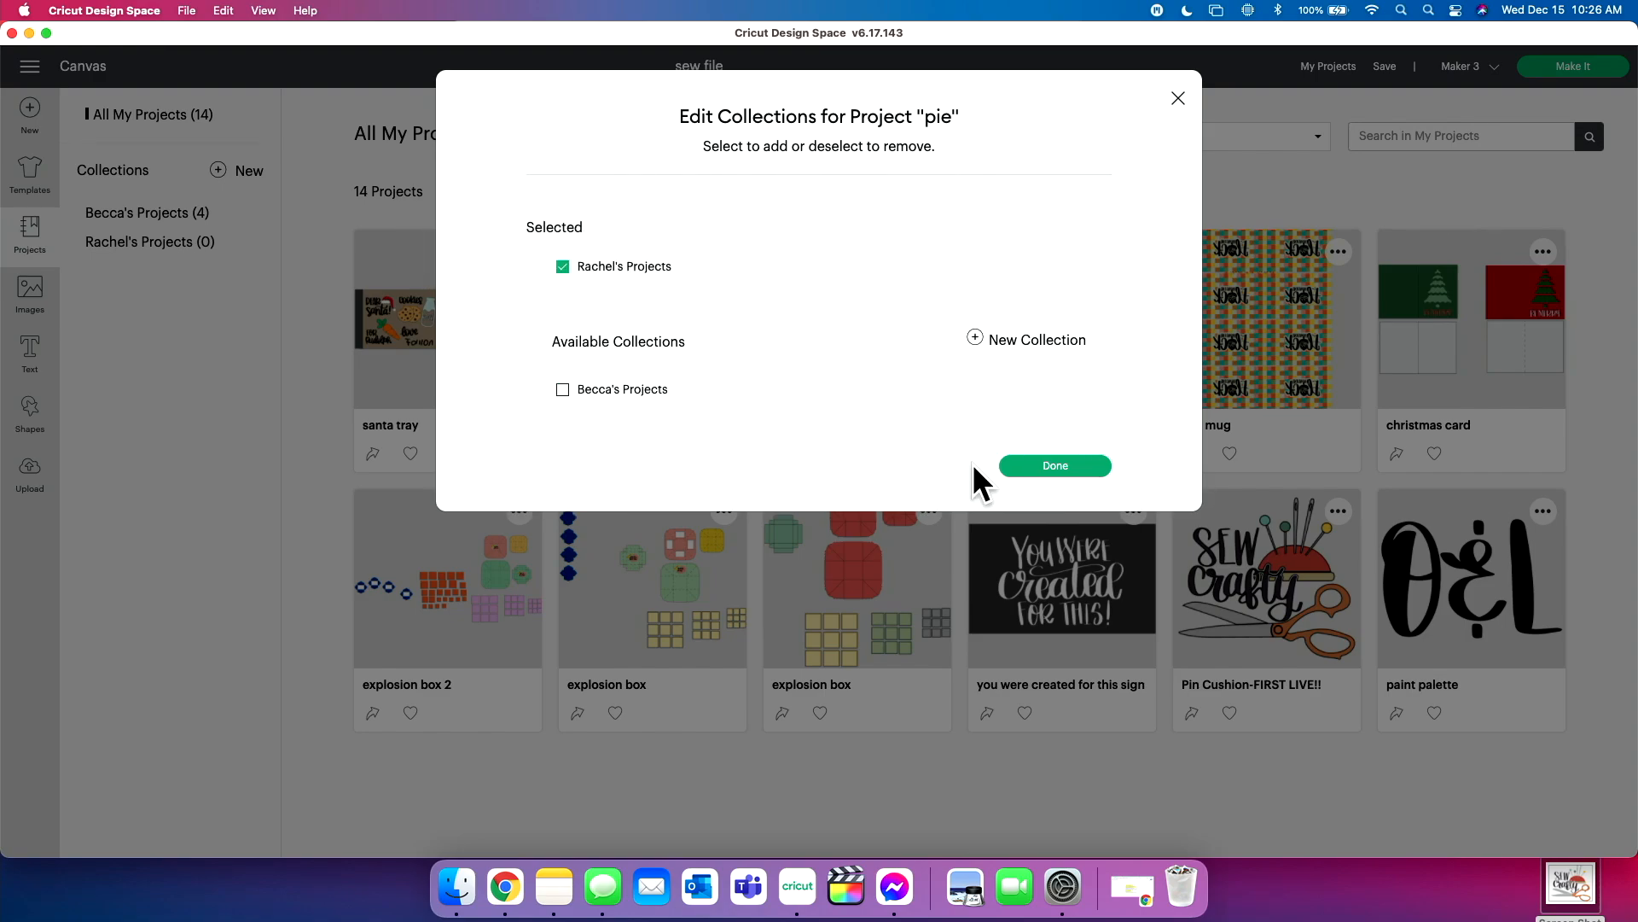
{"action": "left_click", "coordinate": [1054, 465]}
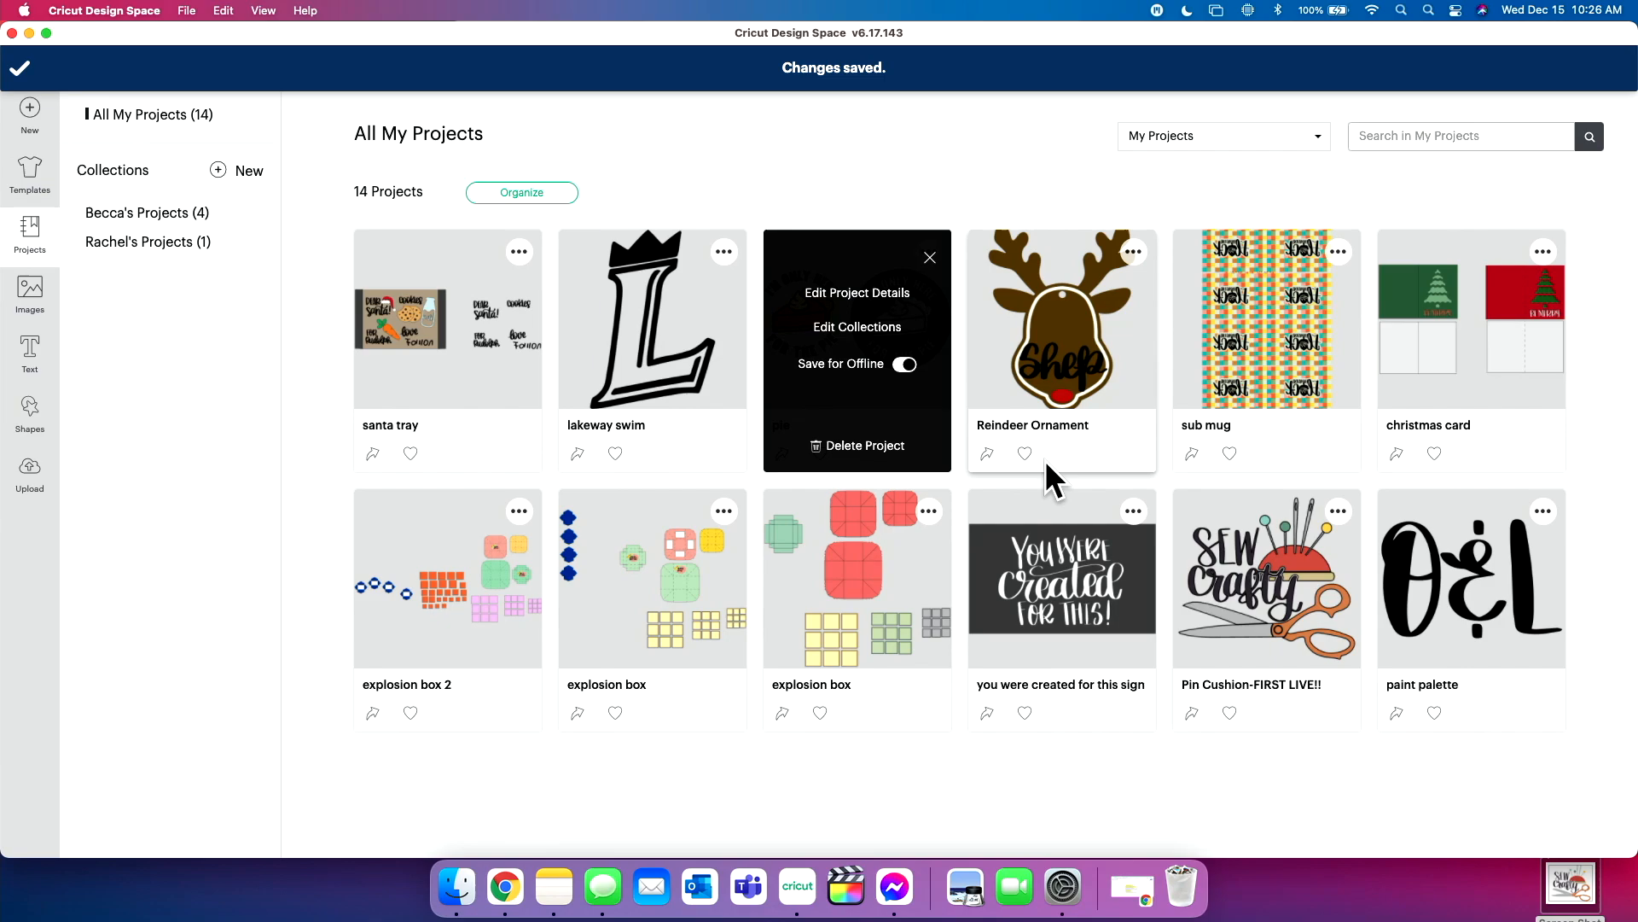
{"action": "mouse_move", "coordinate": [987, 209]}
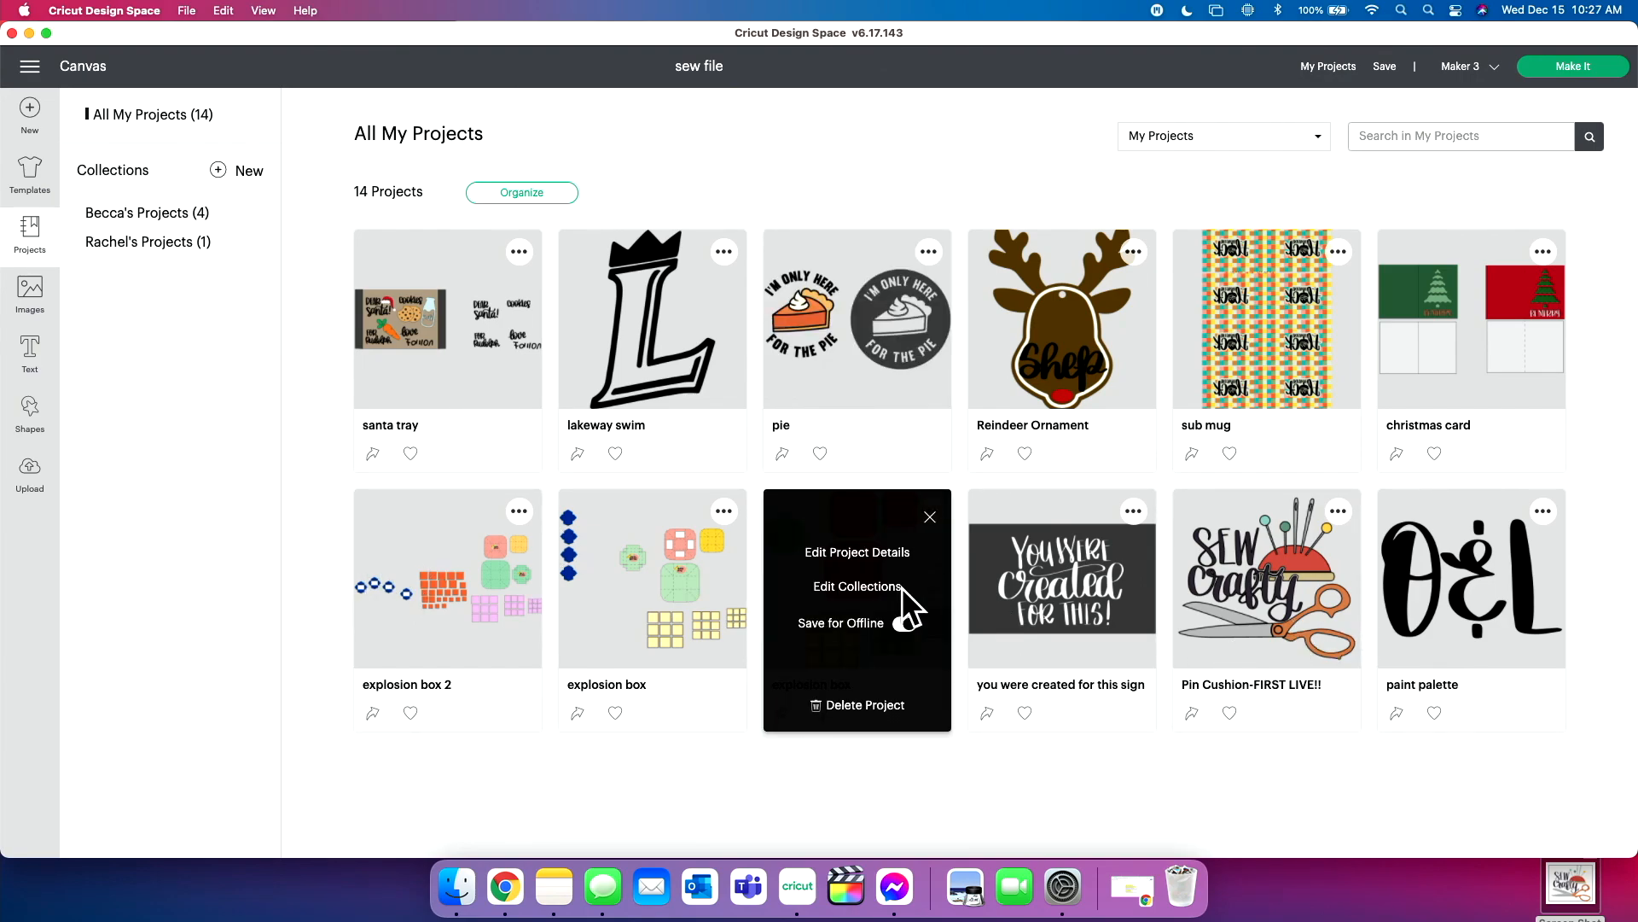
Step: Delete the duplicate explosion box project, then view Rachel's Projects and Becca's Projects
{"action": "left_click", "coordinate": [864, 704]}
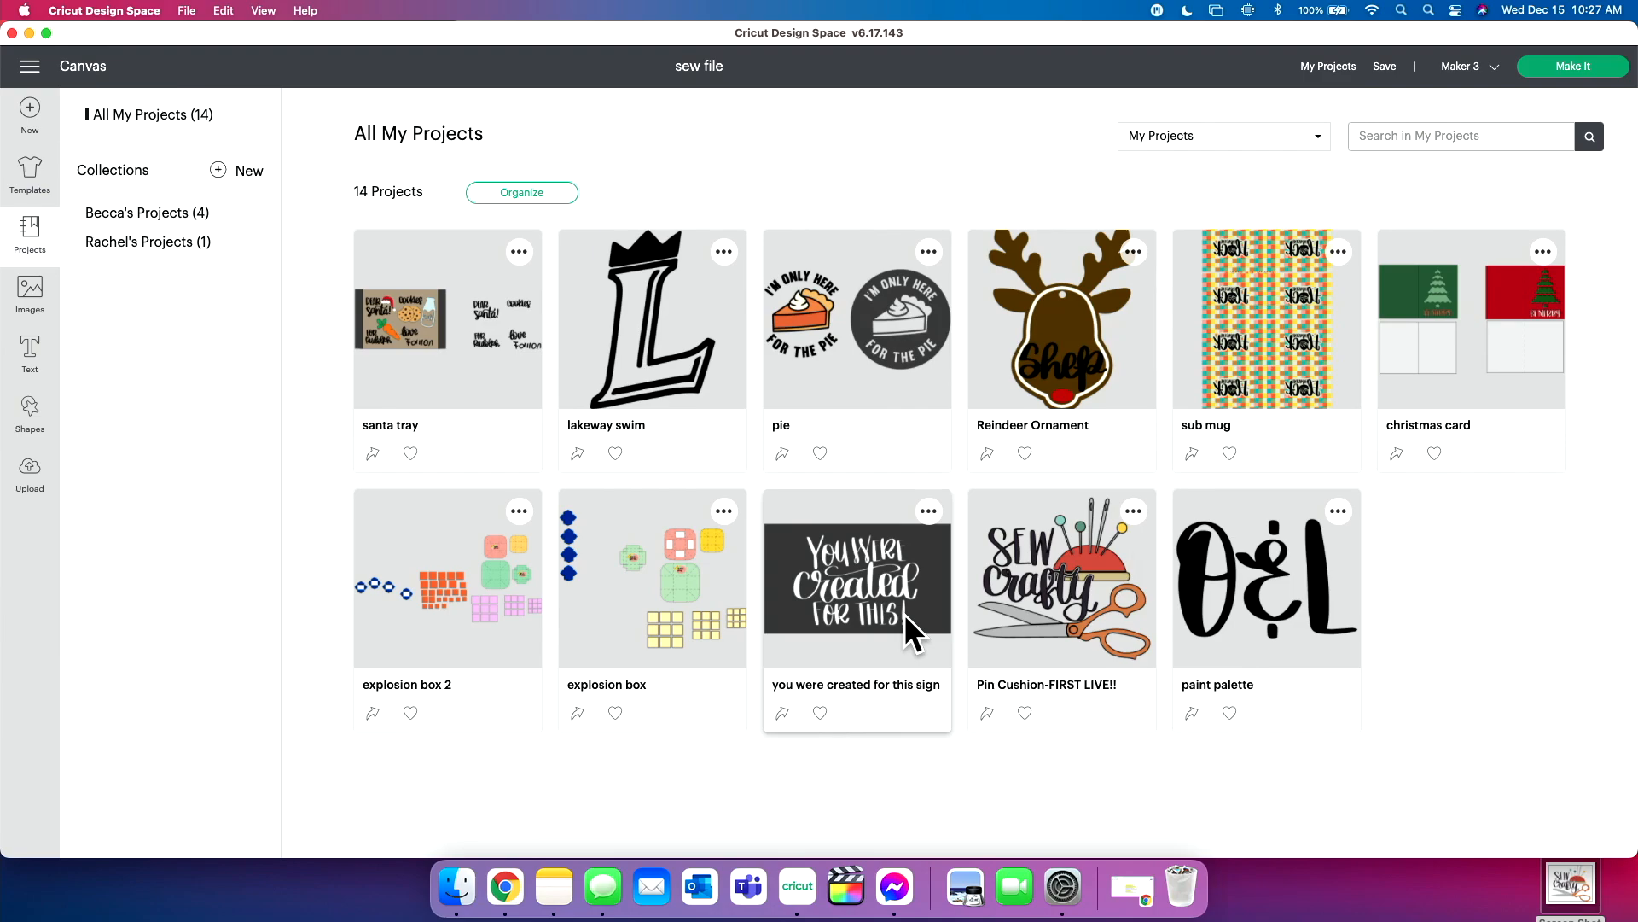
{"action": "left_click", "coordinate": [145, 213]}
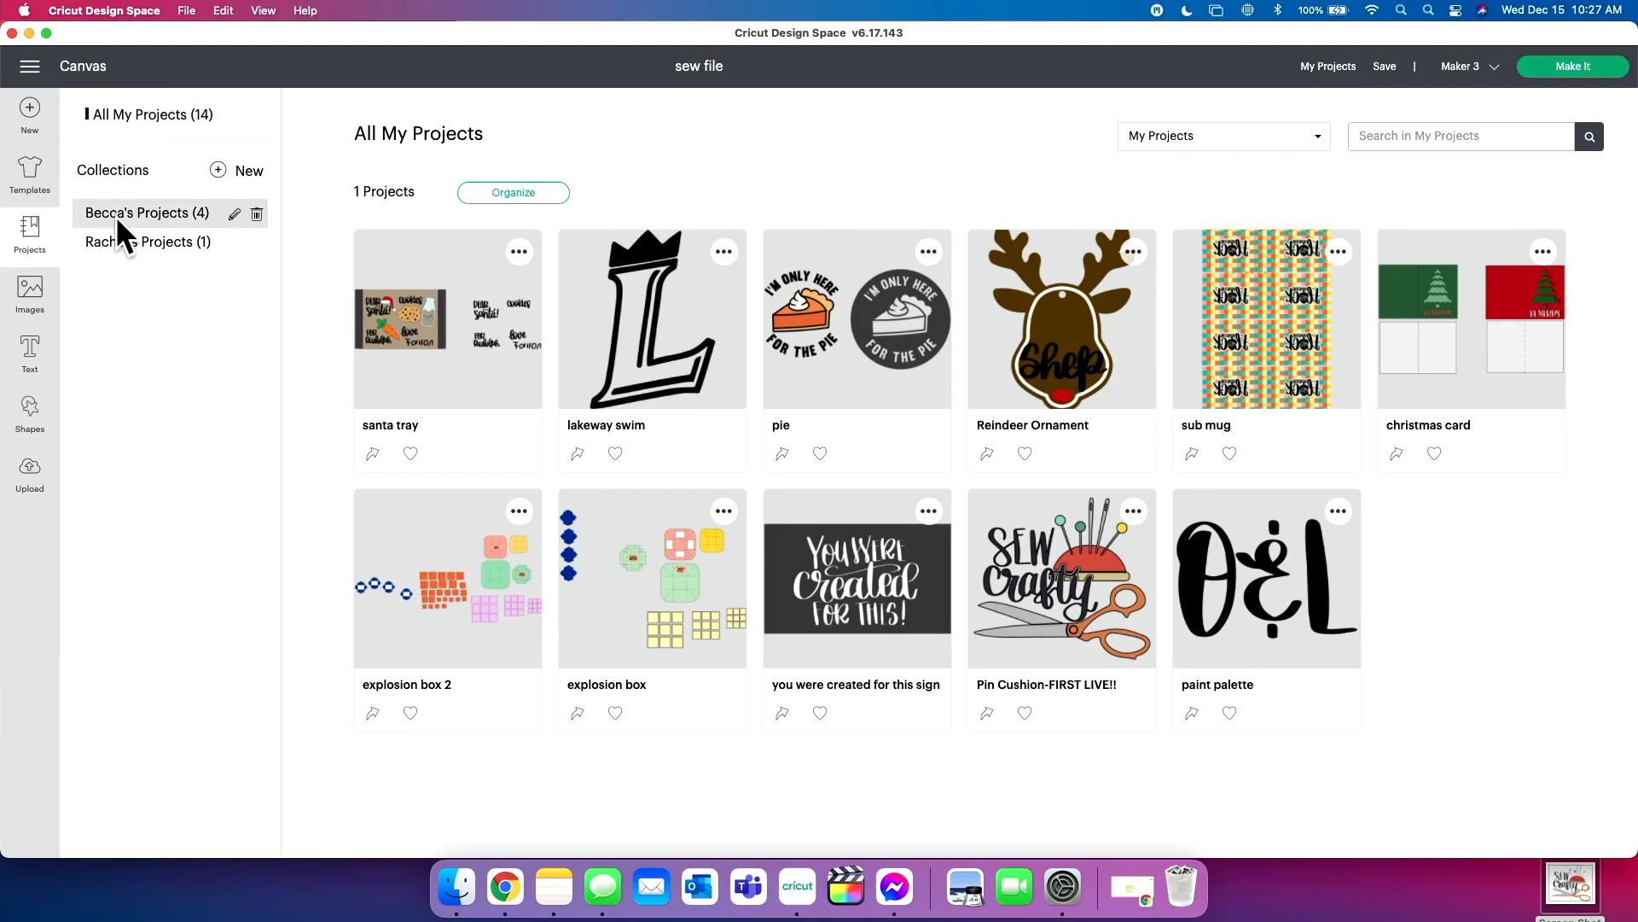
{"action": "left_click", "coordinate": [146, 213]}
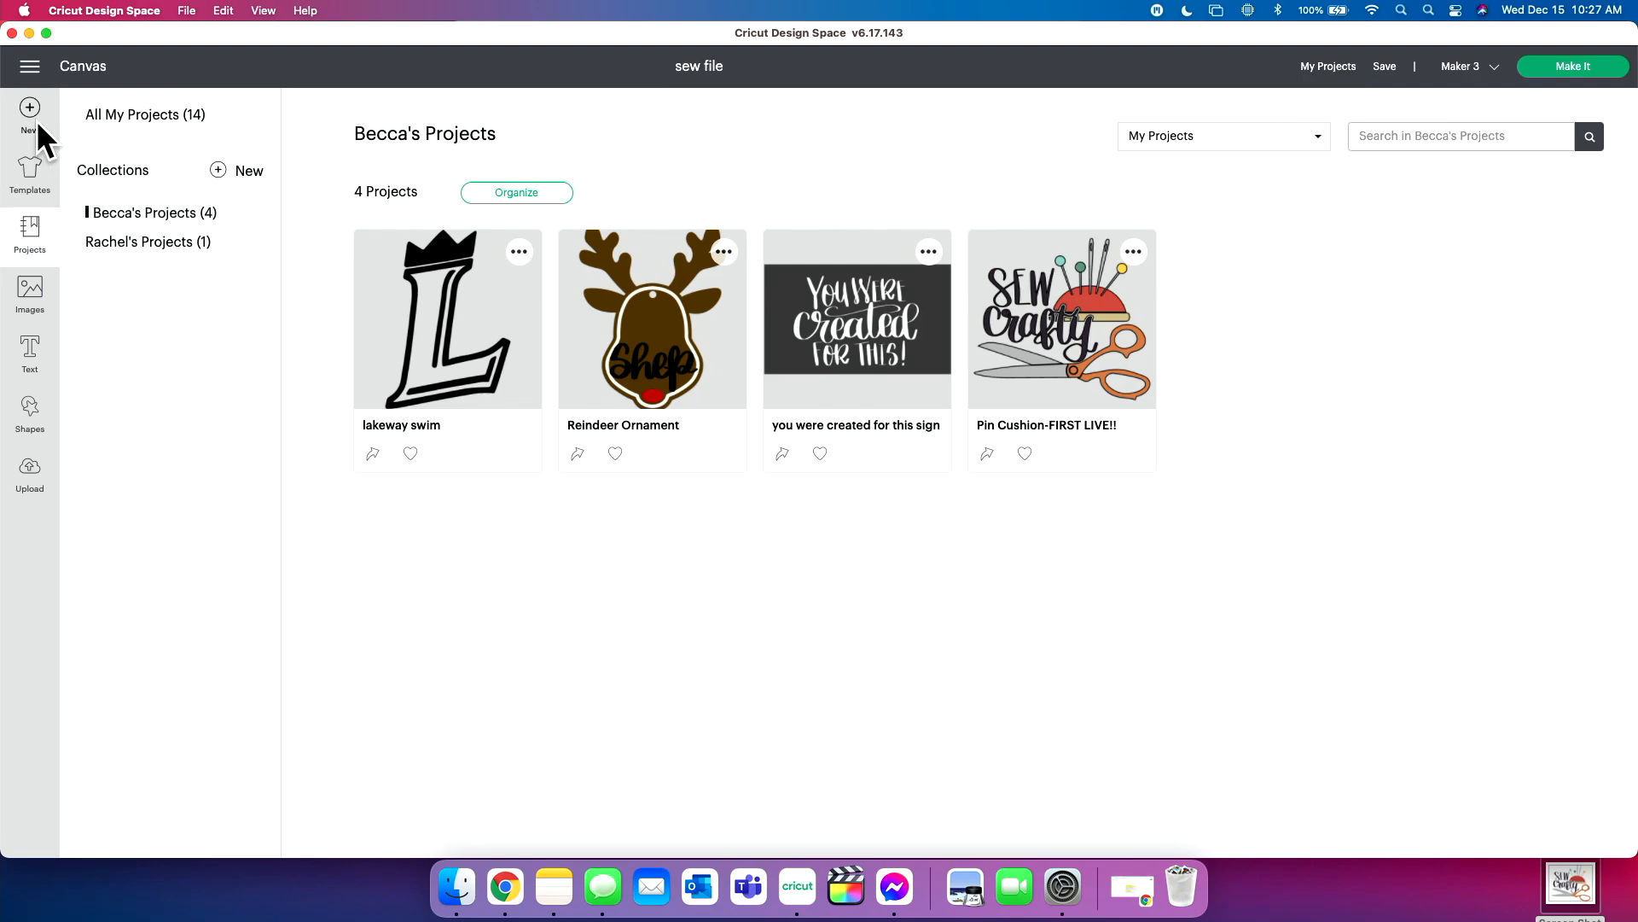
Step: Place the uploaded Sew Crafty image on a new canvas at about 4 inches and start saving
{"action": "left_click", "coordinate": [29, 110]}
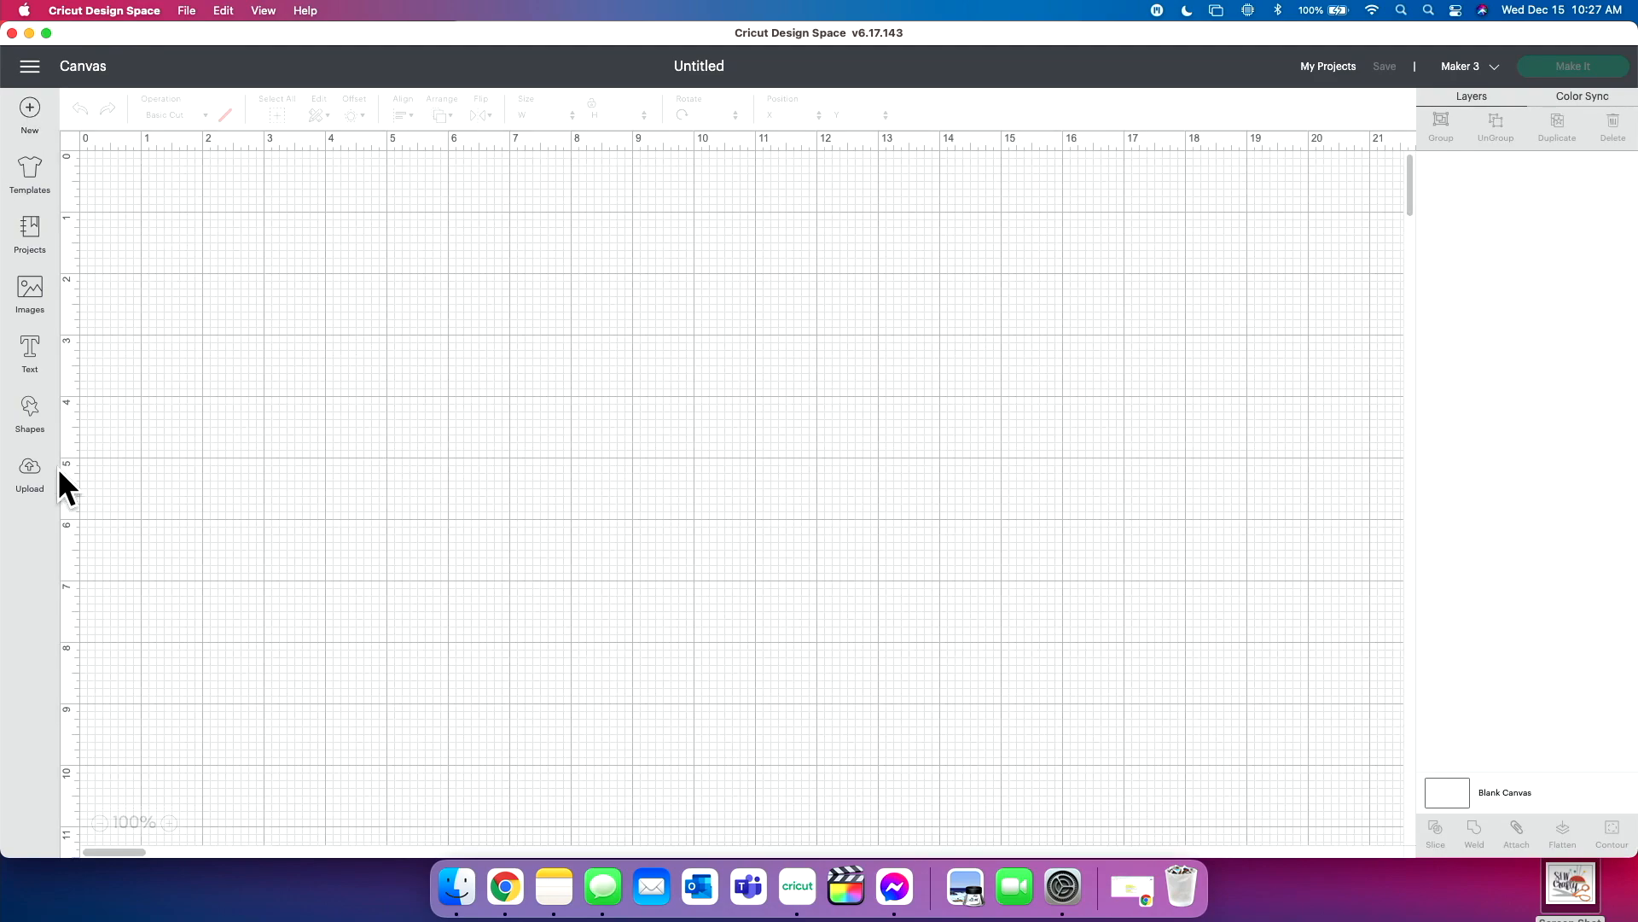
{"action": "left_click", "coordinate": [29, 472]}
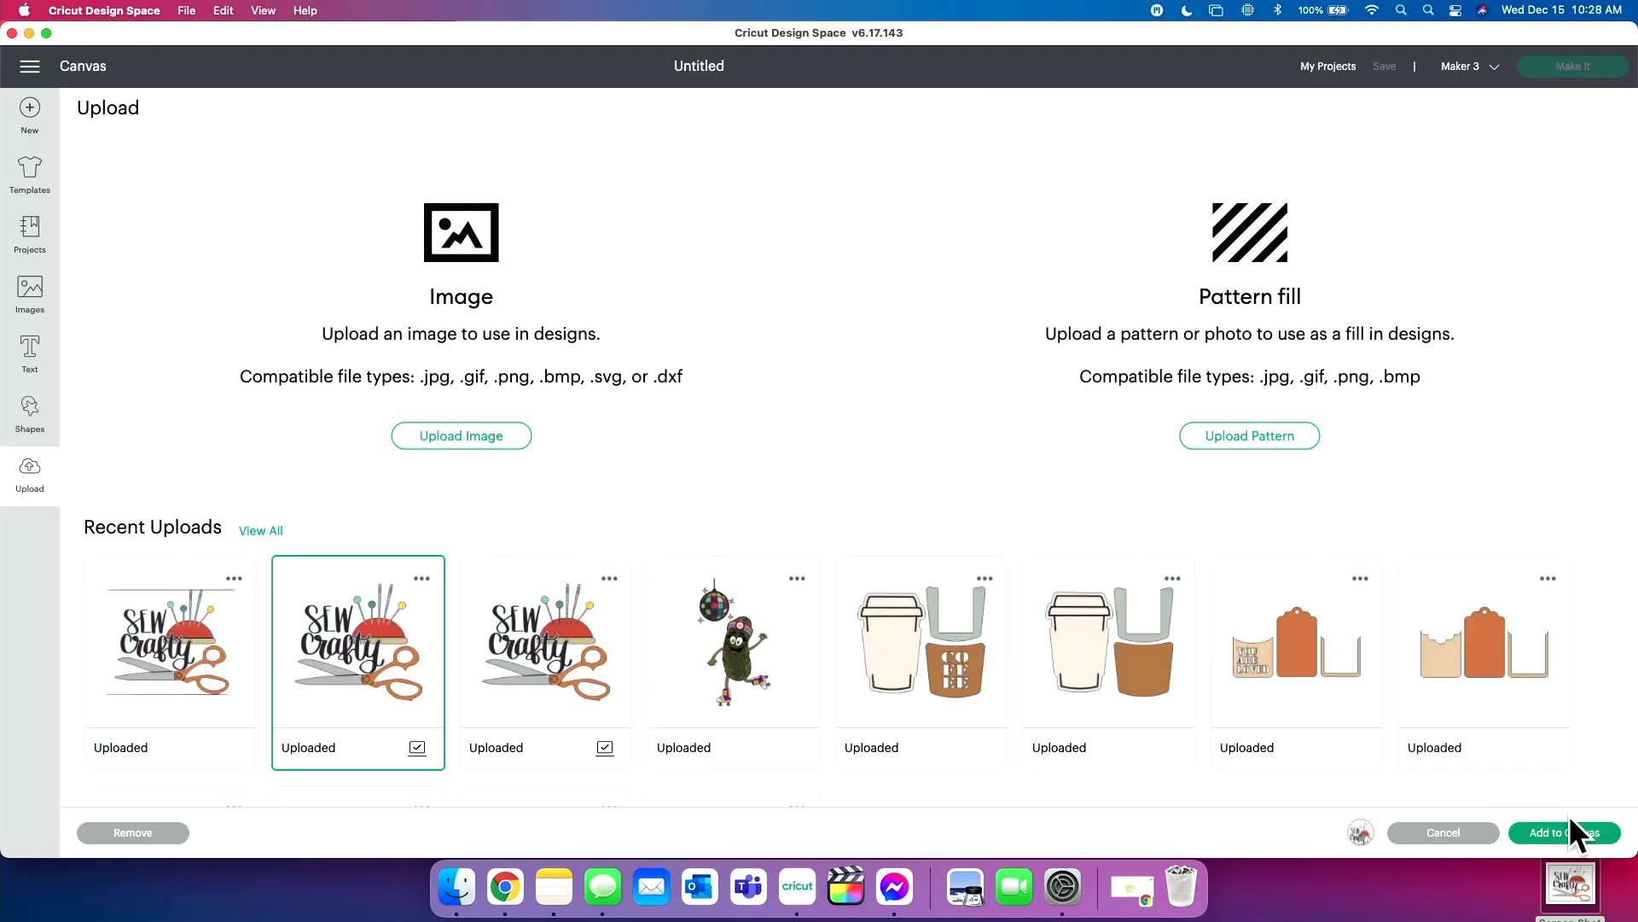
{"action": "left_click", "coordinate": [1559, 832]}
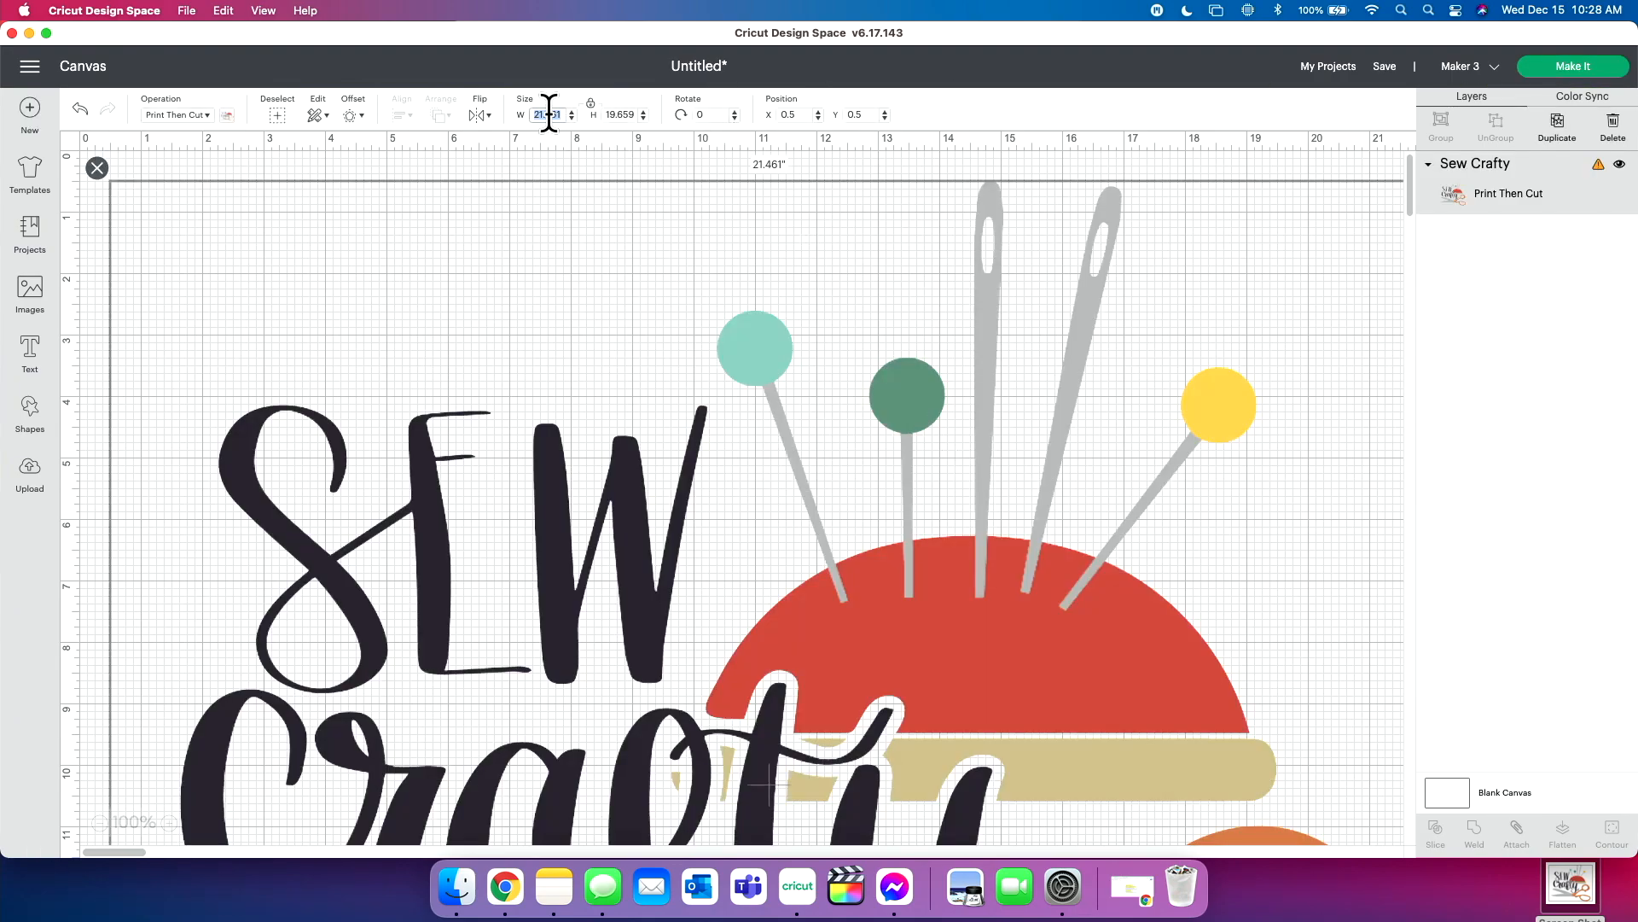
{"action": "left_click", "coordinate": [1384, 66]}
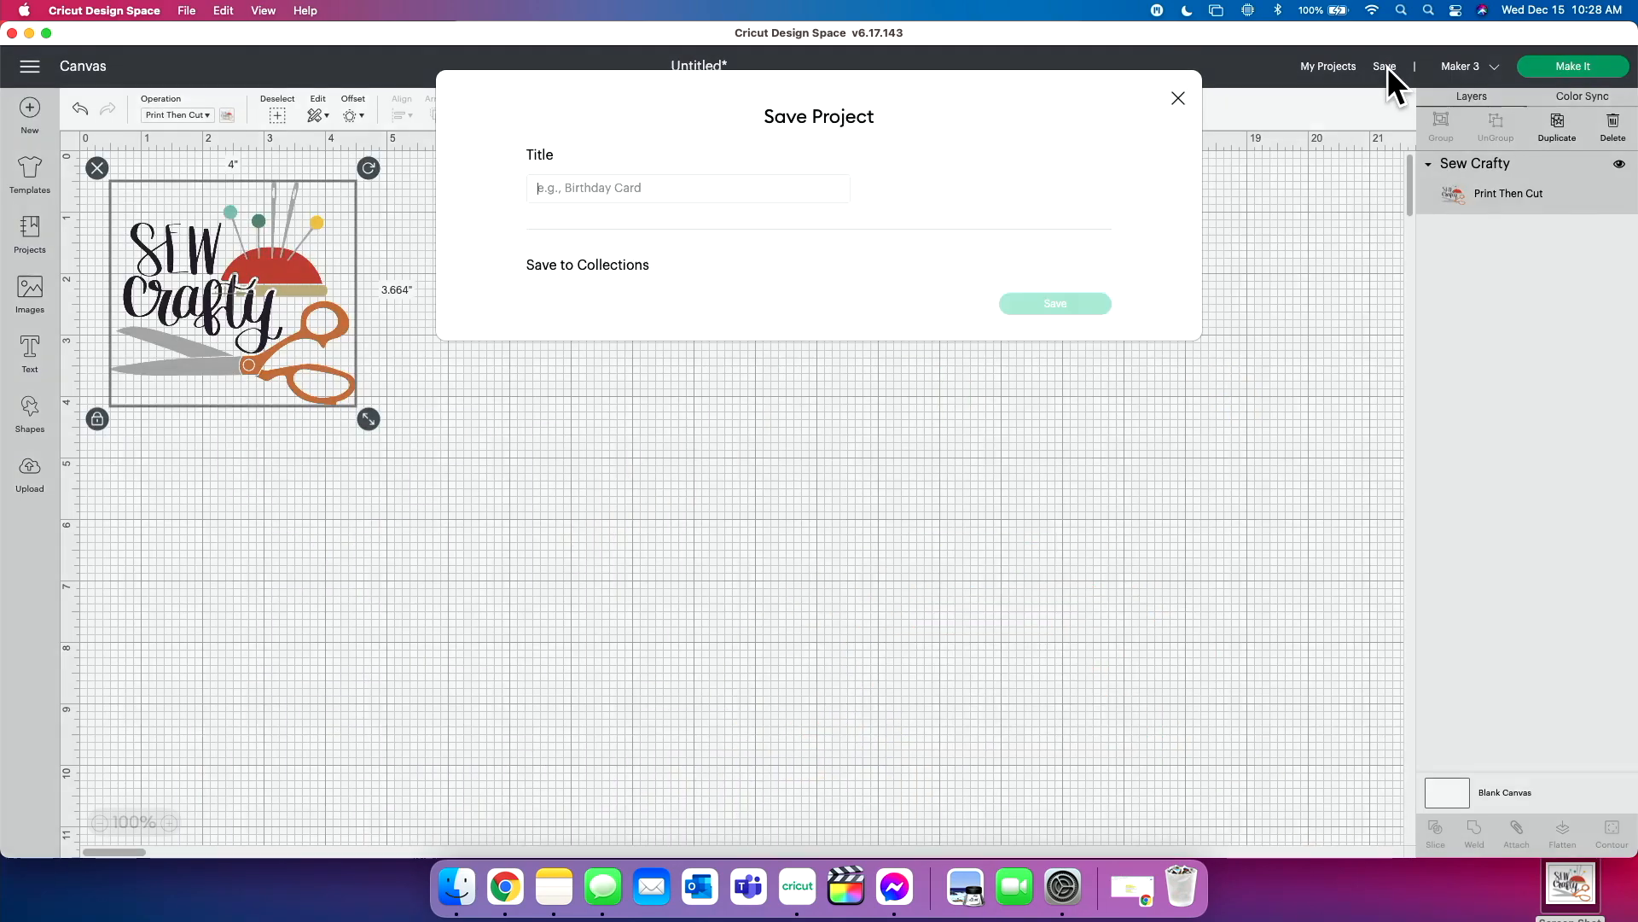
Step: Title the project 'sew file', ticking then unticking Rachel's and Becca's Projects
{"action": "type", "text": "sew"}
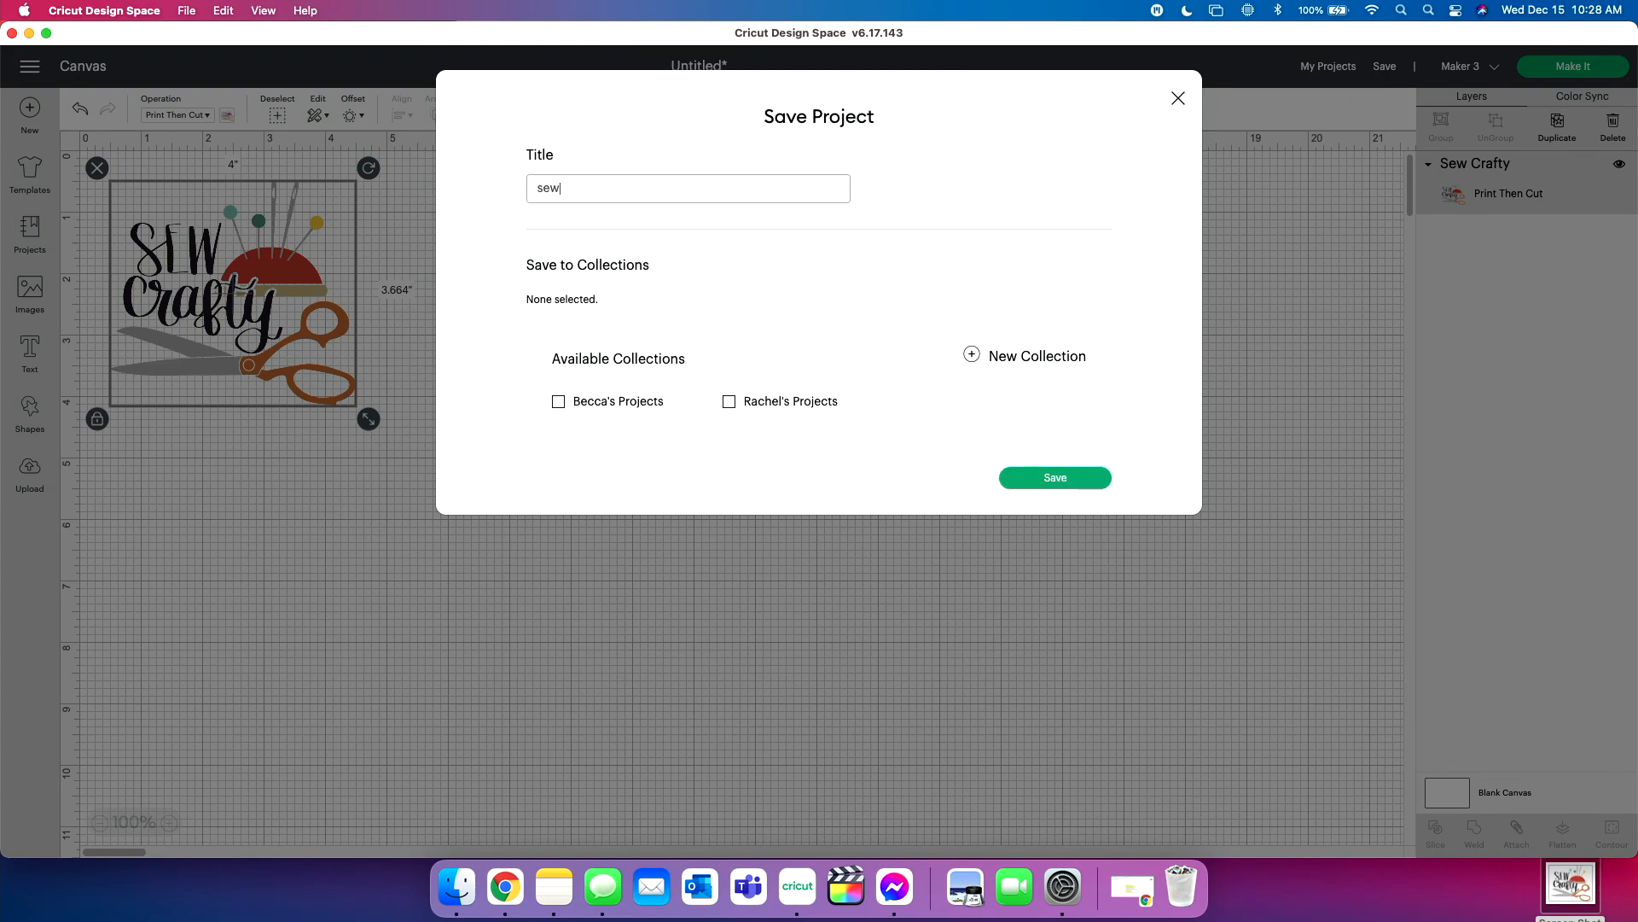
{"action": "type", "text": "file"}
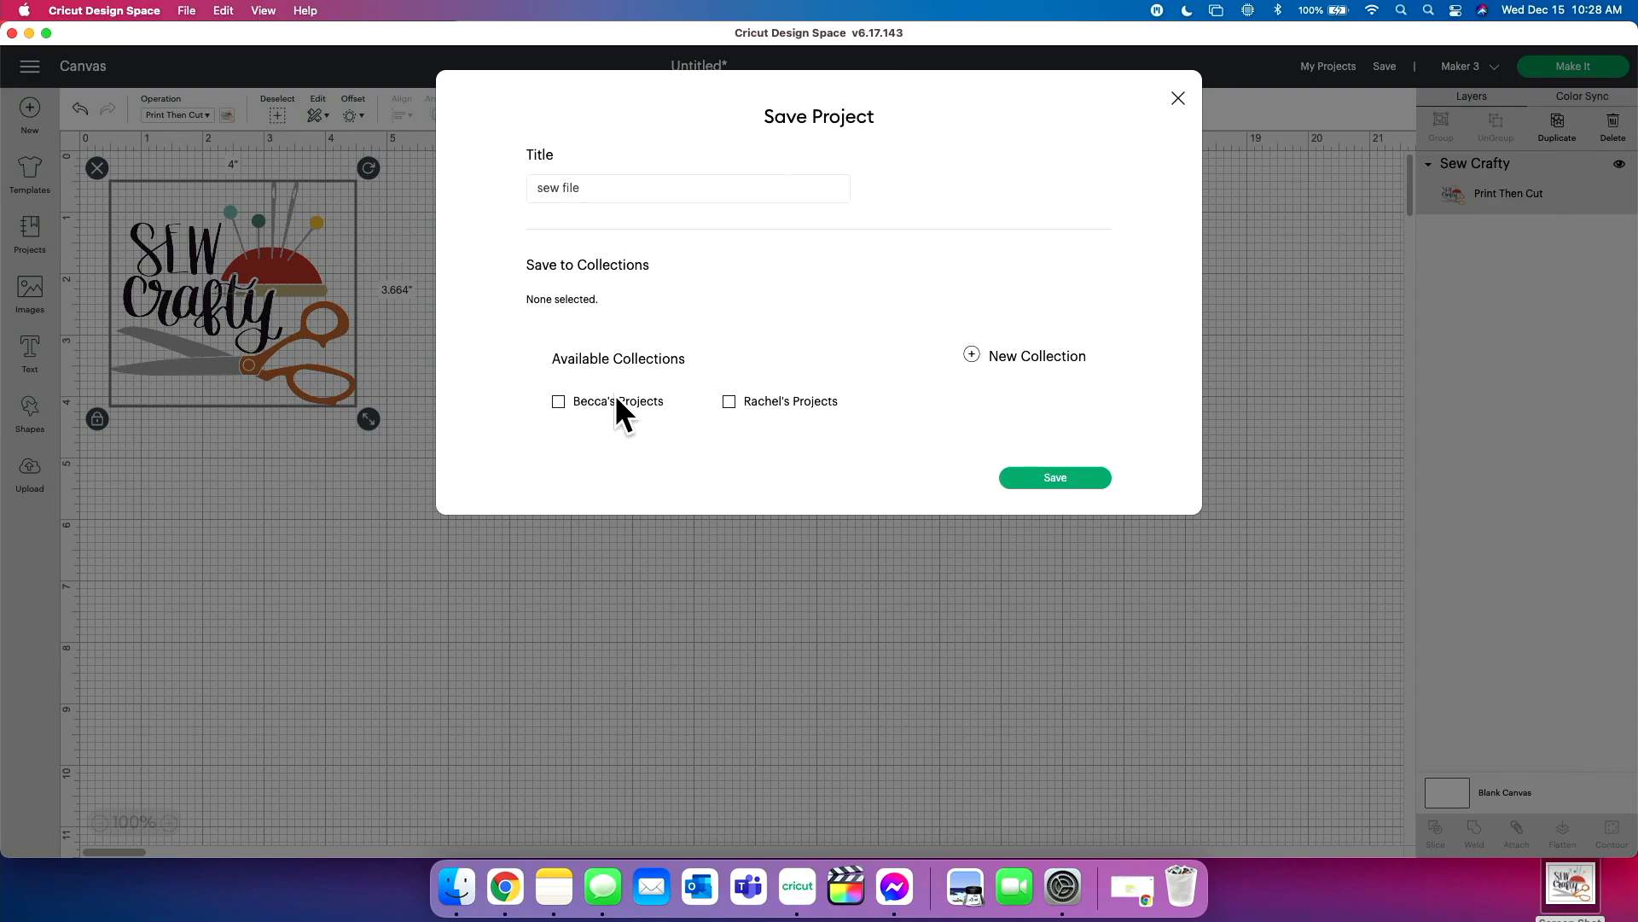
{"action": "left_click", "coordinate": [729, 401]}
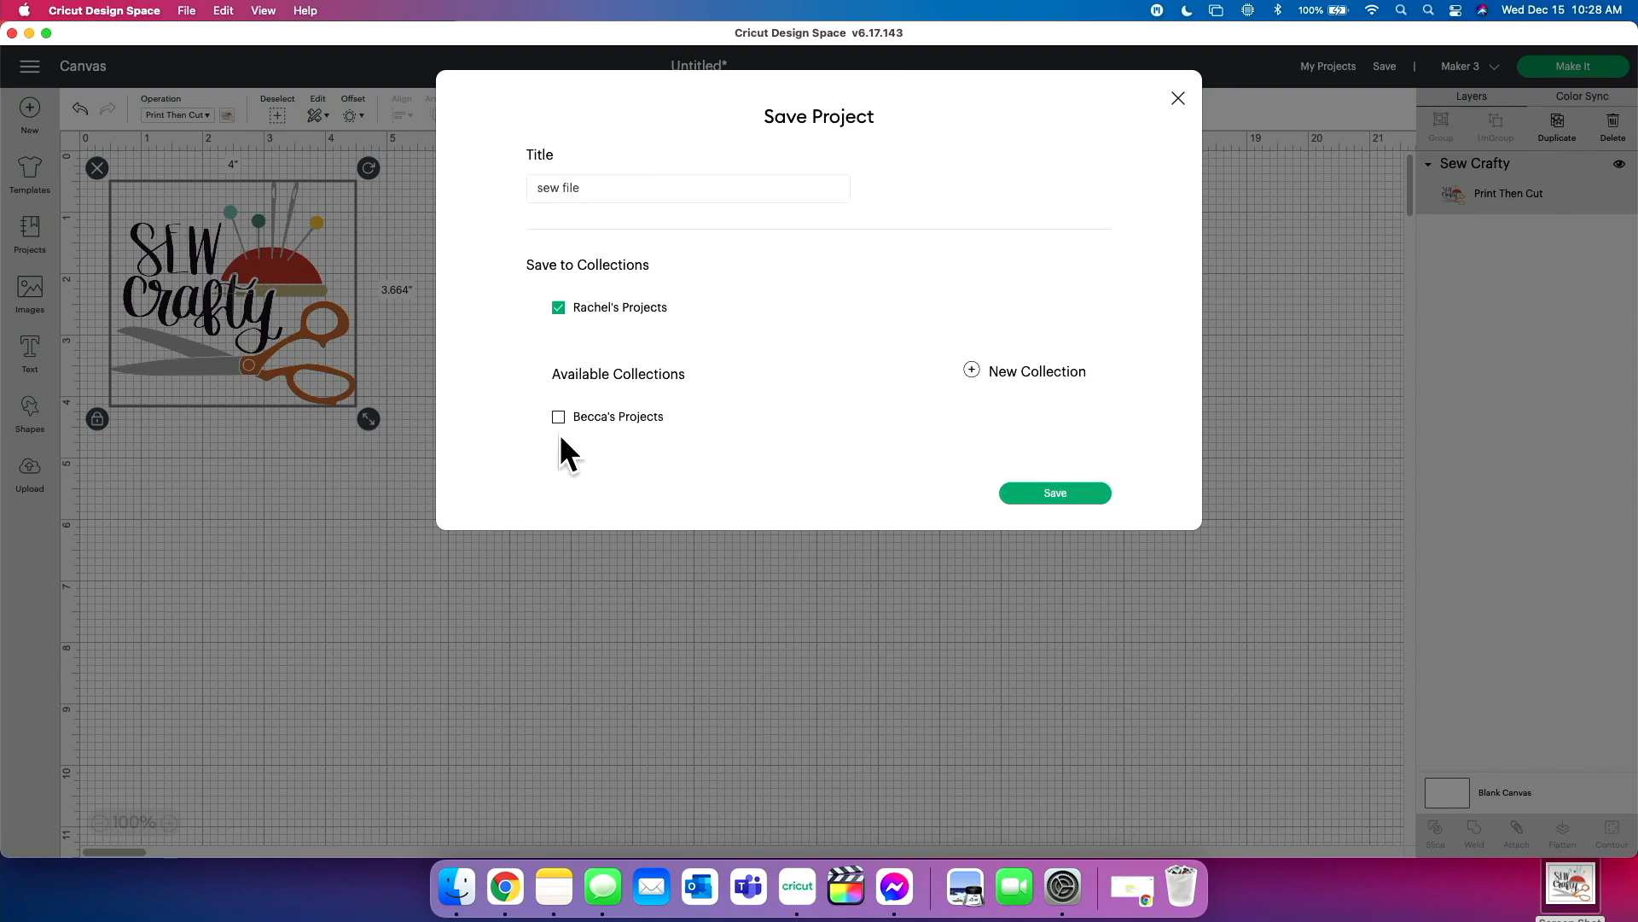
{"action": "left_click", "coordinate": [558, 416]}
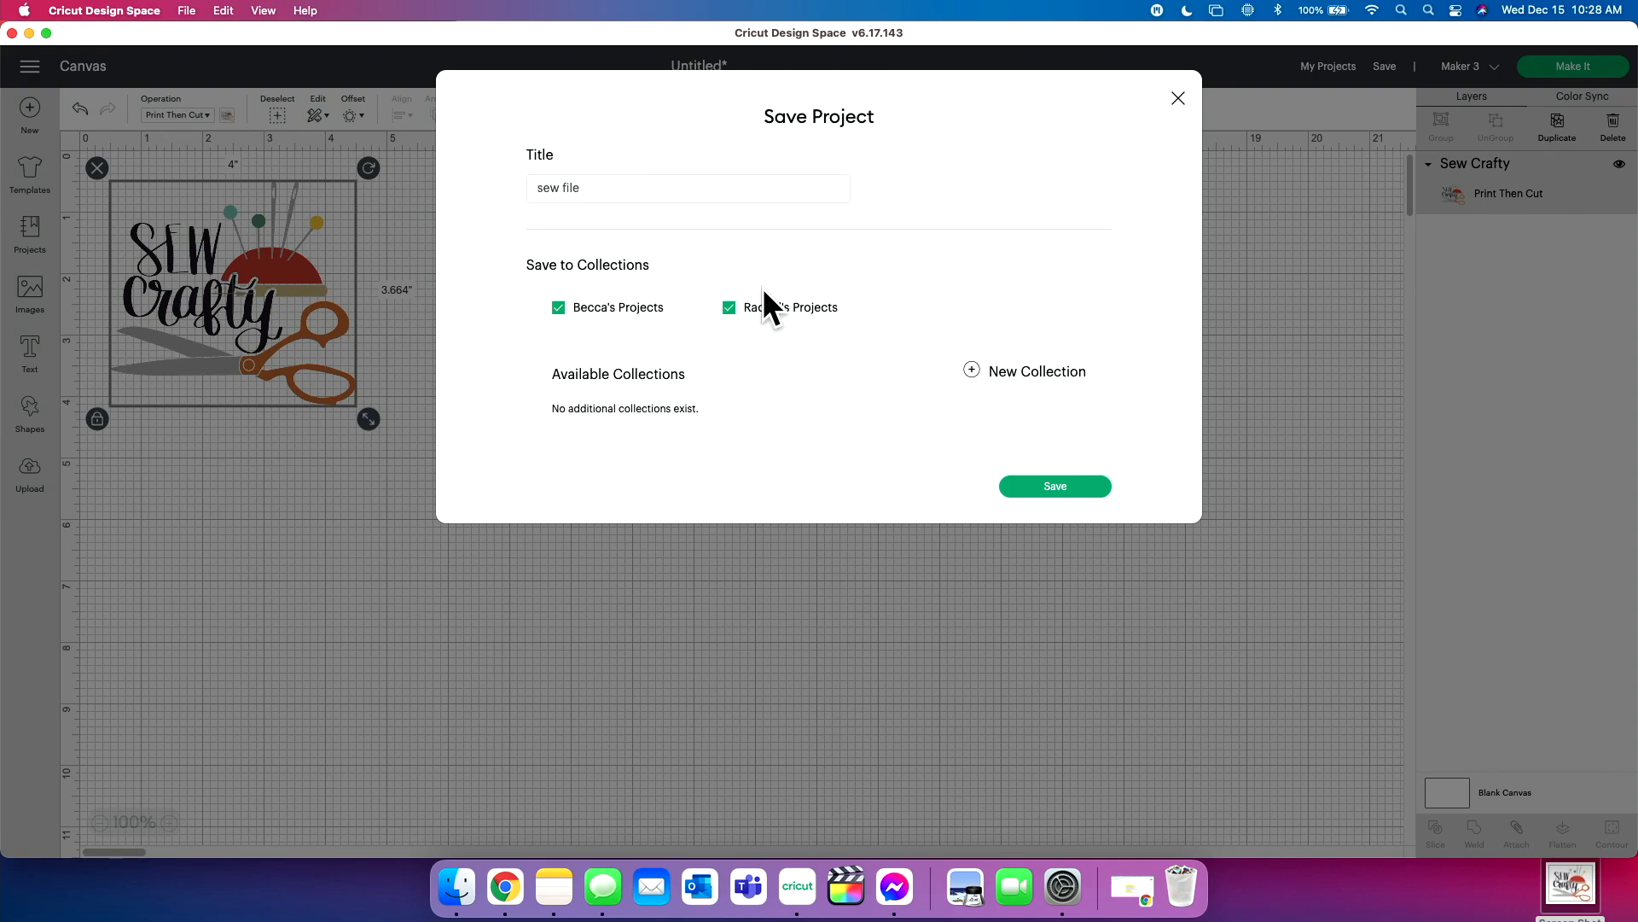
{"action": "left_click", "coordinate": [728, 307]}
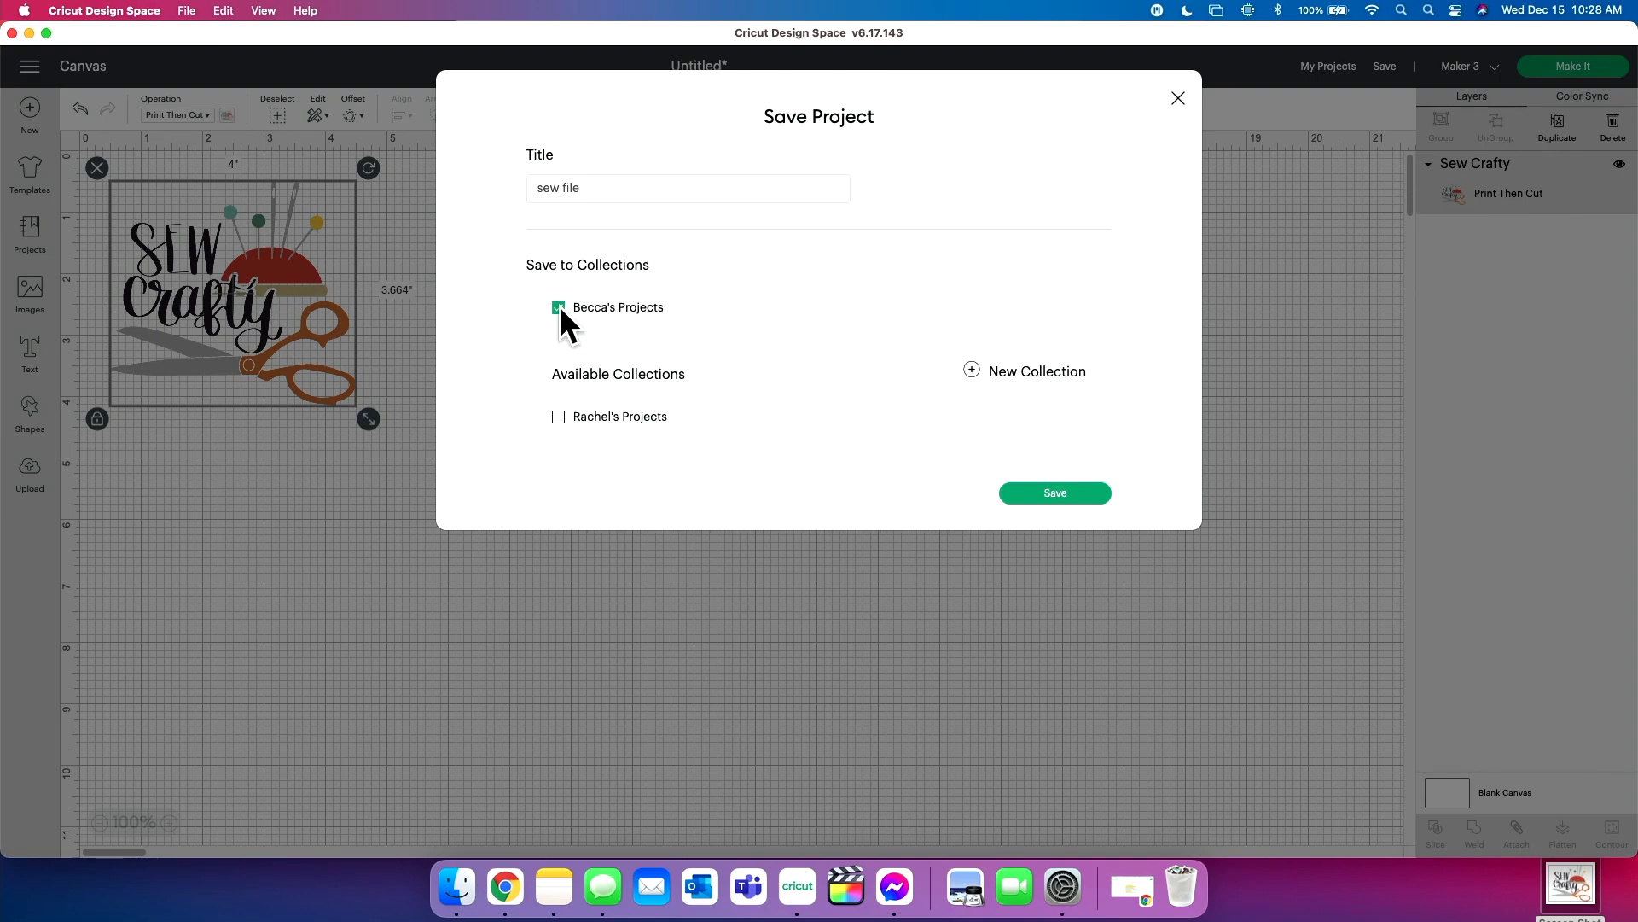
{"action": "left_click", "coordinate": [558, 307]}
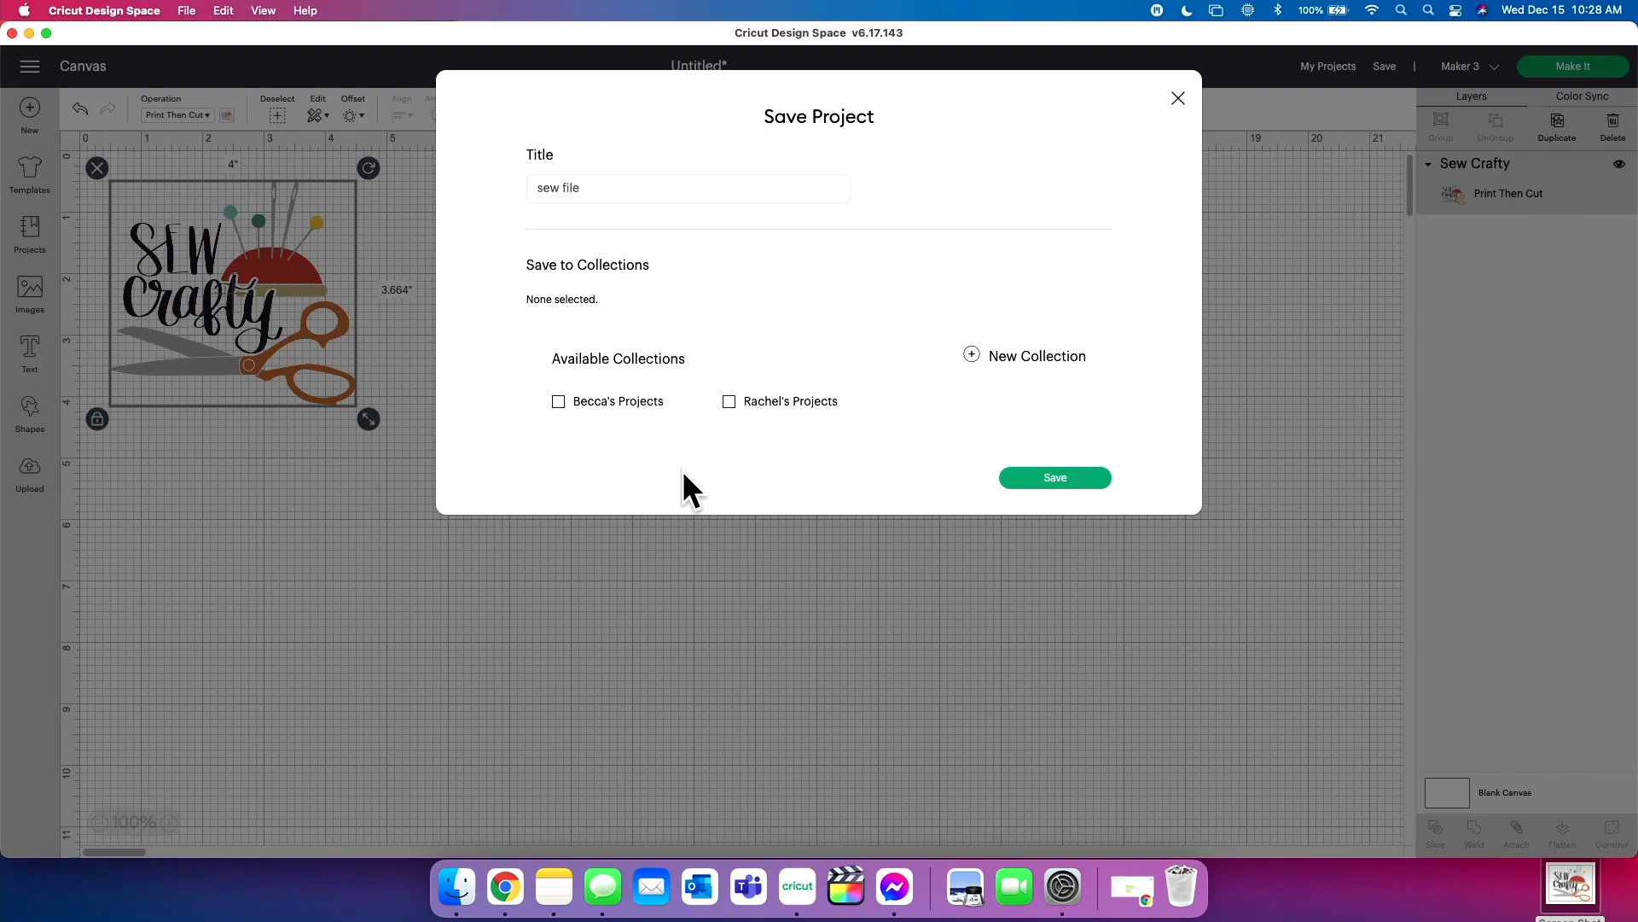